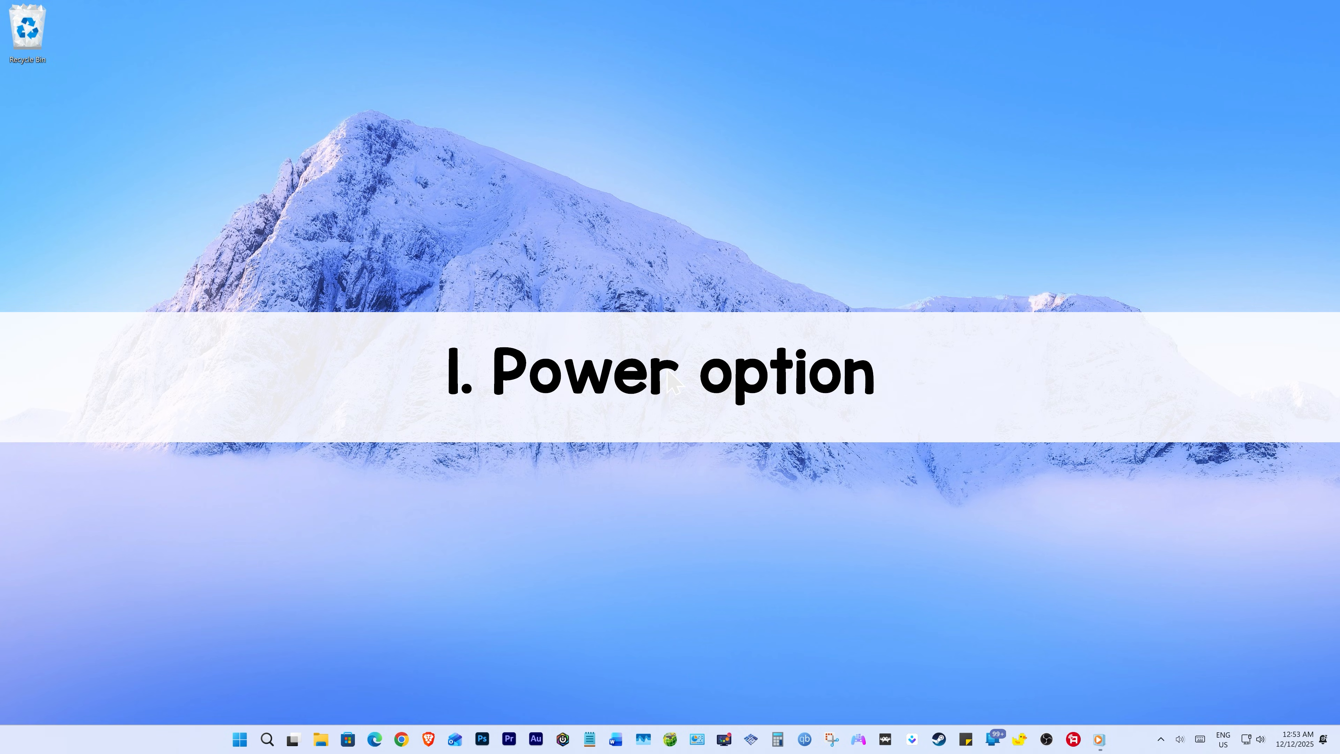
# Step: Search Start for 'Power sleep and battery' and open that Settings page
pyautogui.click(240, 739)
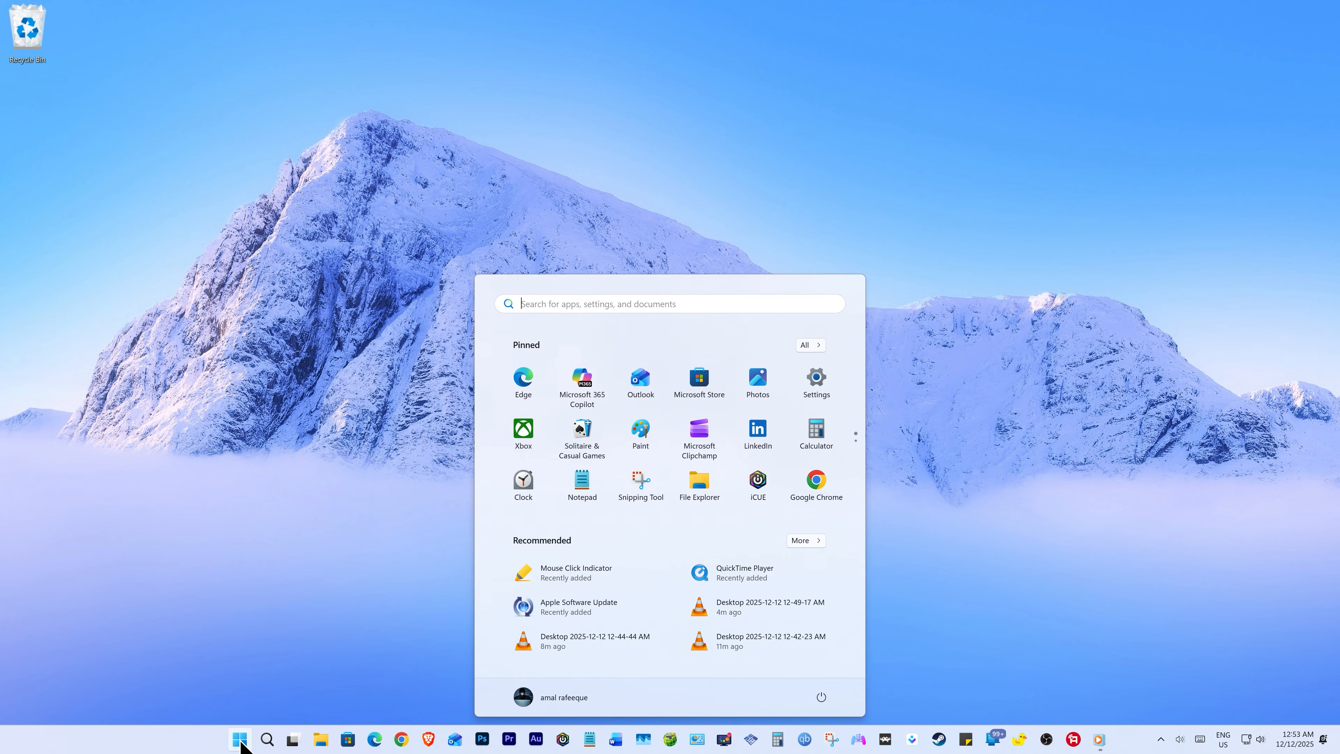
pyautogui.write('Power sleep')
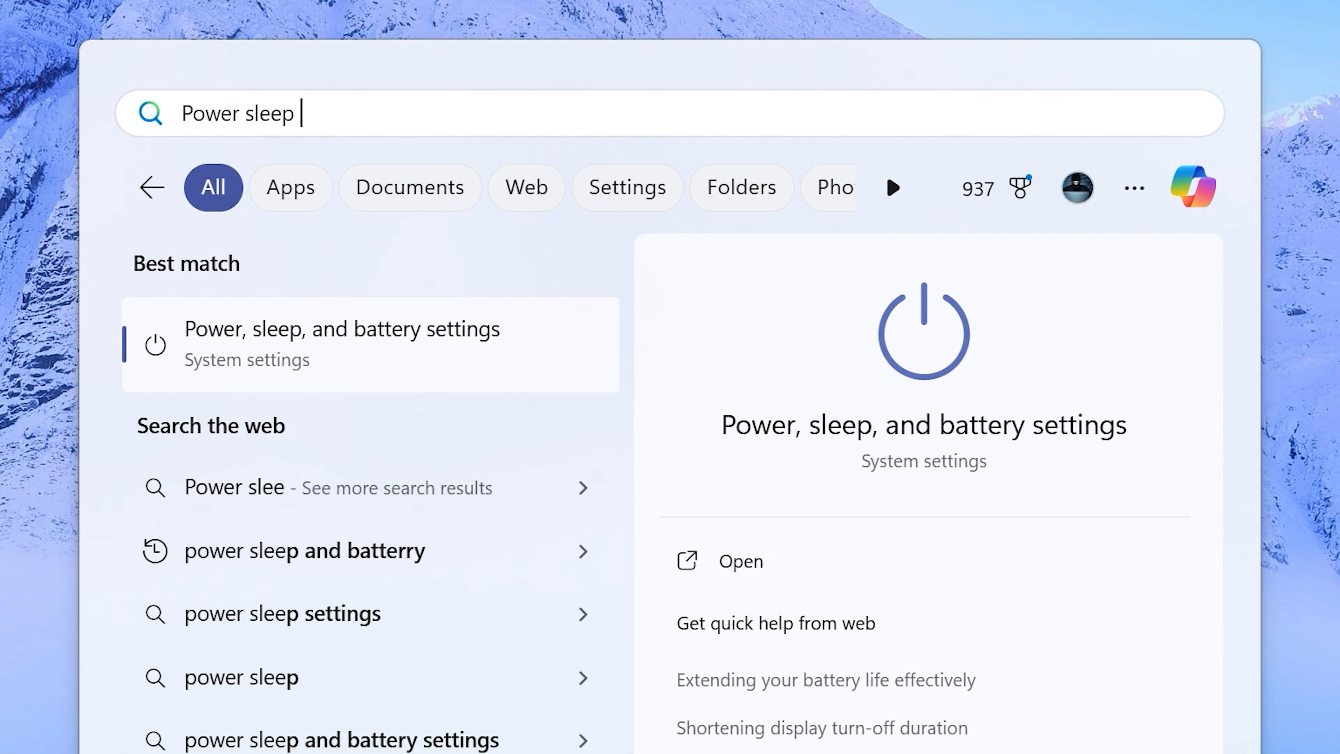
pyautogui.write('and battery')
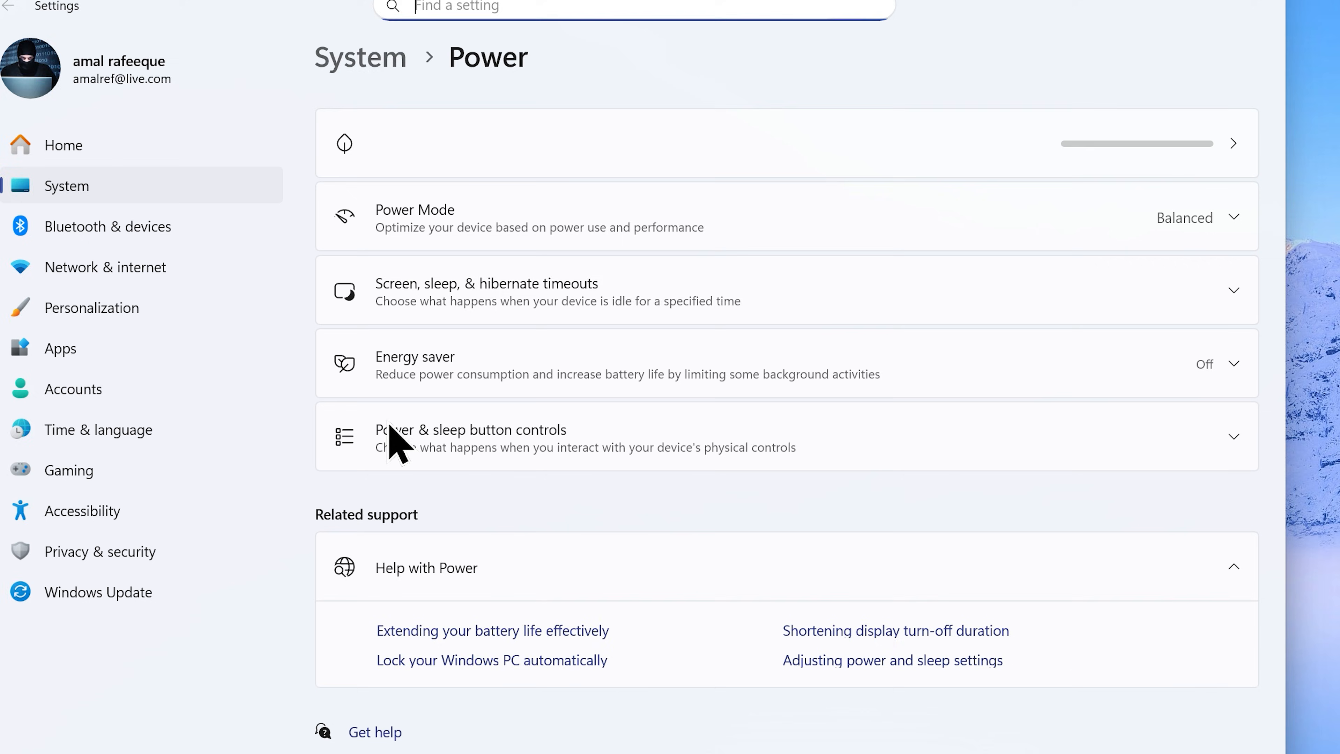
pyautogui.click(1192, 217)
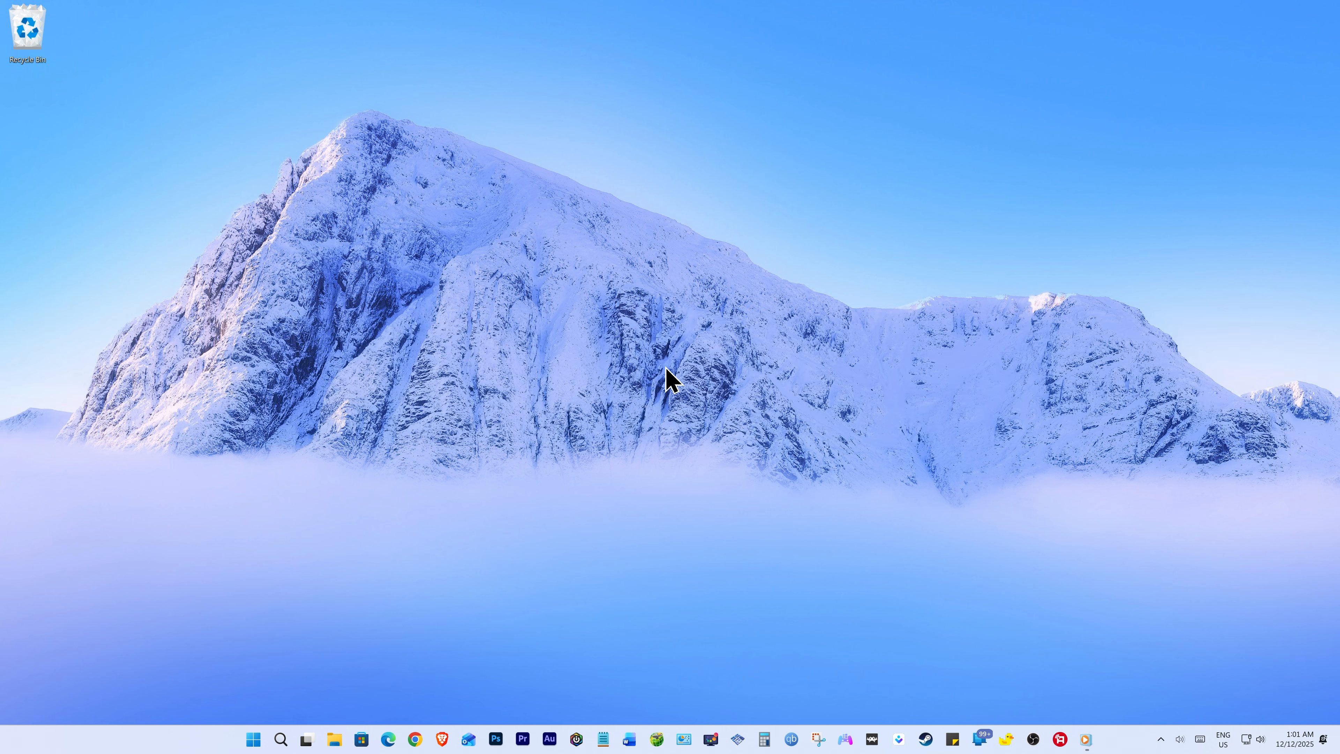
pyautogui.moveTo(892, 540)
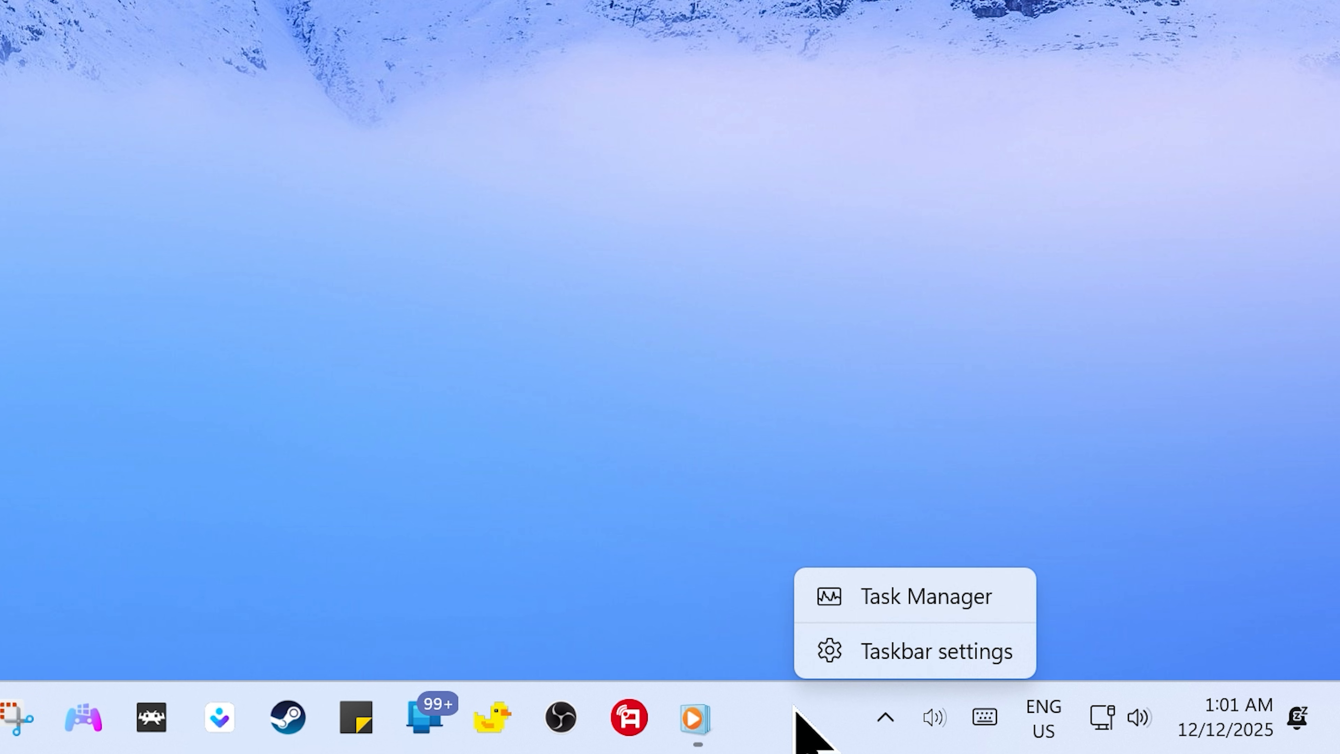
# Step: In Task Manager's Startup apps, disable the EpicGamesLauncher entry
pyautogui.click(925, 595)
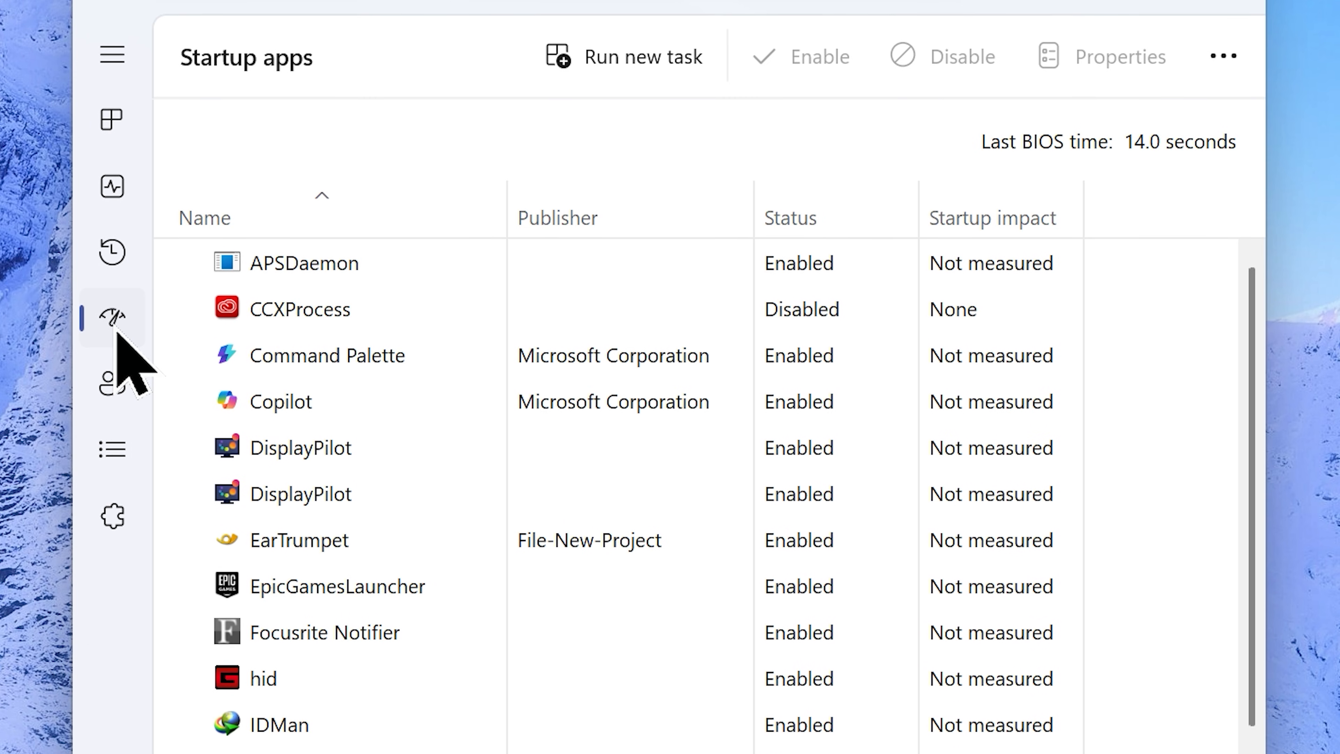
pyautogui.scroll(-3)
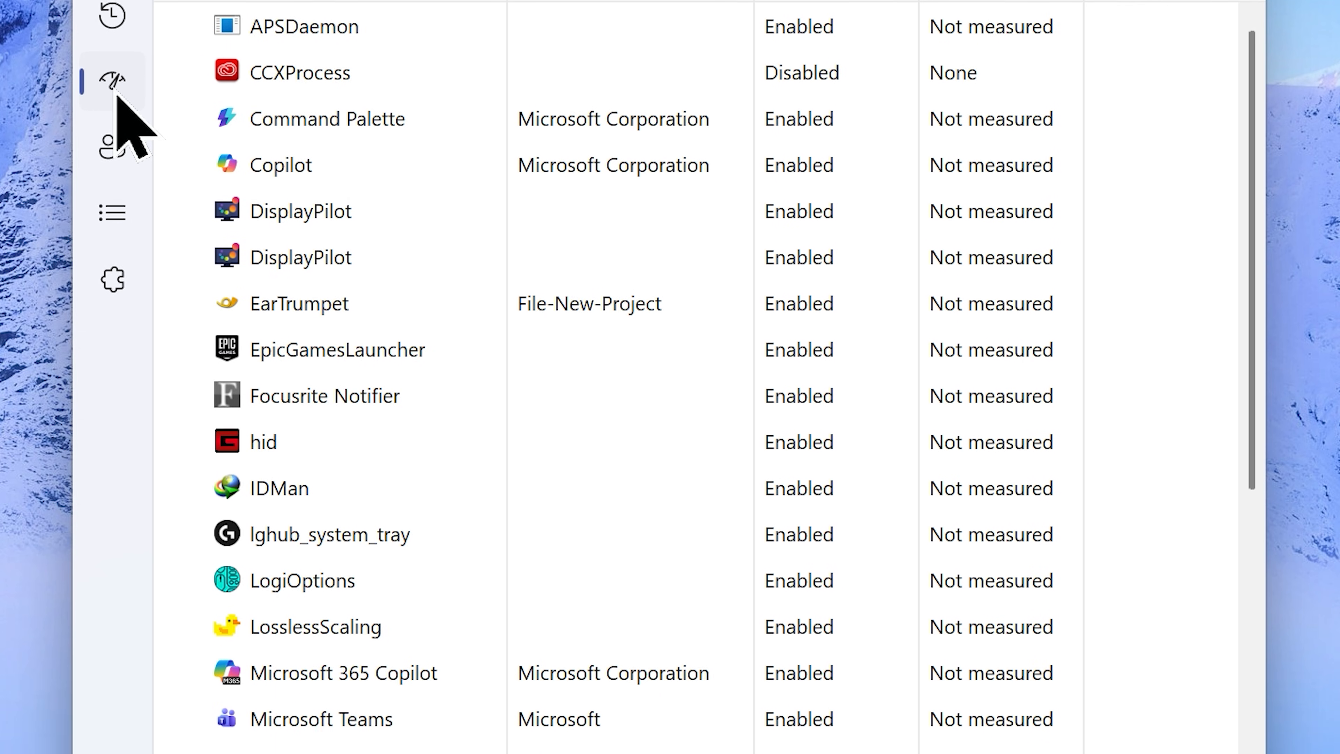
pyautogui.scroll(-3)
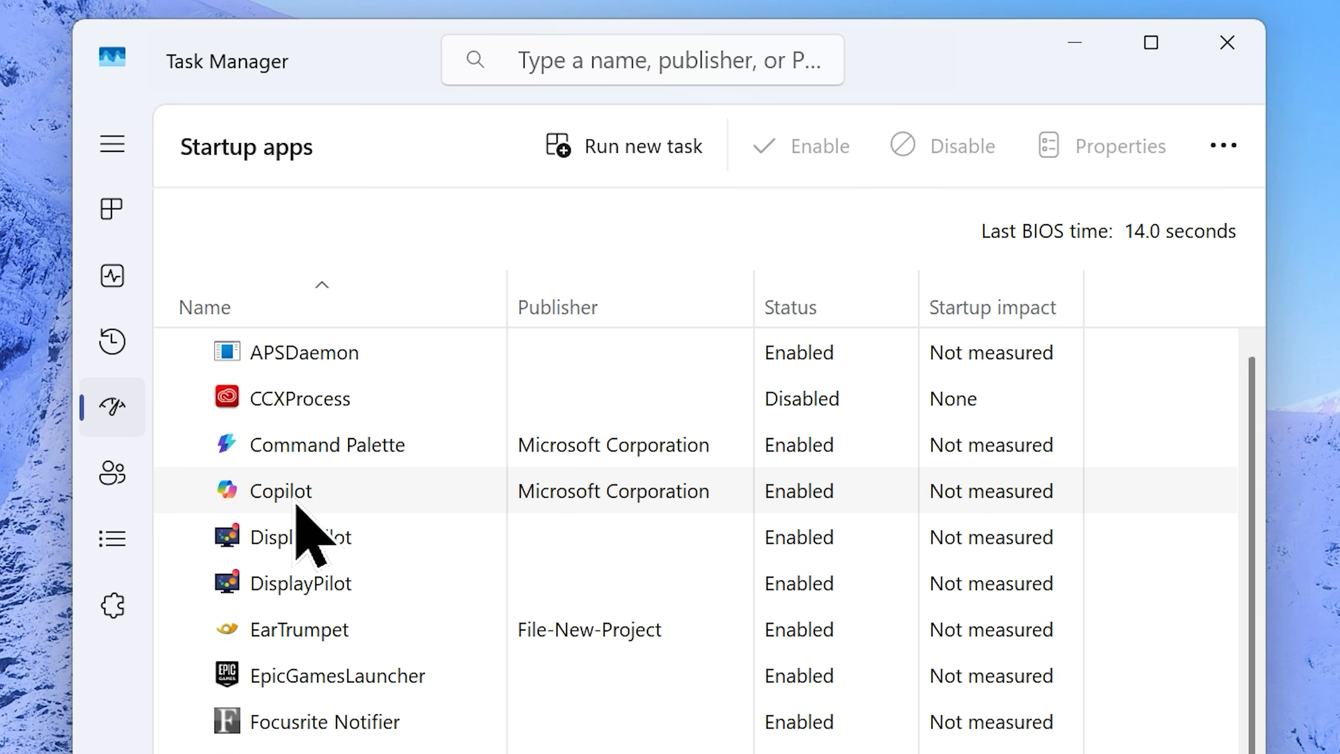
pyautogui.click(943, 145)
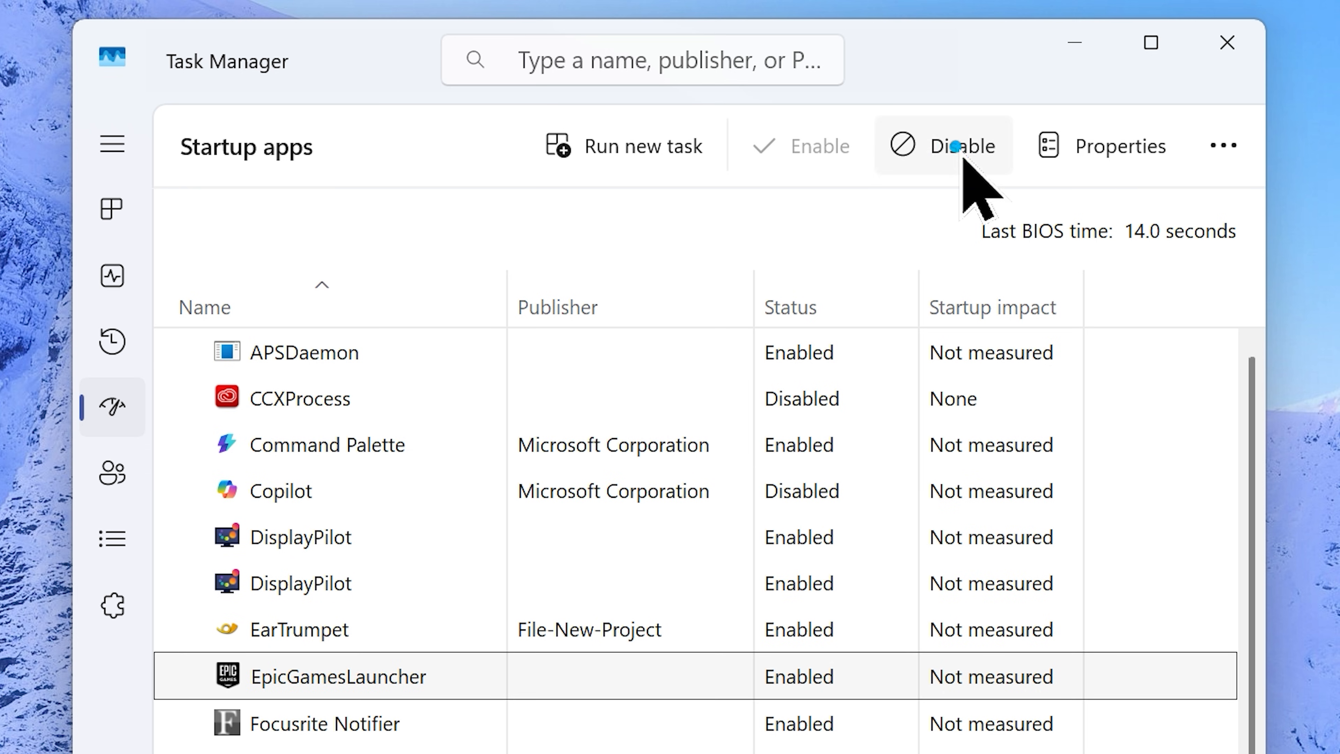
pyautogui.click(964, 145)
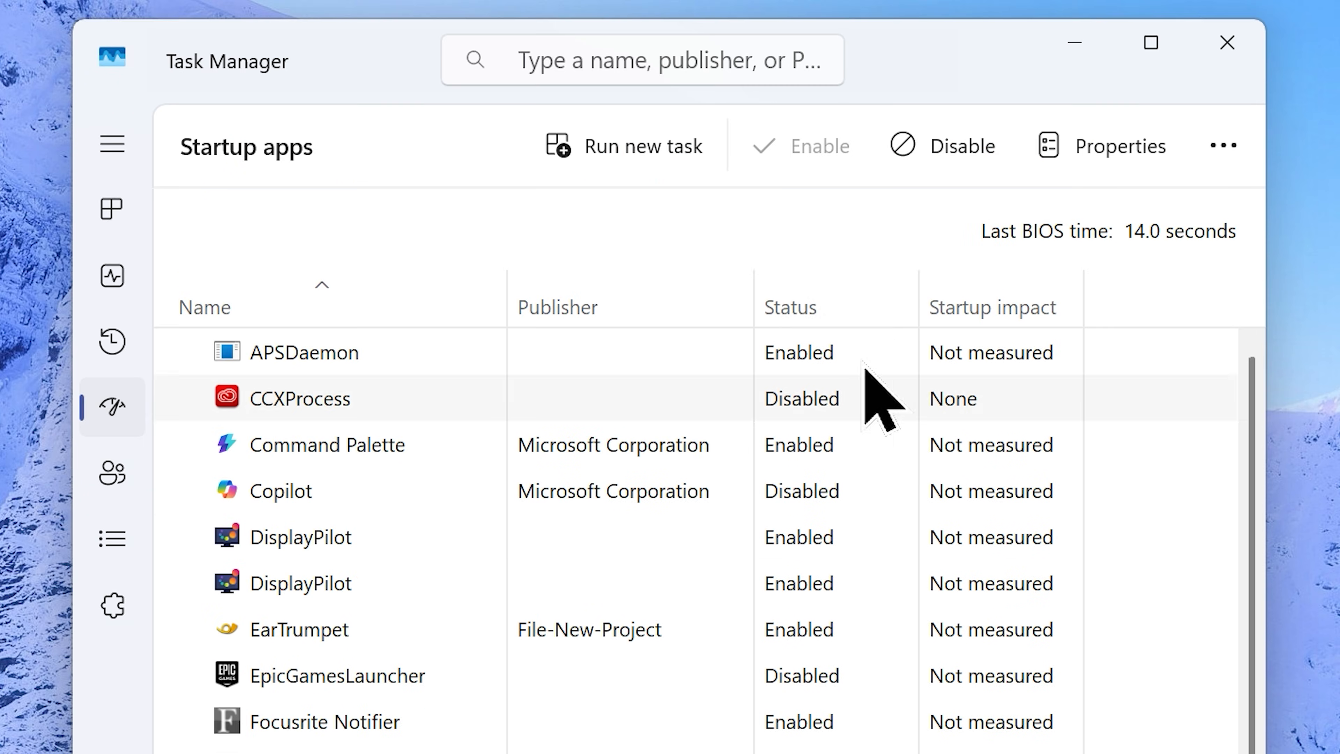
pyautogui.scroll(-3)
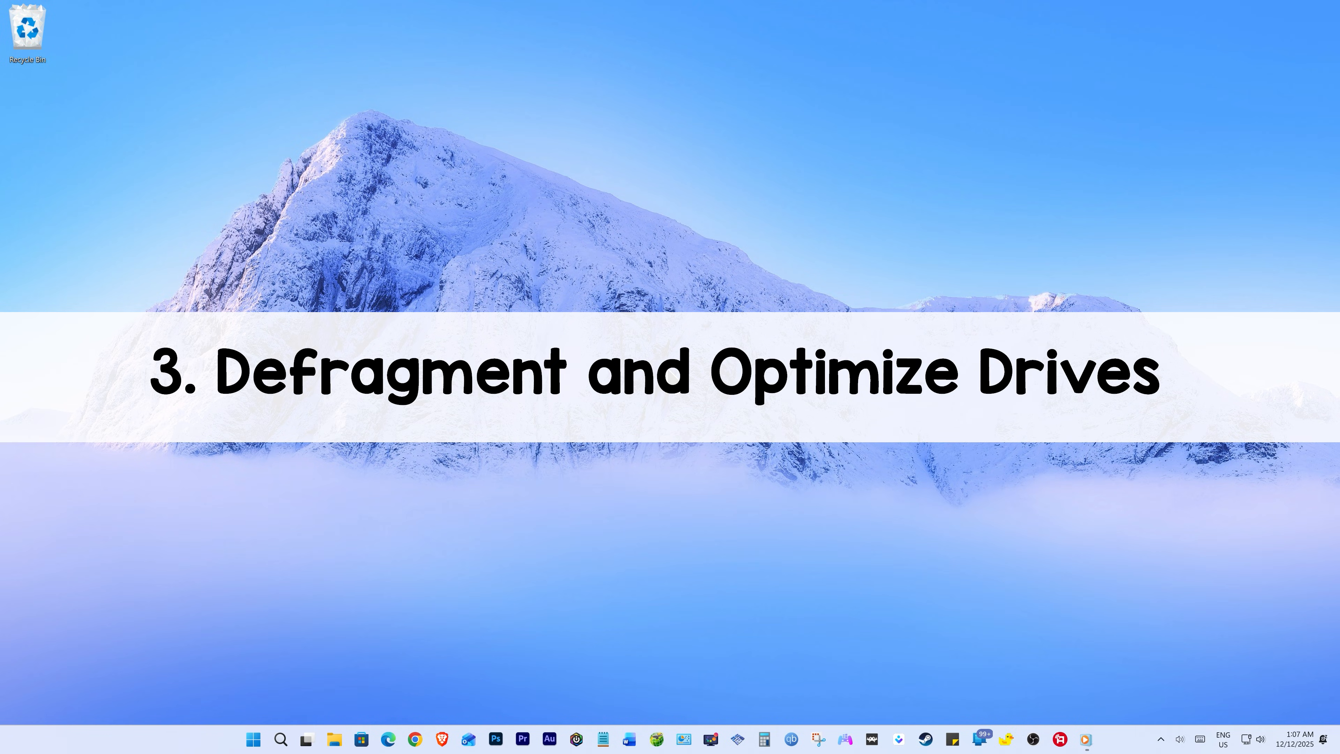
# Step: Launch 'Defragment and Optimize Drives' from Start and optimize drive C:
pyautogui.click(251, 738)
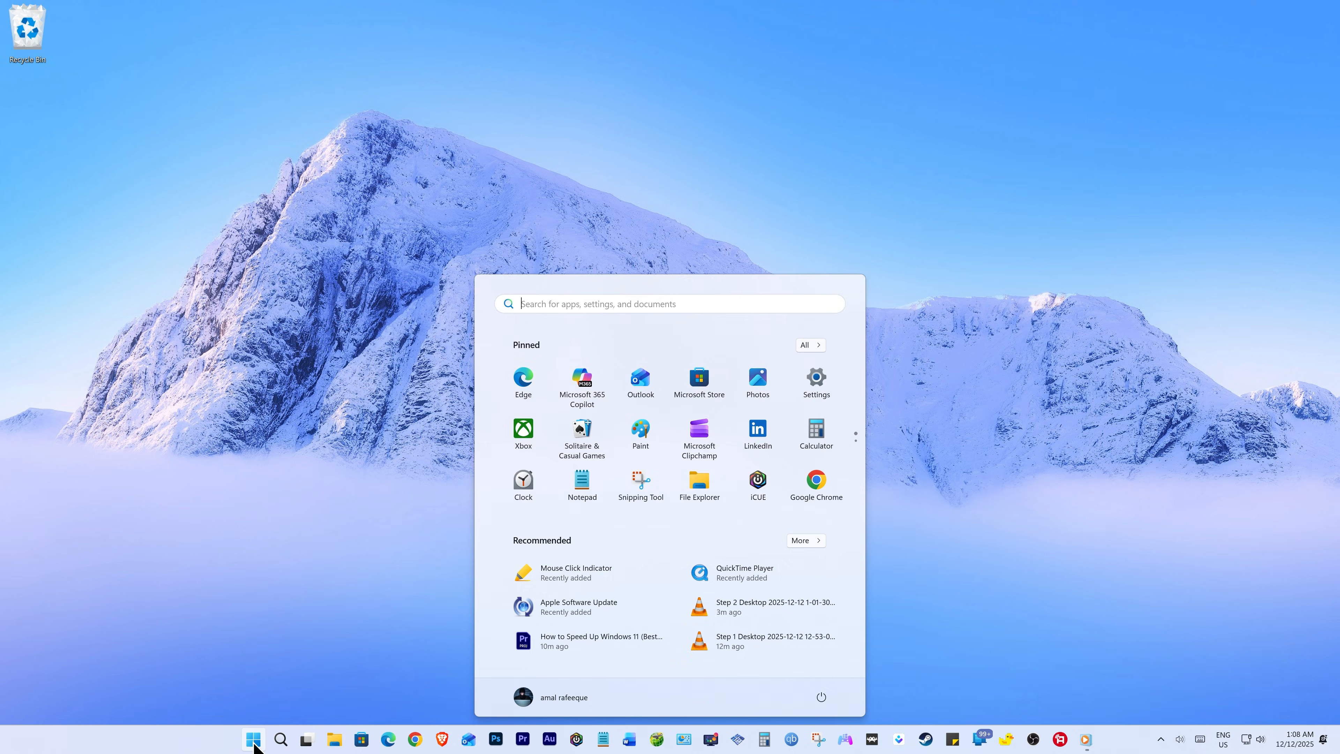
pyautogui.write('Defragment and Optimize Drives')
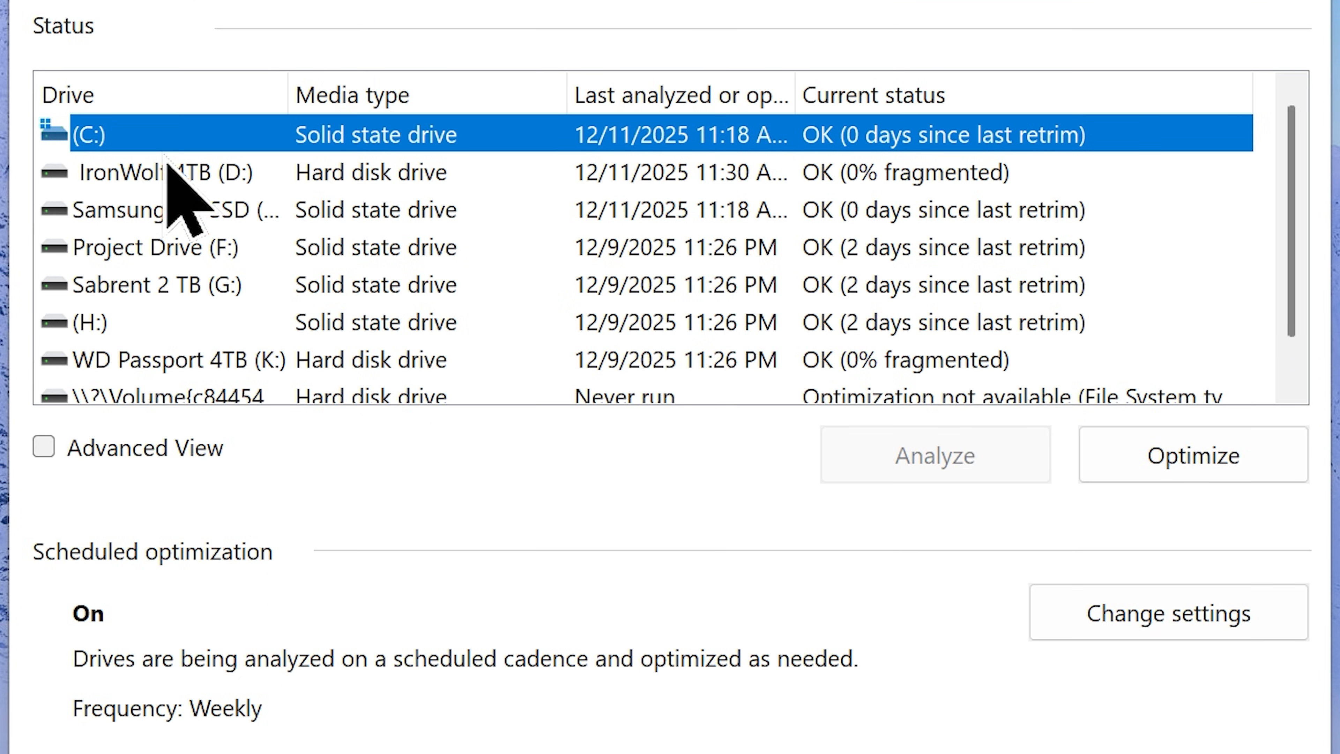
pyautogui.moveTo(243, 231)
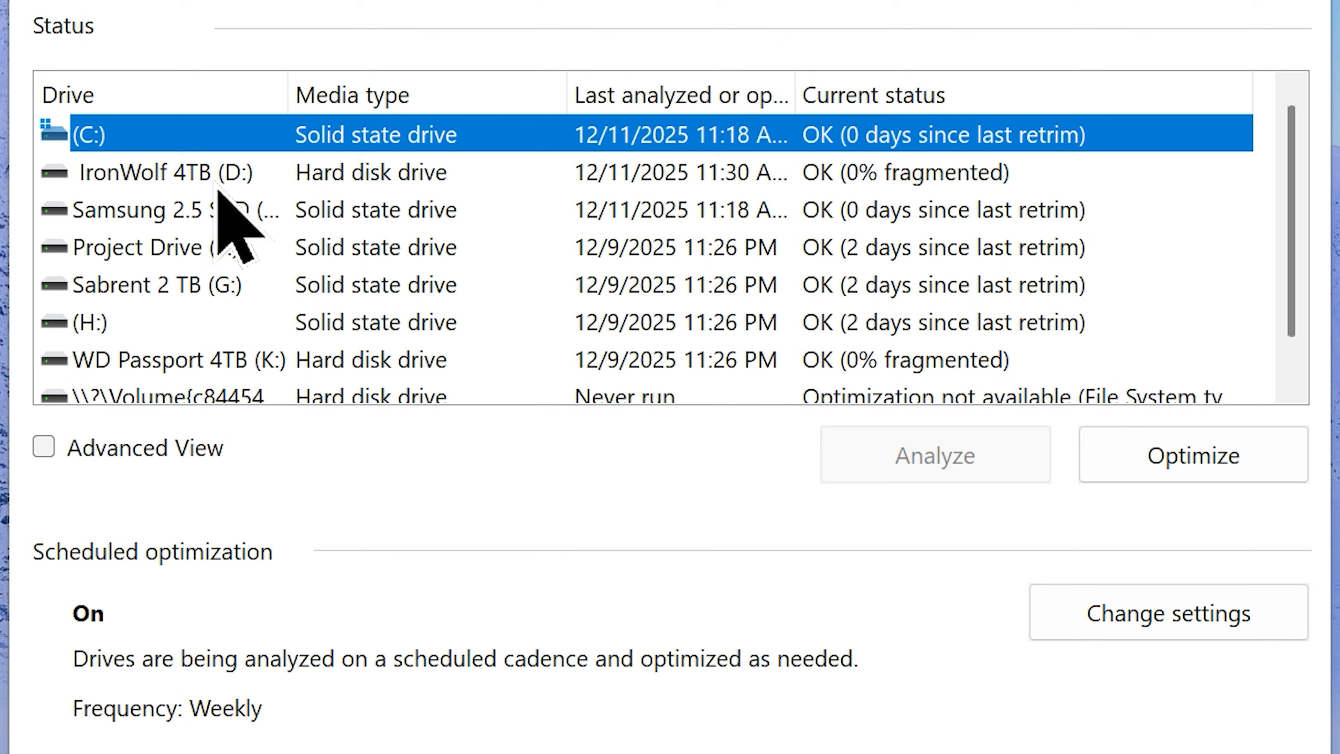
pyautogui.moveTo(940, 496)
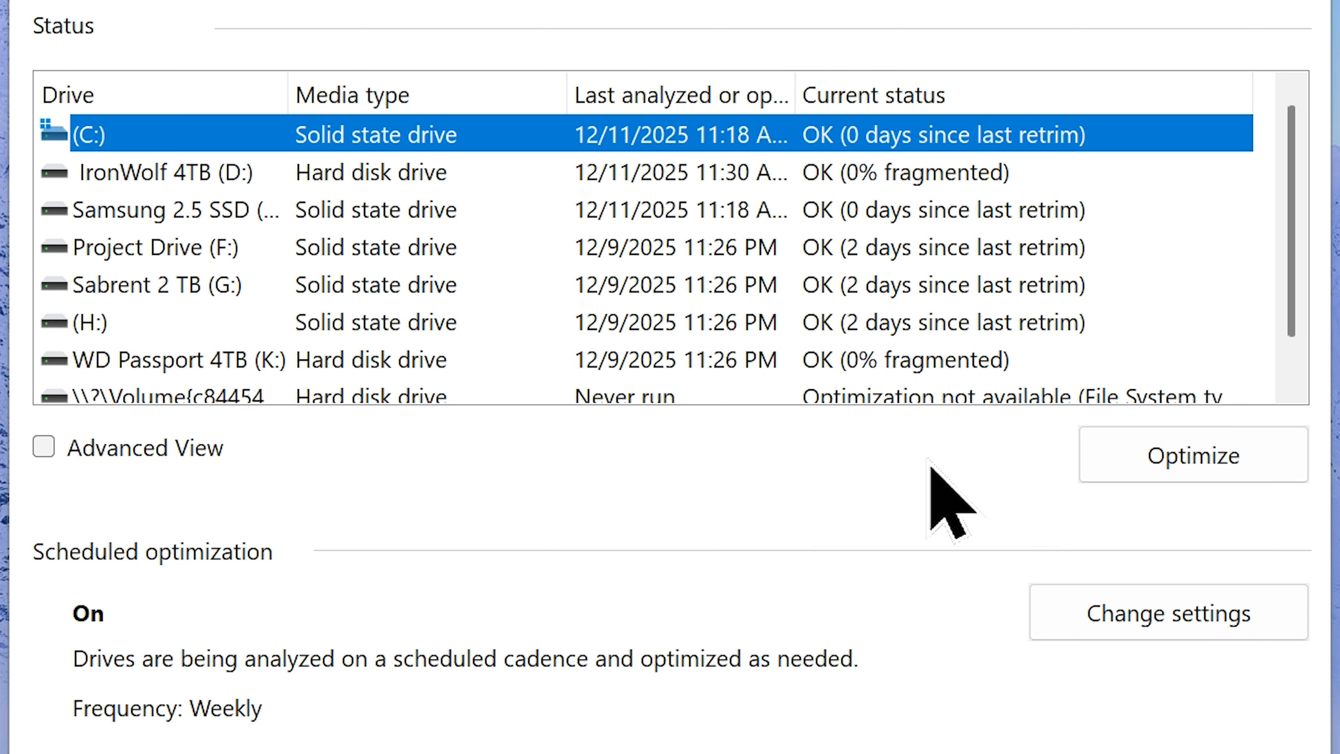
pyautogui.click(1194, 454)
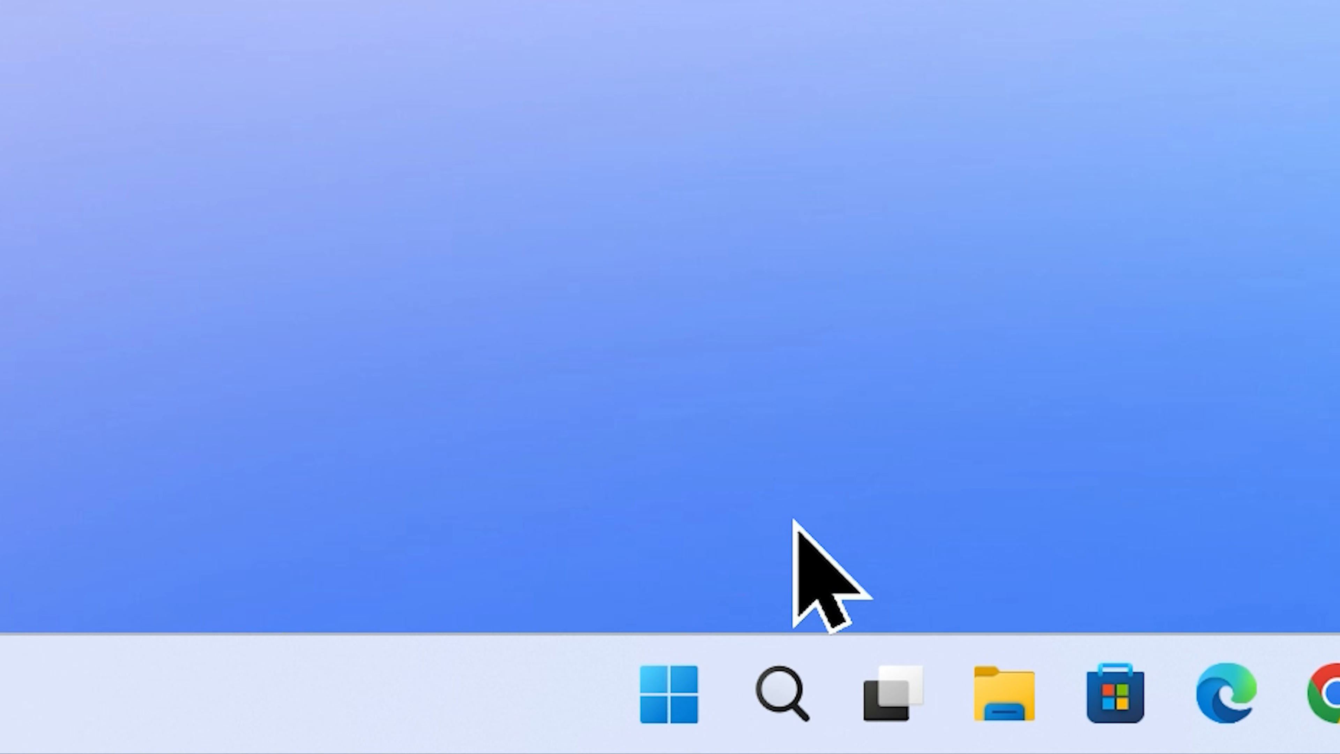
# Step: Run %temp% to open the user Temp folder and select all its items for deletion
pyautogui.rightClick(668, 693)
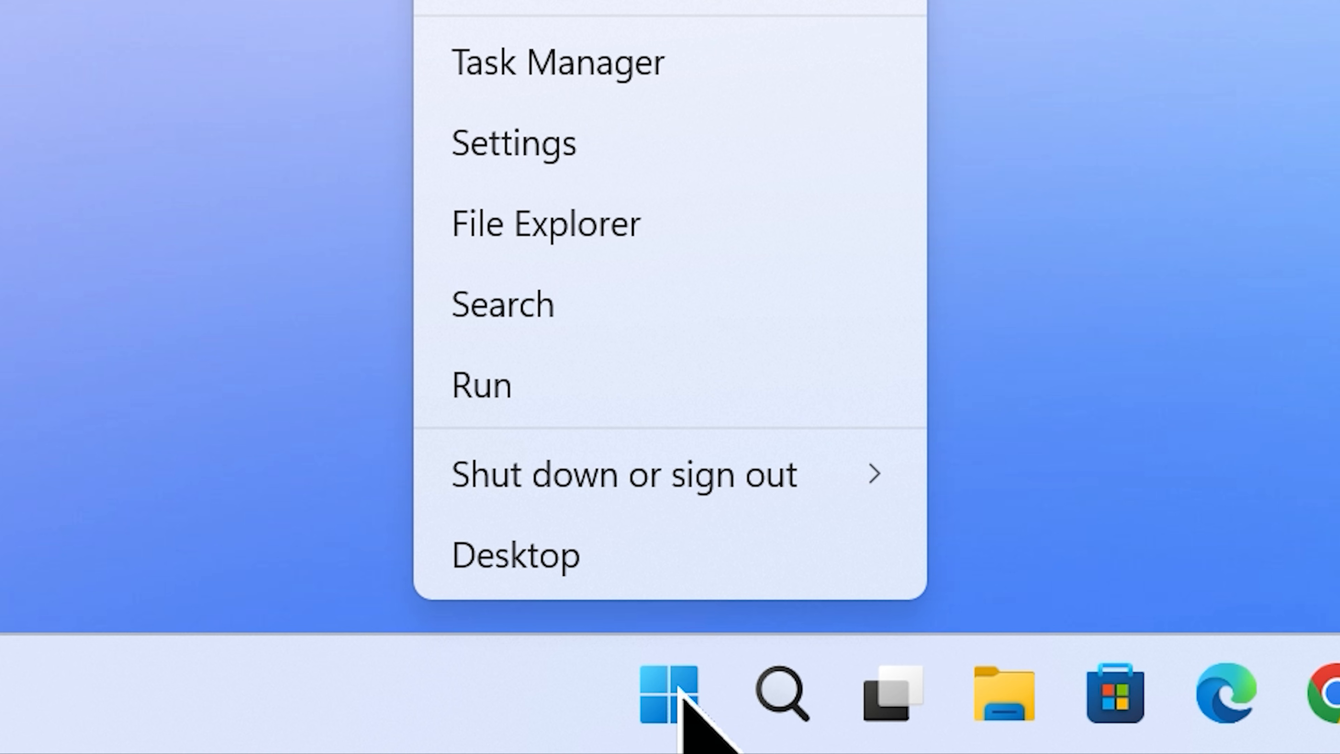
pyautogui.click(481, 384)
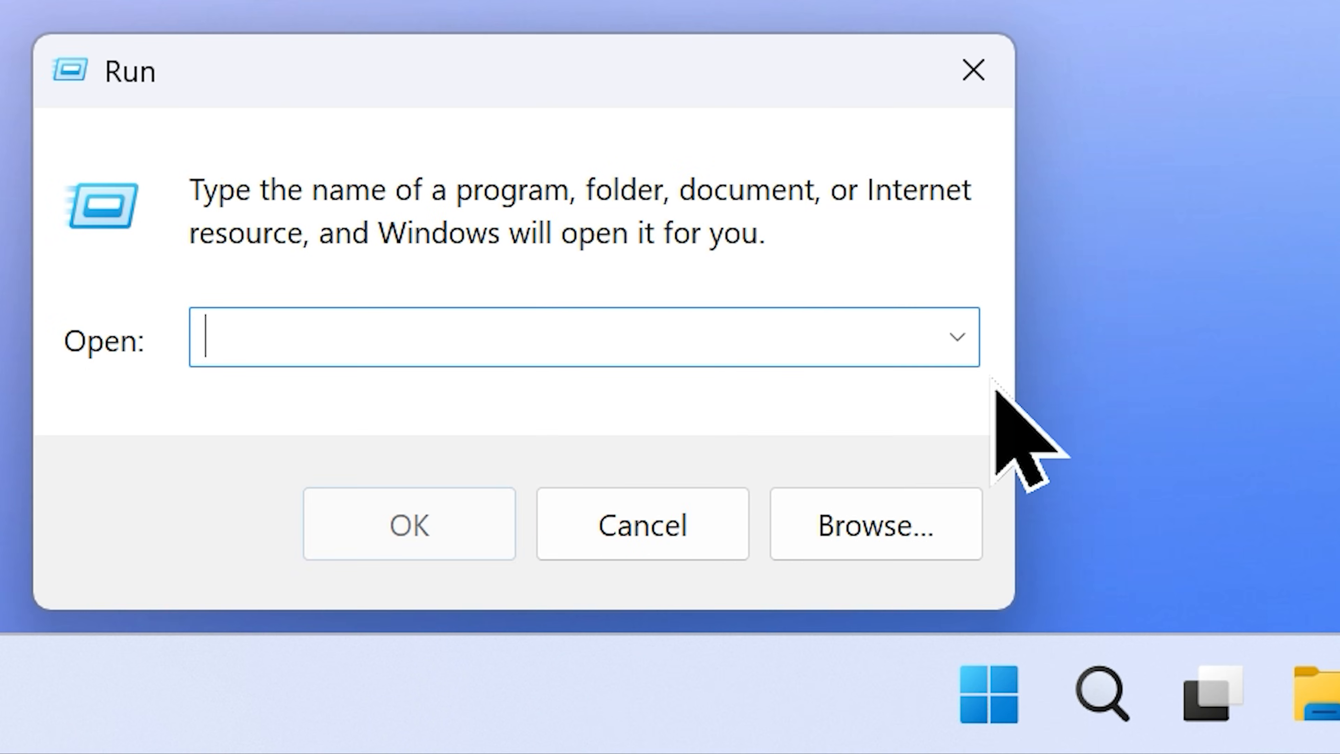
pyautogui.write('%temp')
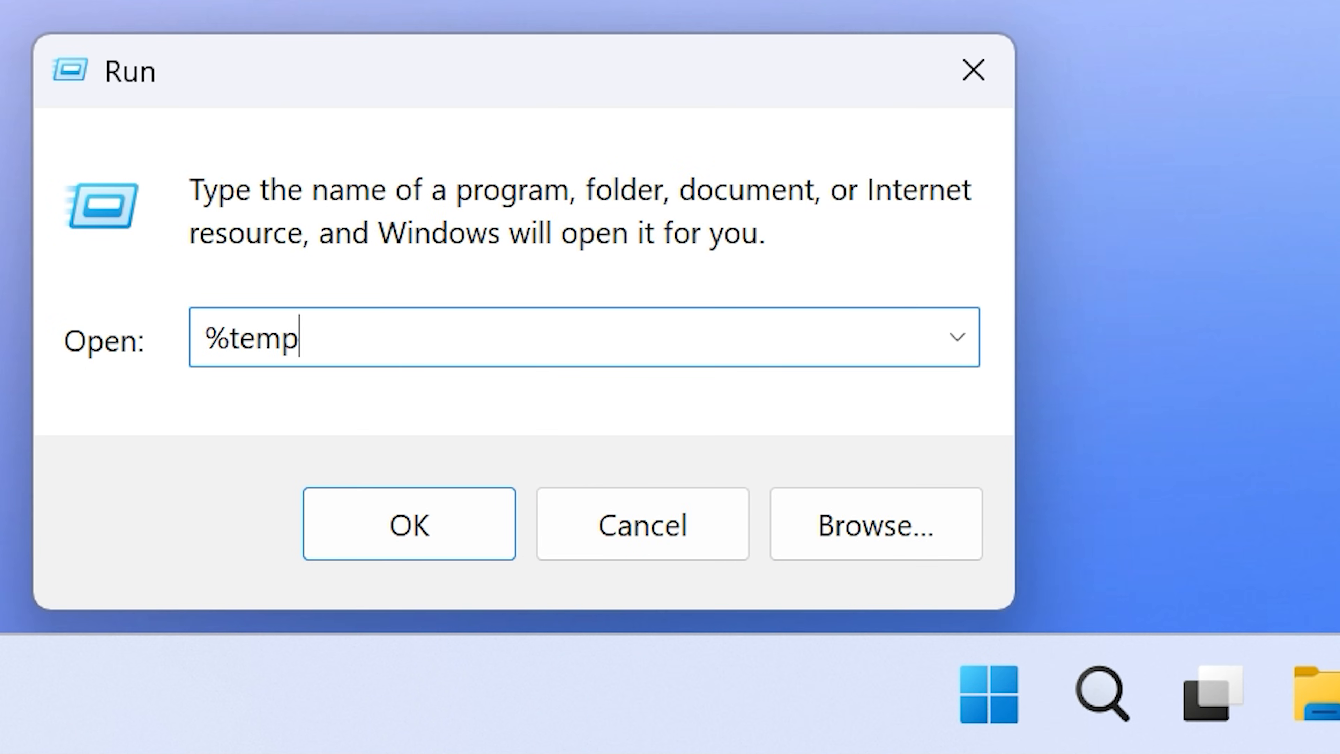
pyautogui.write('%')
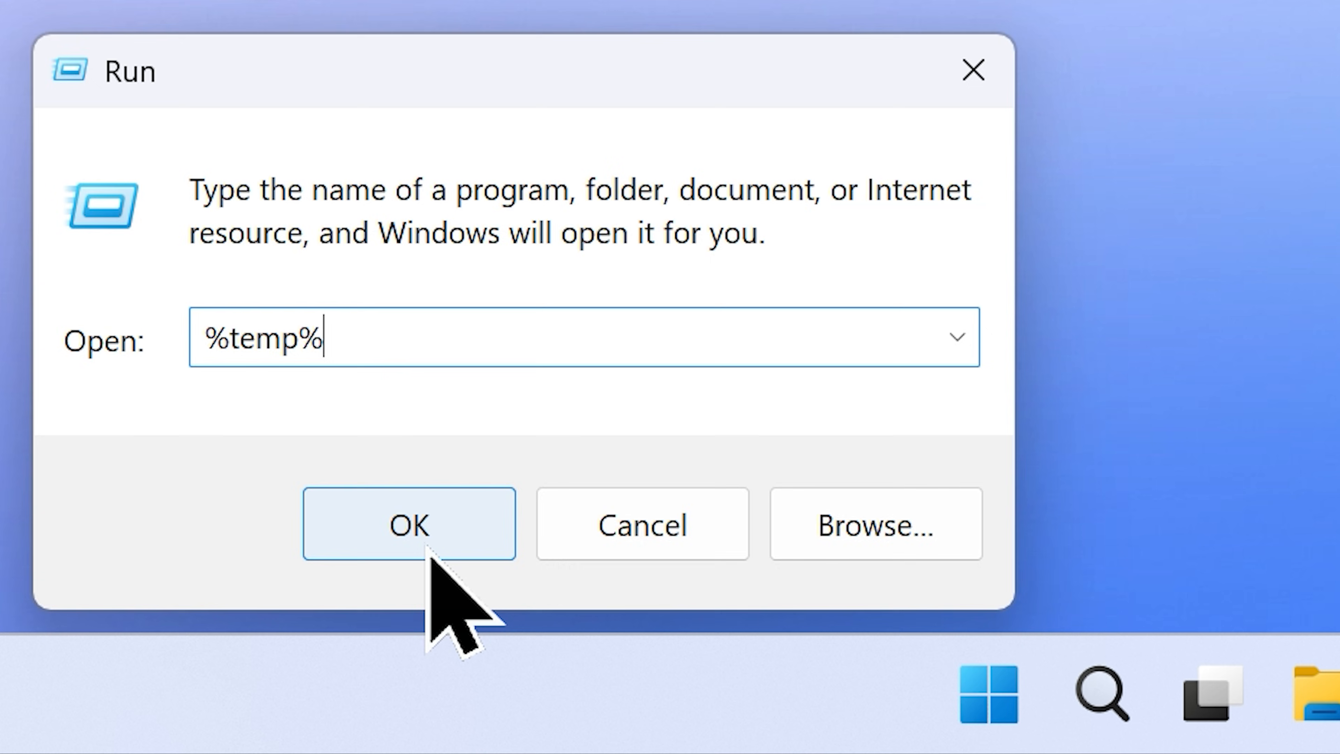
pyautogui.click(409, 524)
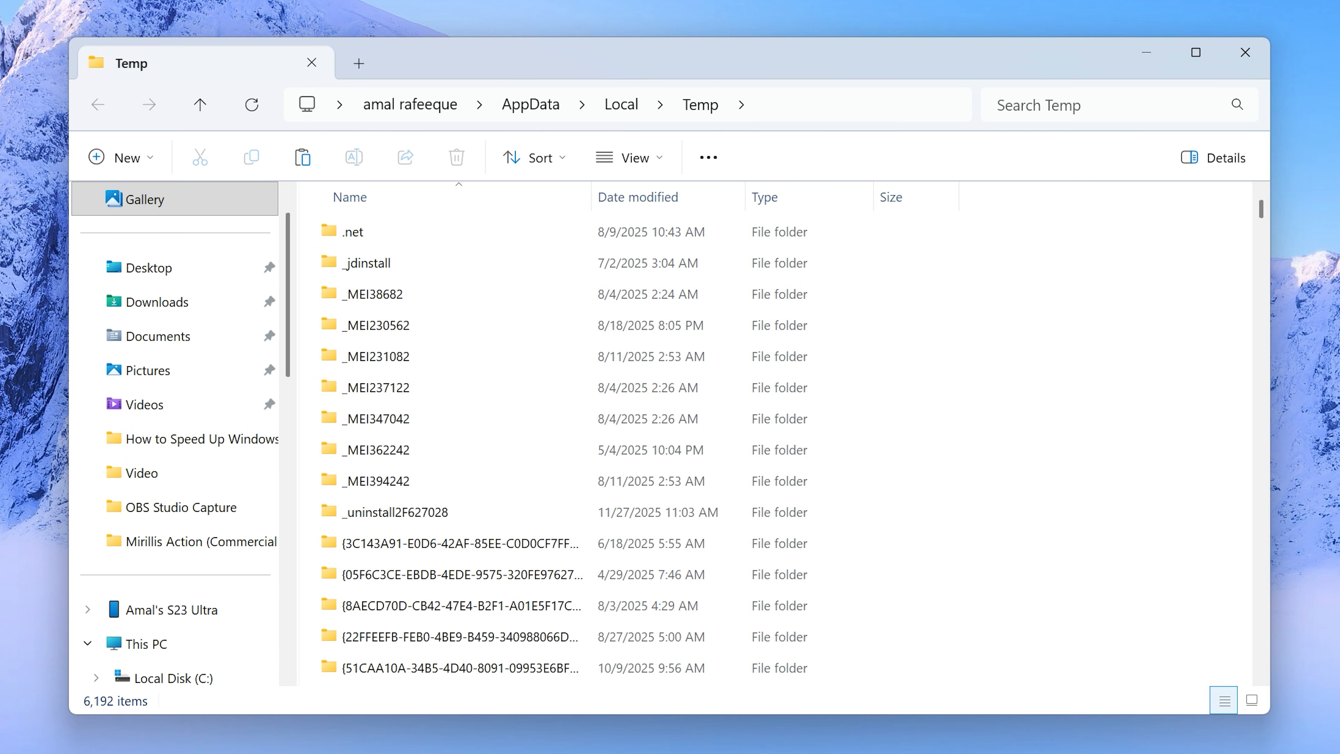
pyautogui.press('ctrl+a')
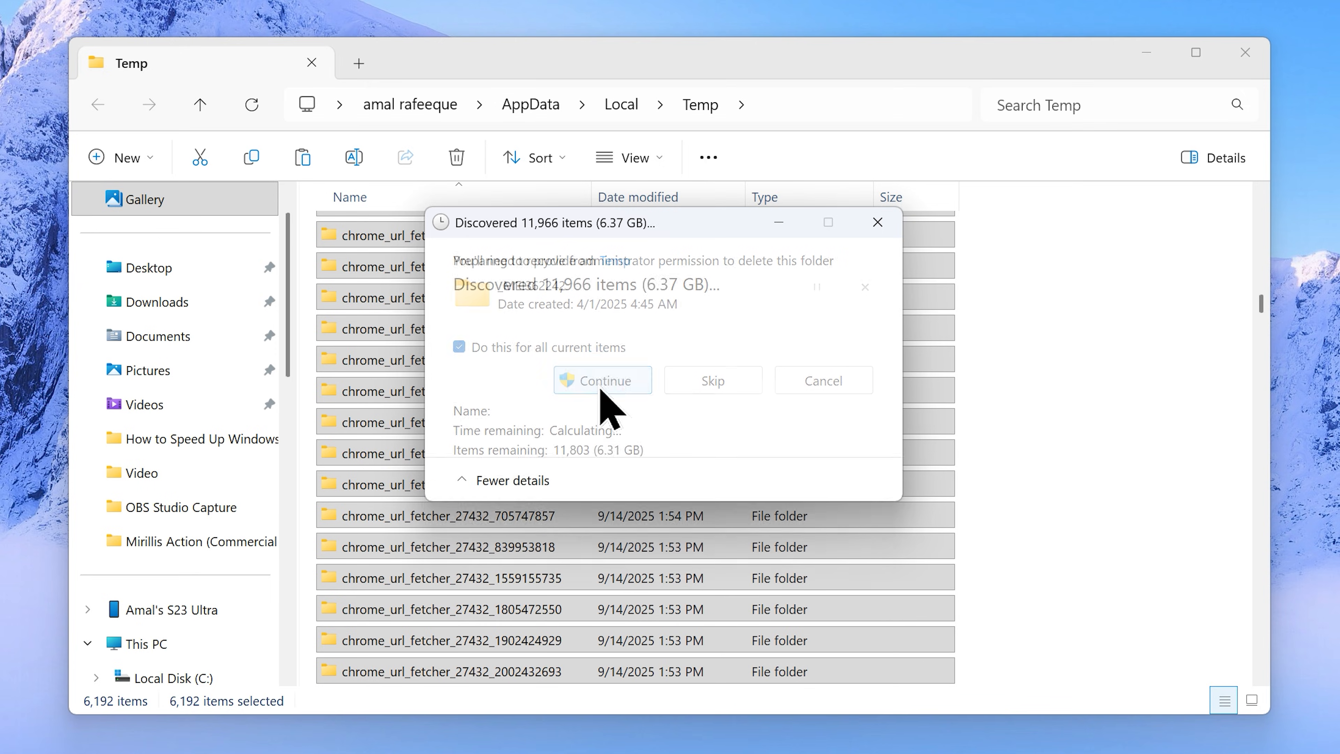
# Step: Run 'temp', grant access to the Windows Temp folder and select all its files
pyautogui.rightClick(669, 693)
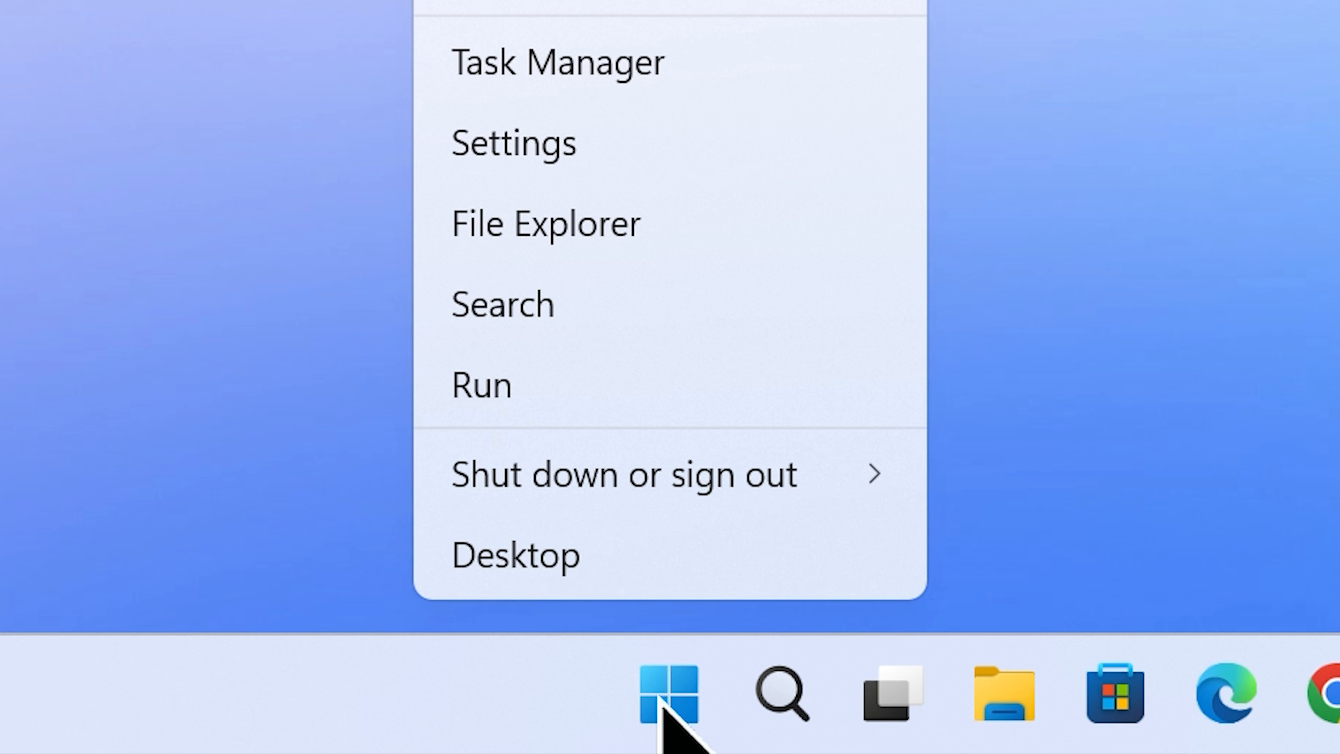
pyautogui.click(481, 384)
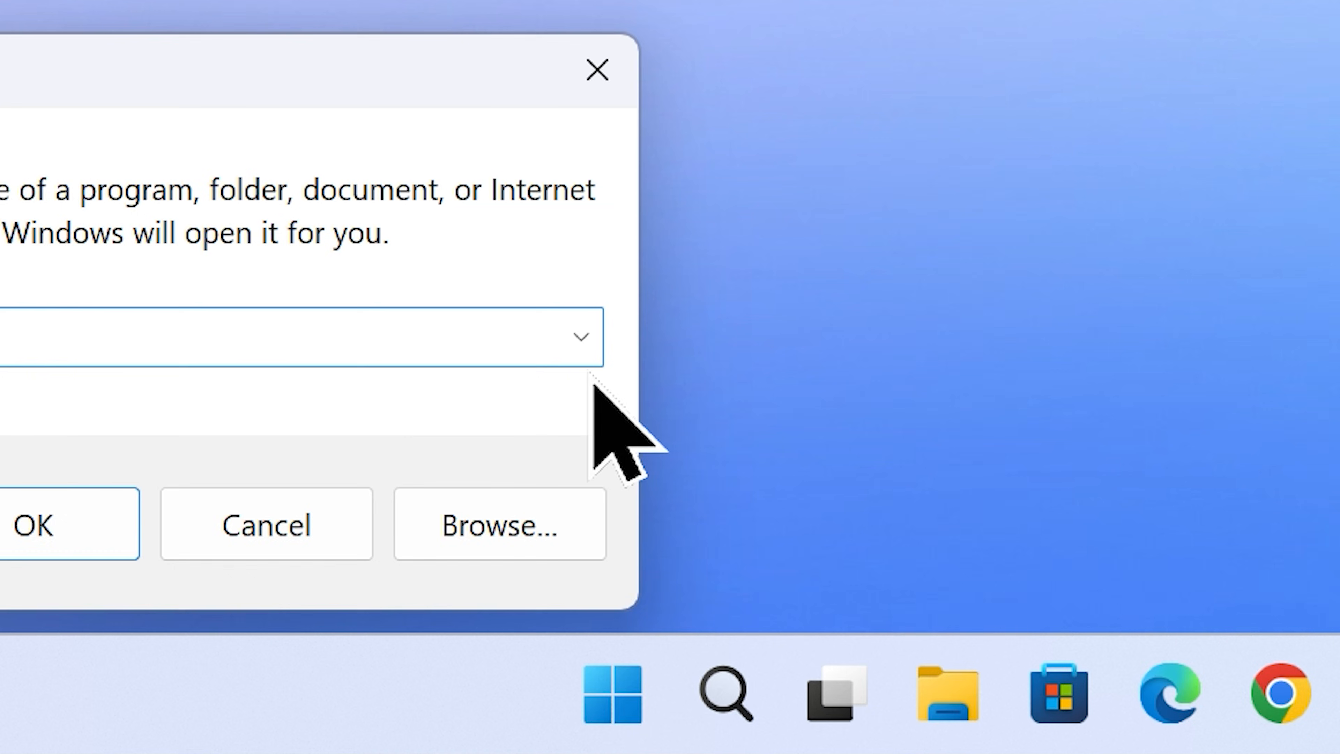
pyautogui.write('temp')
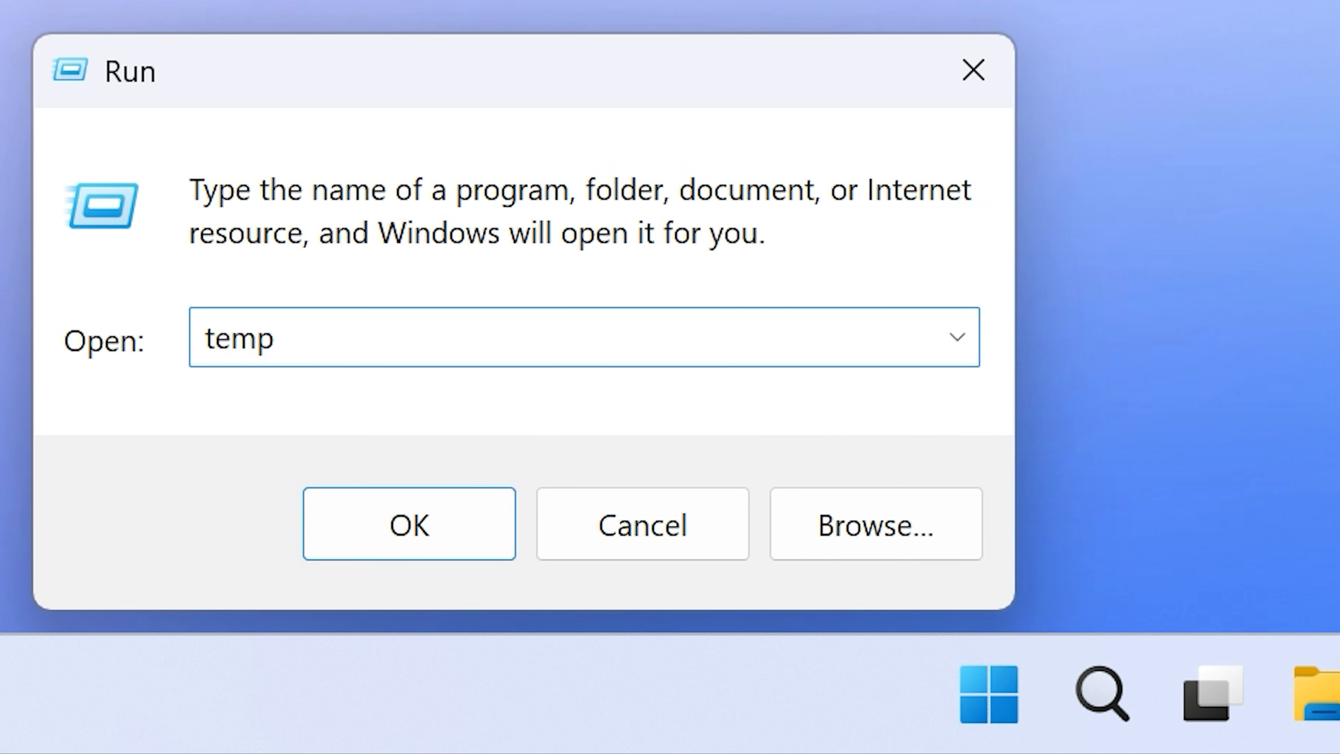
pyautogui.click(408, 523)
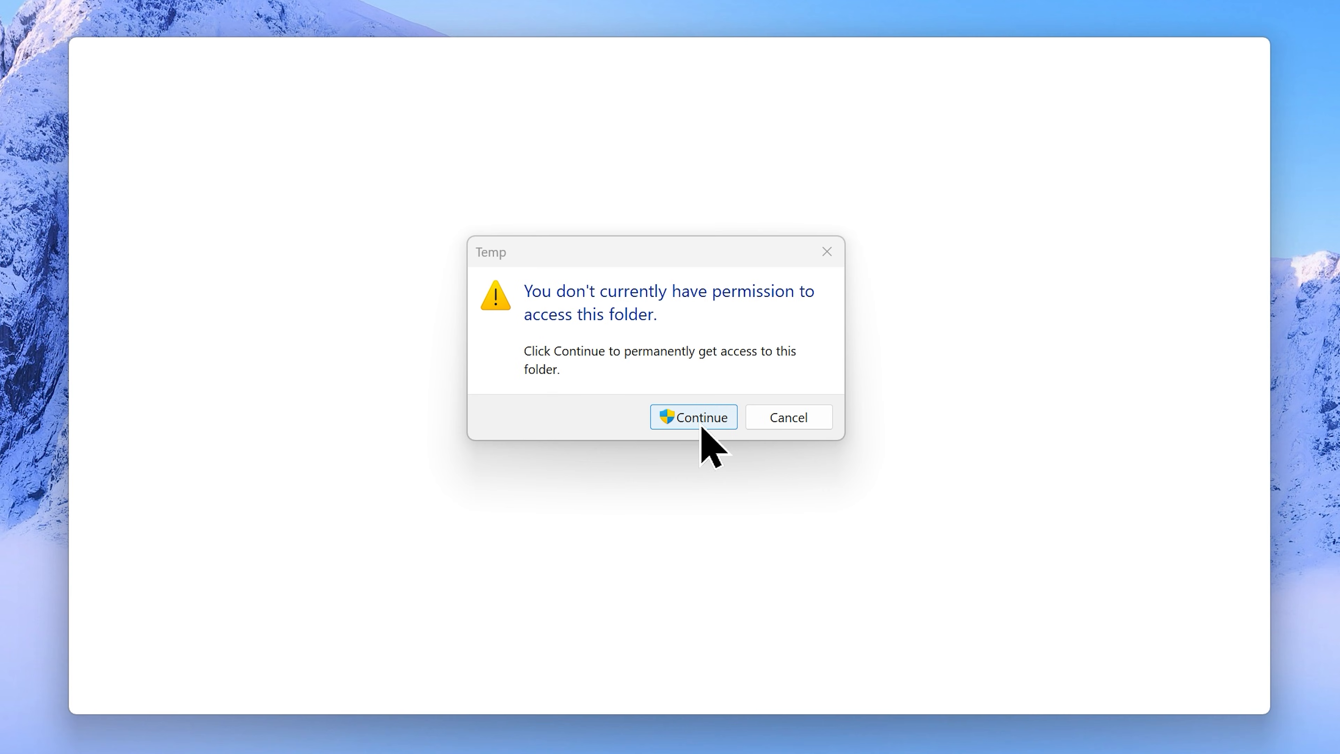
pyautogui.click(693, 417)
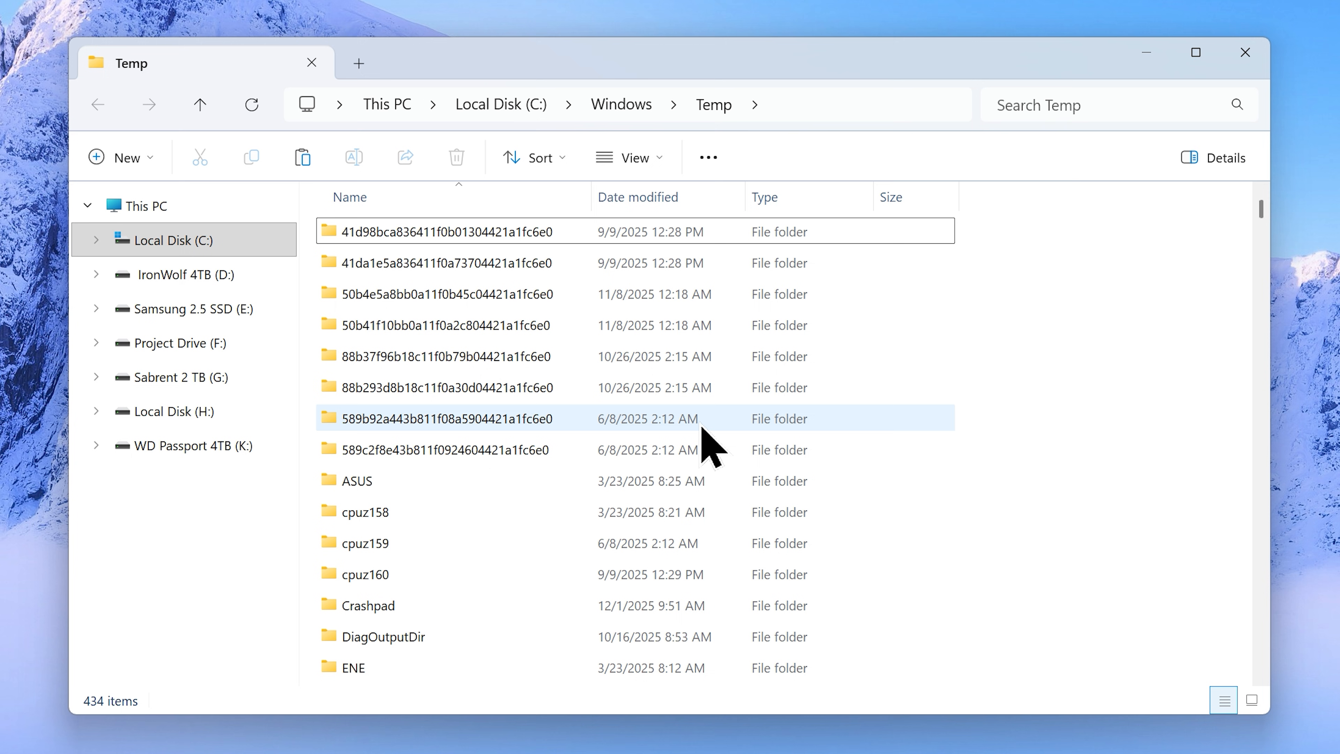
pyautogui.press('ctrl+a')
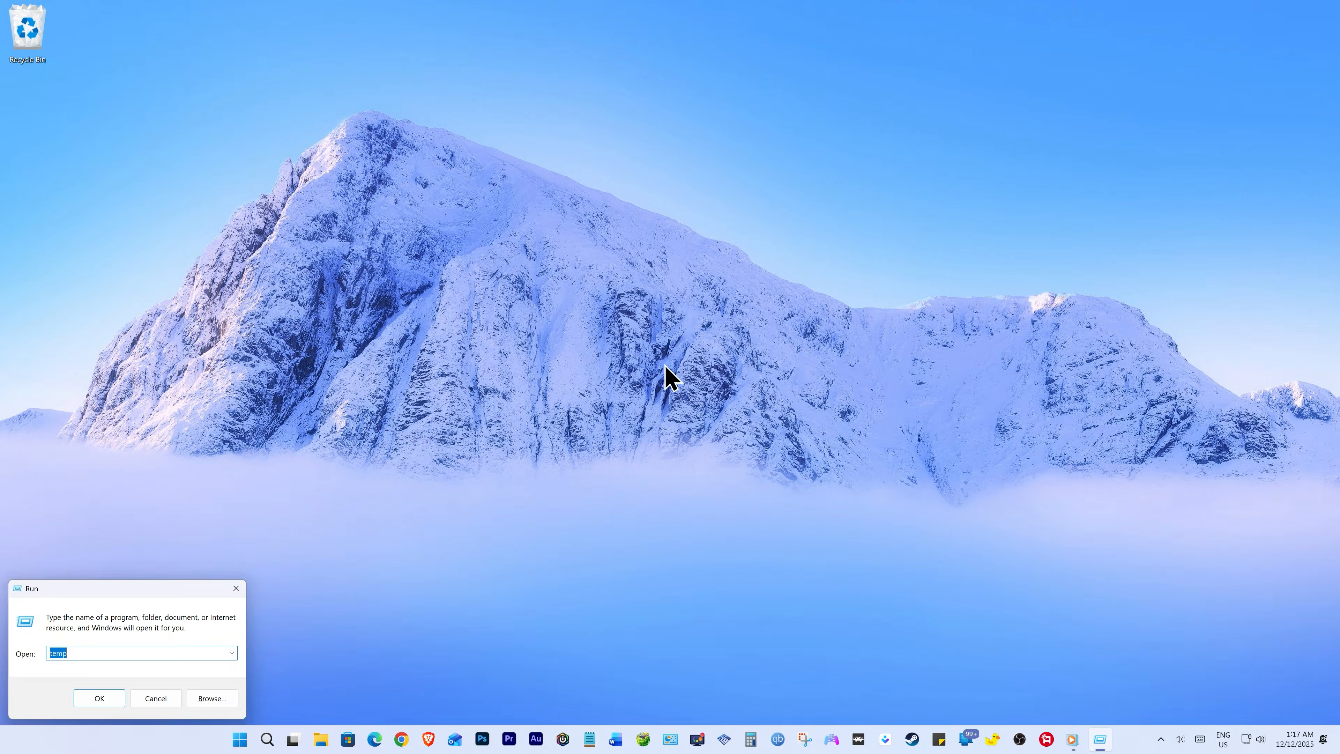
# Step: Run 'prefetch', grant access to the Prefetch folder and select all its files
pyautogui.write('pref')
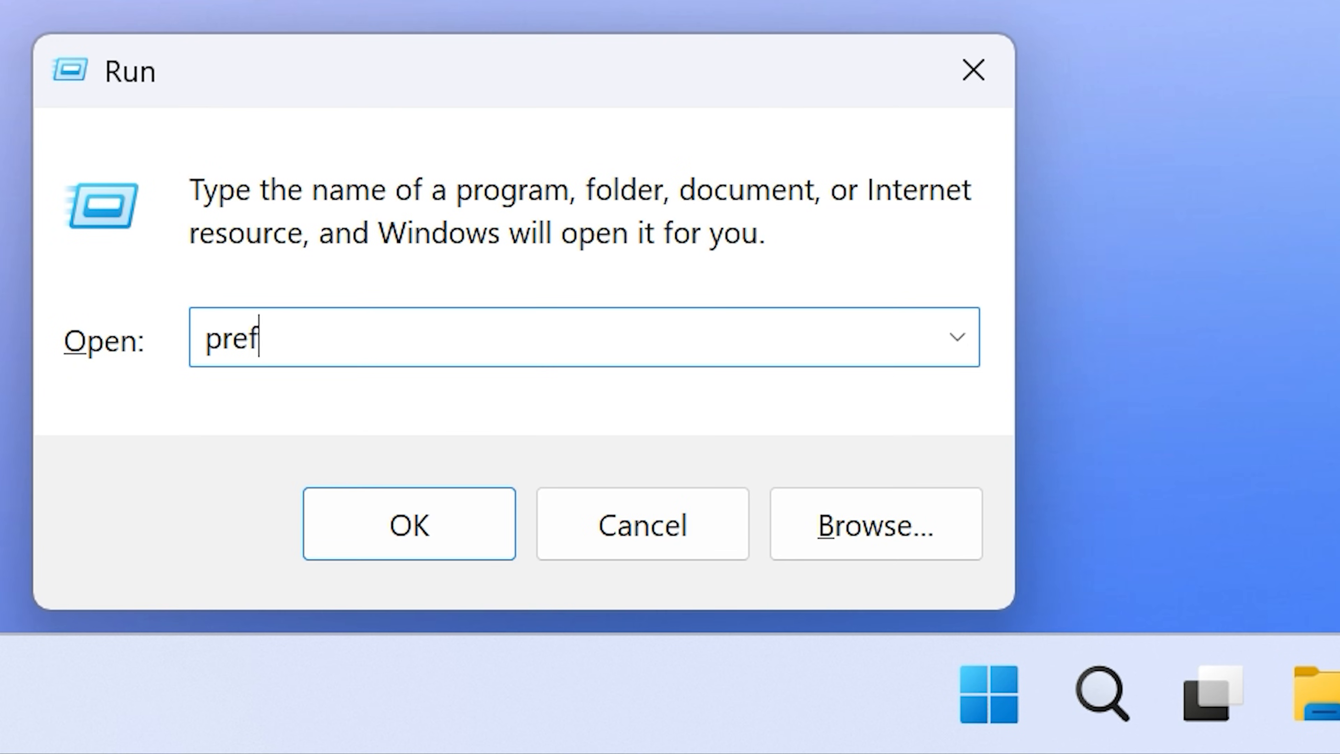
pyautogui.click(407, 522)
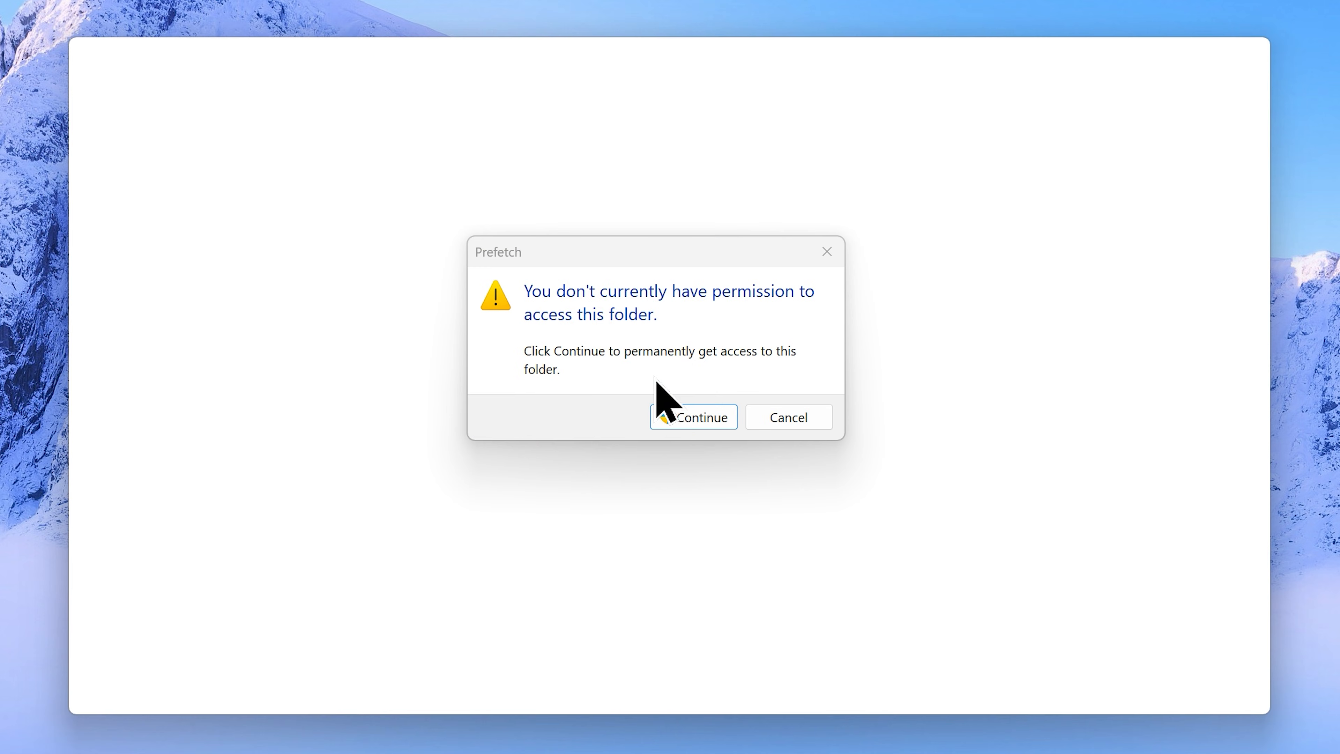
pyautogui.click(693, 418)
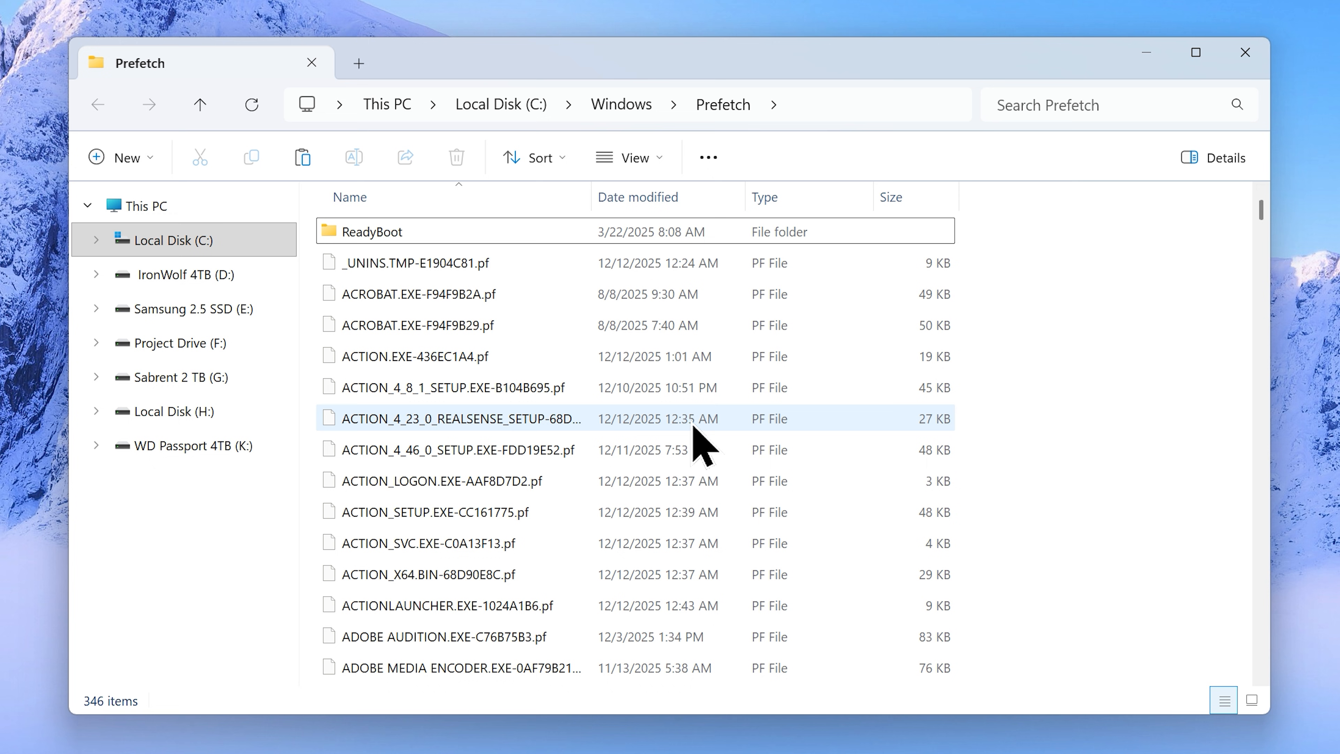
pyautogui.press('ctrl+a')
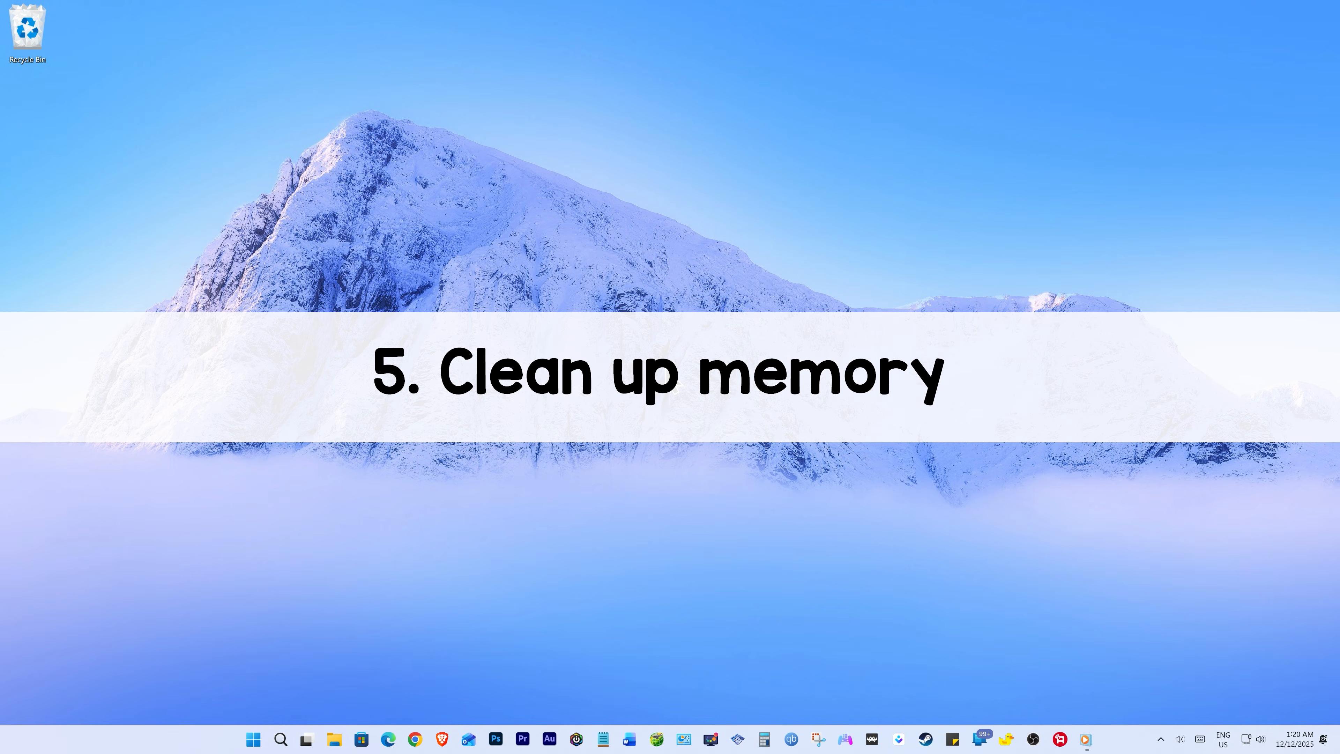
# Step: Launch Disk Cleanup from Start and choose drive C: to scan
pyautogui.click(252, 739)
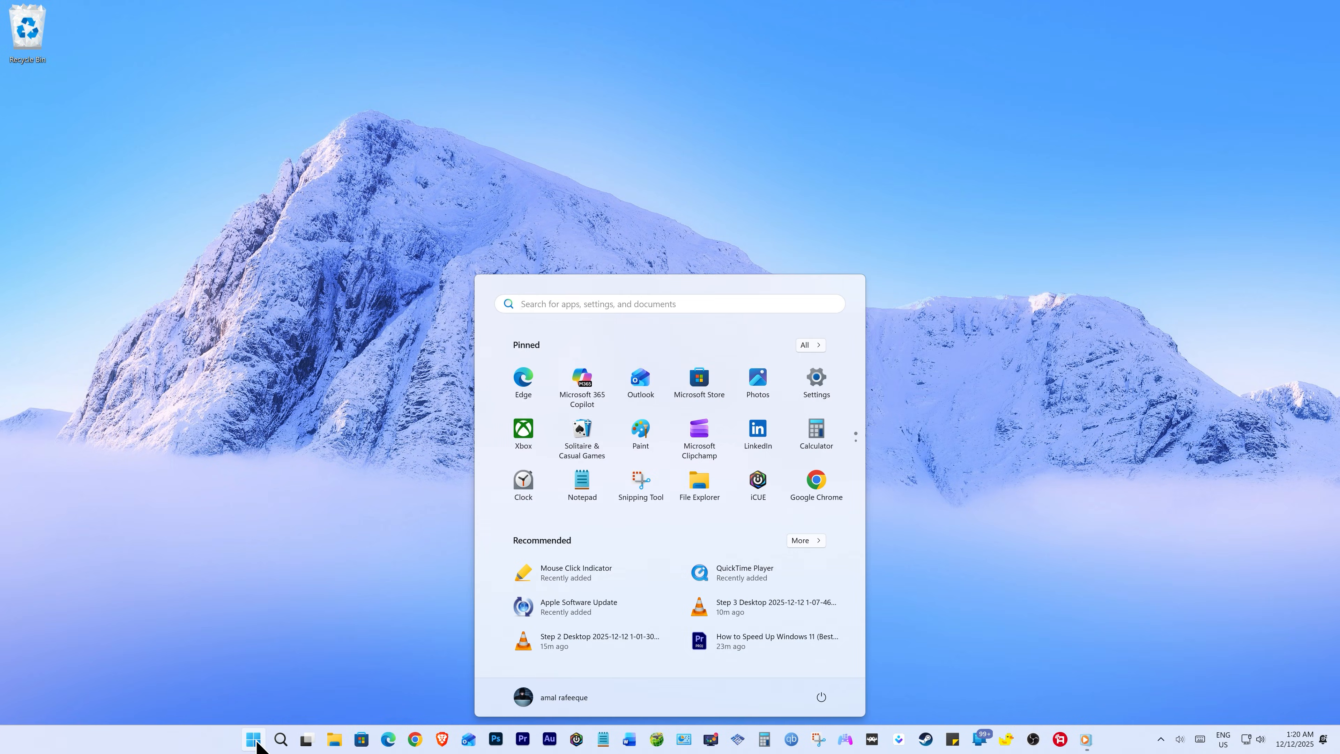
pyautogui.write('Disk Cleanup')
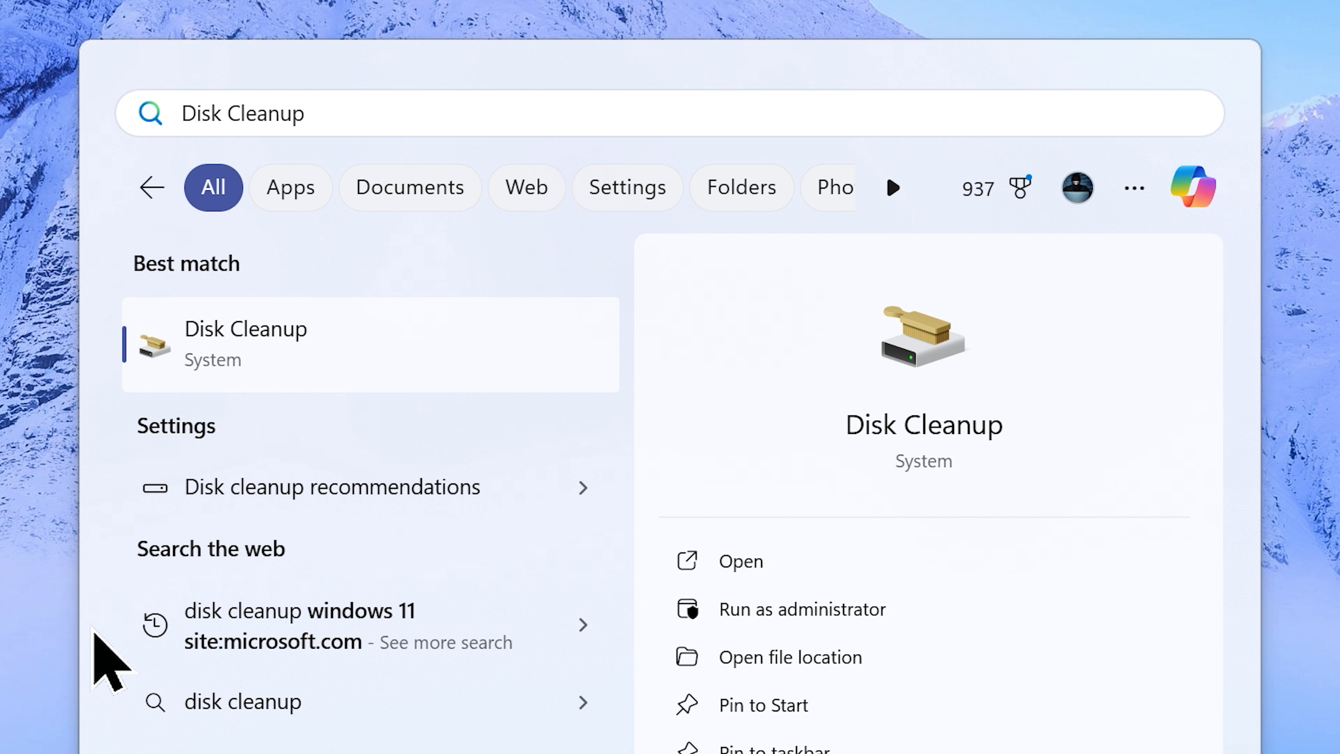
pyautogui.click(740, 560)
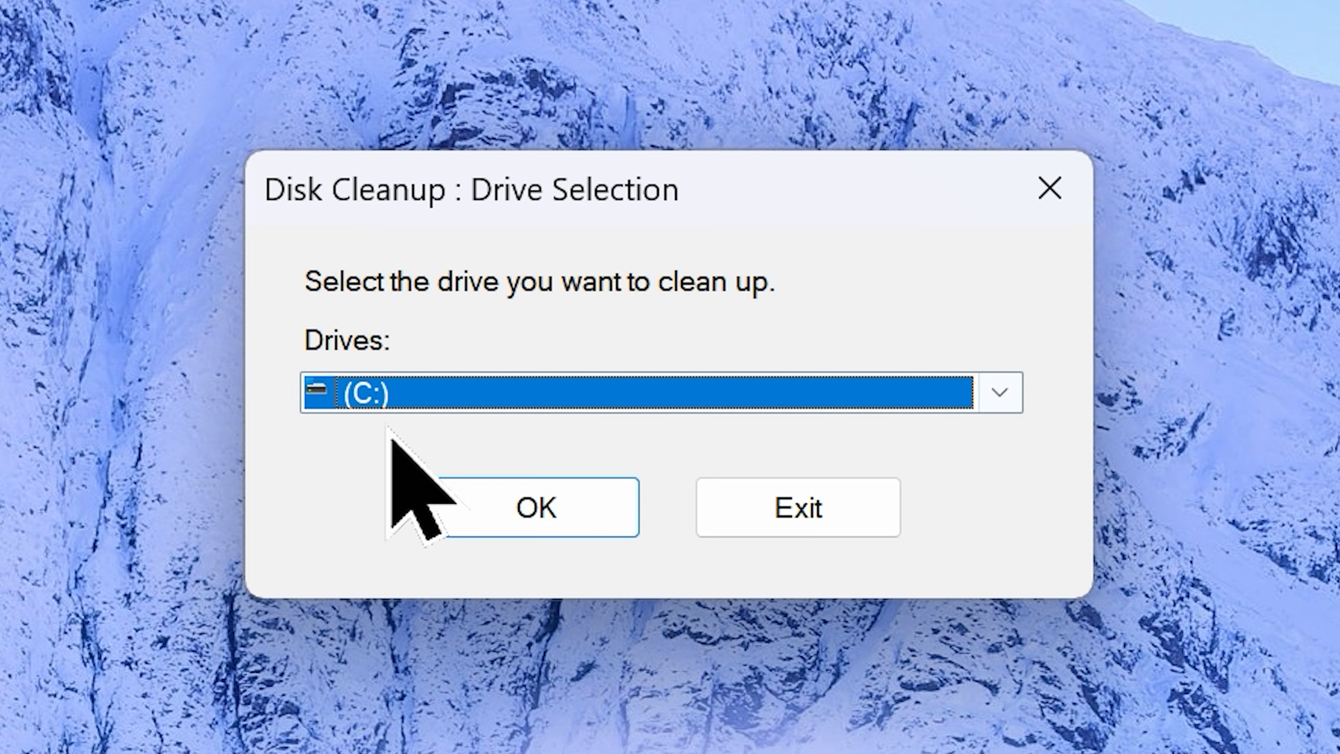
pyautogui.click(534, 506)
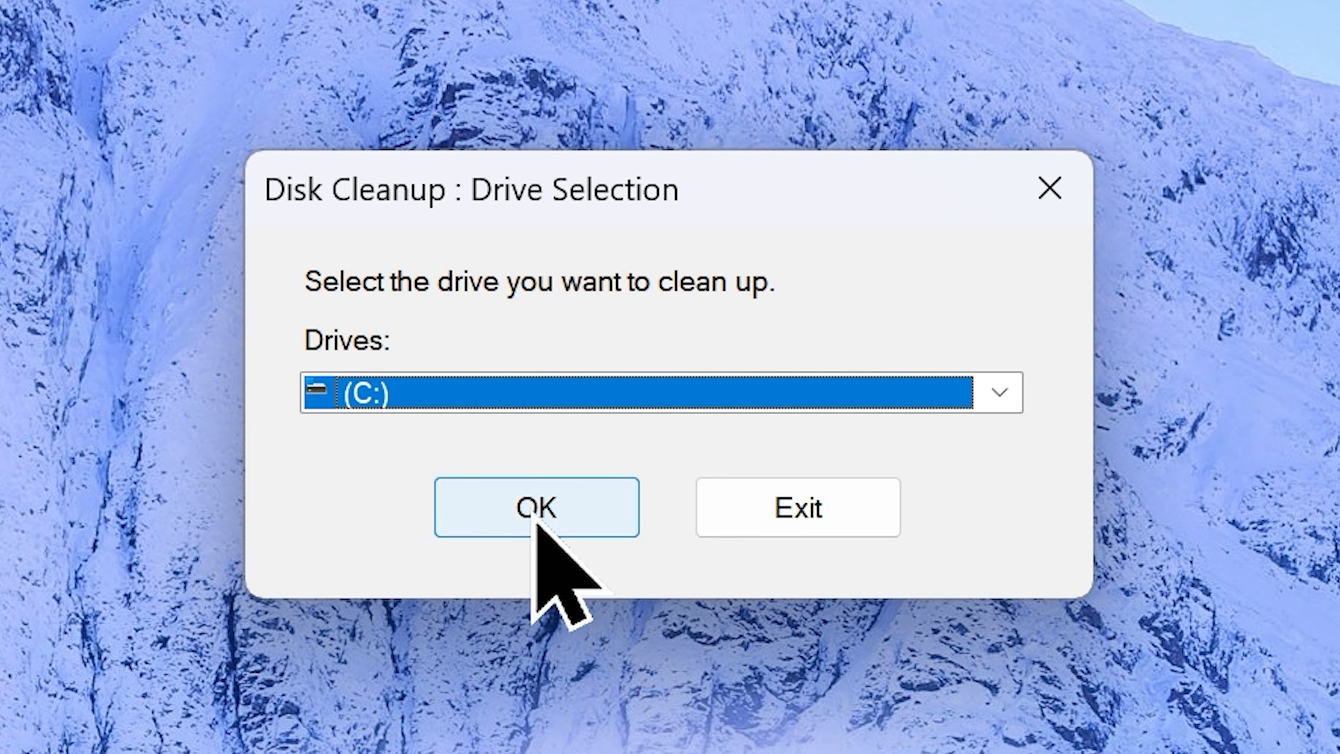
pyautogui.click(536, 506)
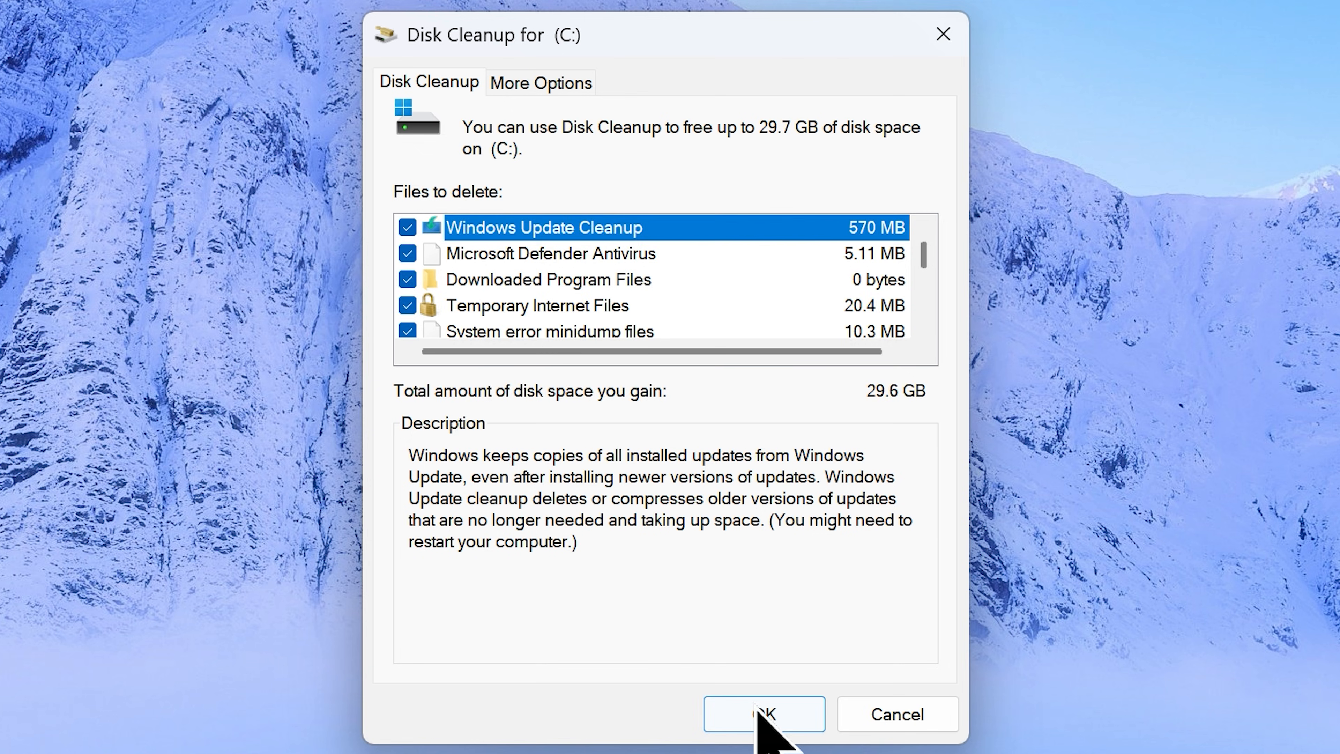
# Step: Delete the checked junk files and confirm permanent deletion
pyautogui.click(762, 714)
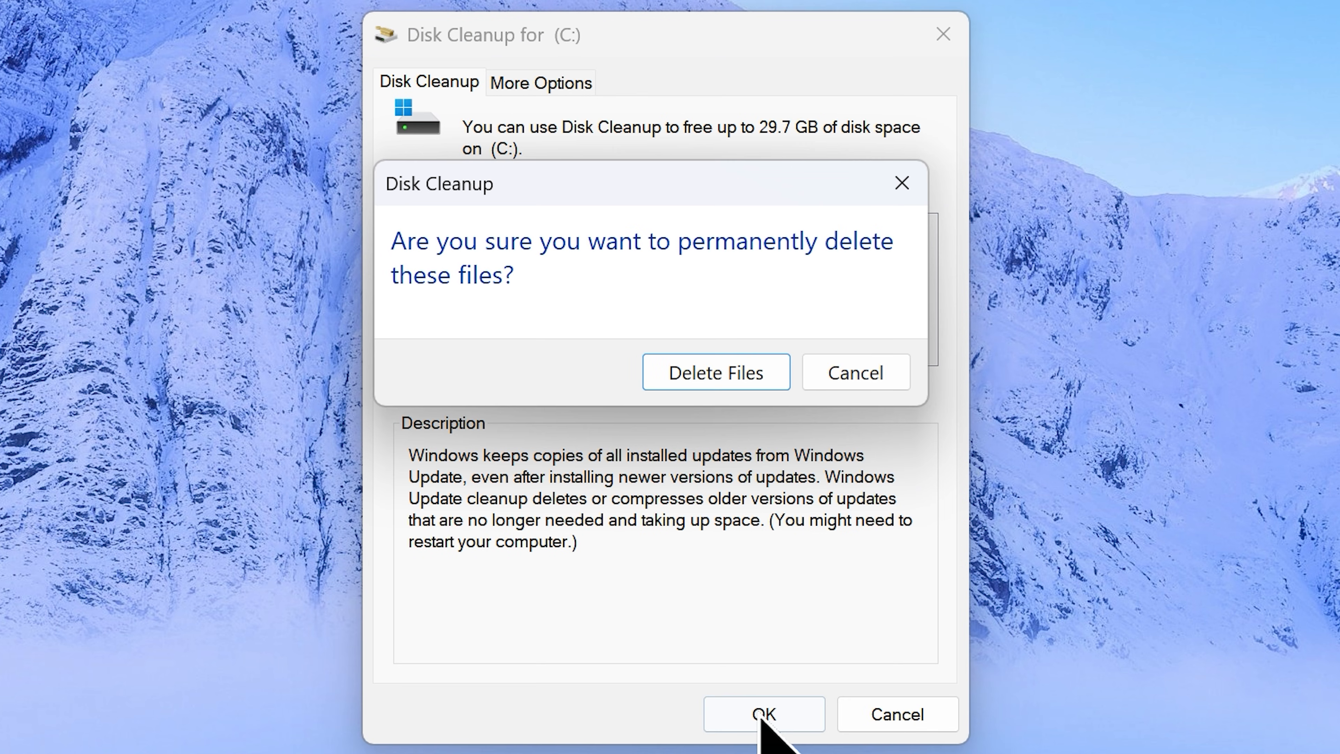
pyautogui.click(717, 372)
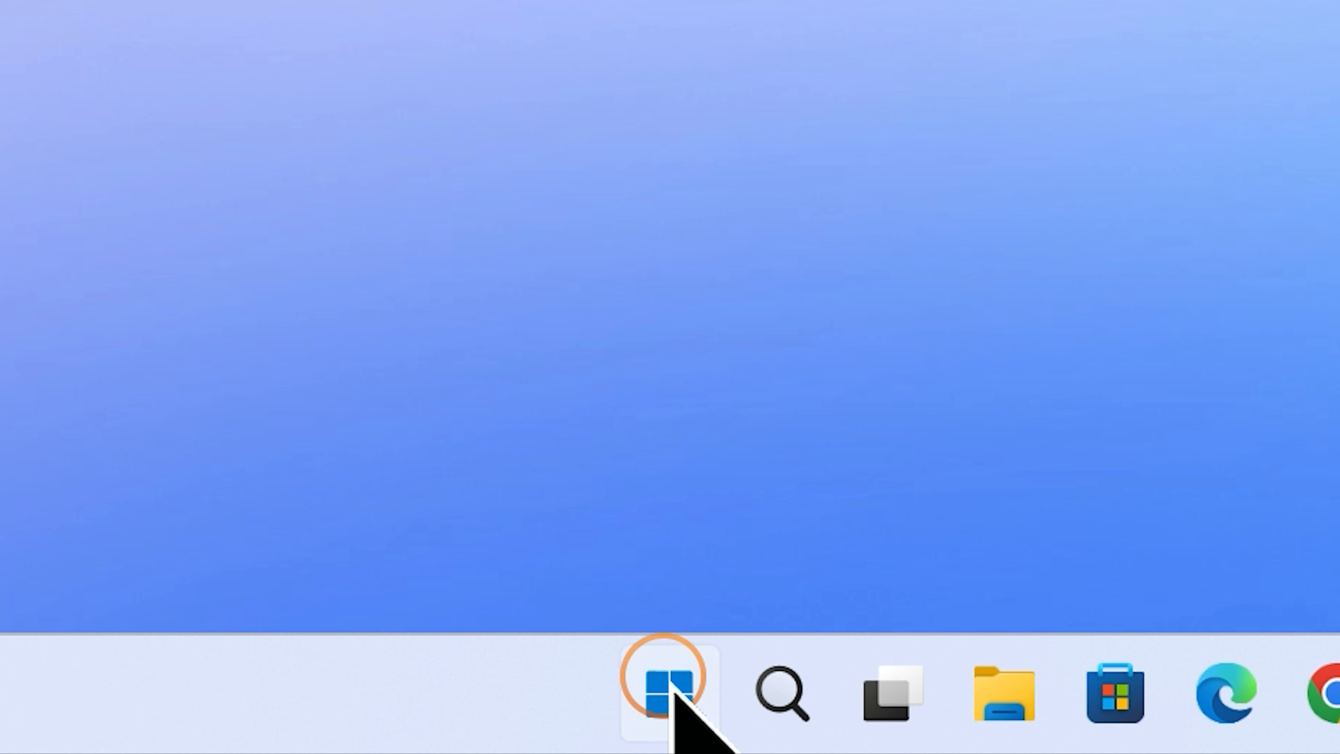
# Step: Run msconfig and show the Services list with all Microsoft services hidden
pyautogui.rightClick(667, 692)
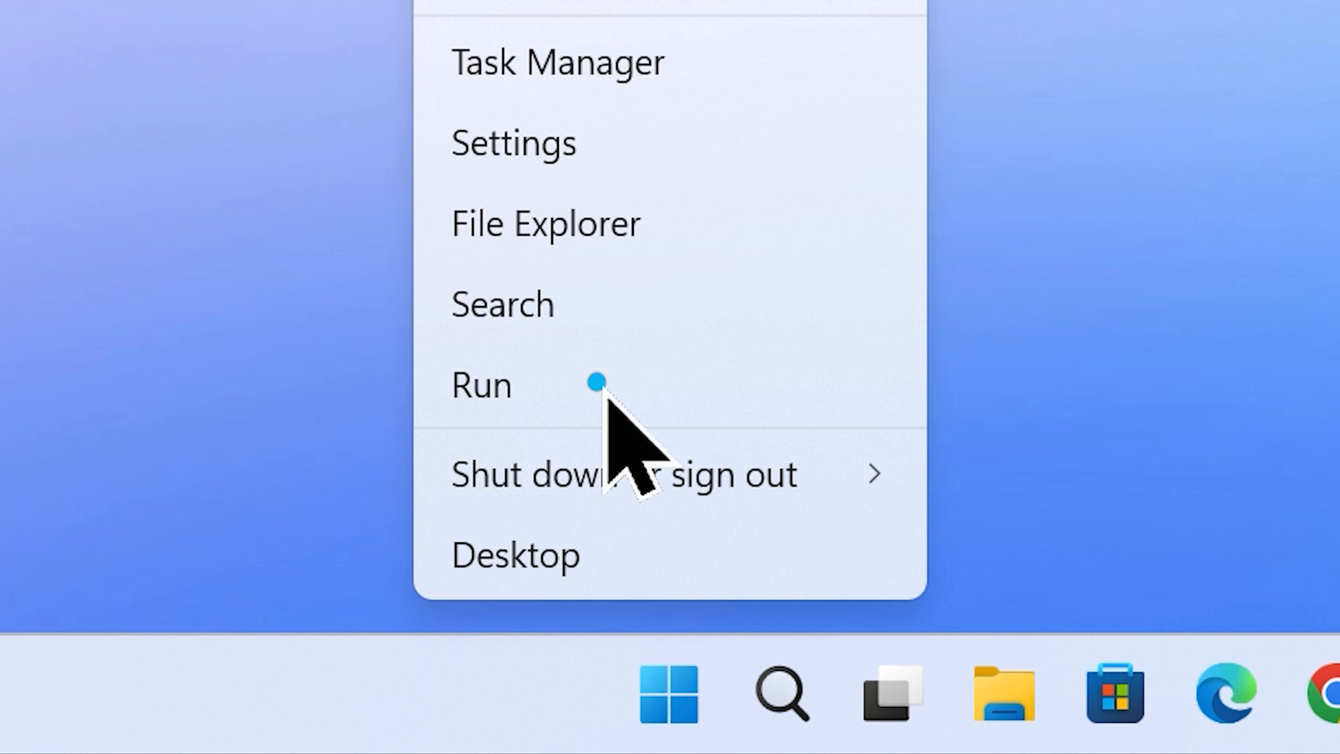
pyautogui.click(480, 384)
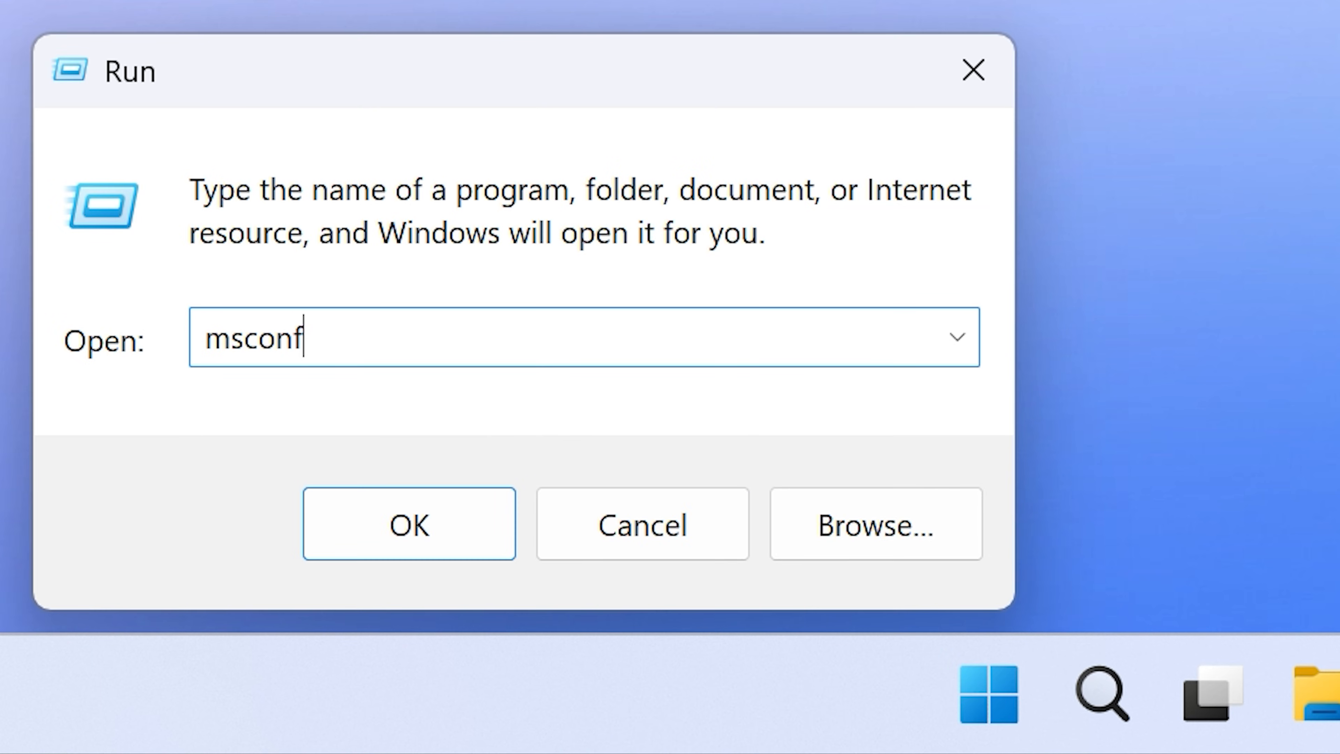
pyautogui.click(409, 523)
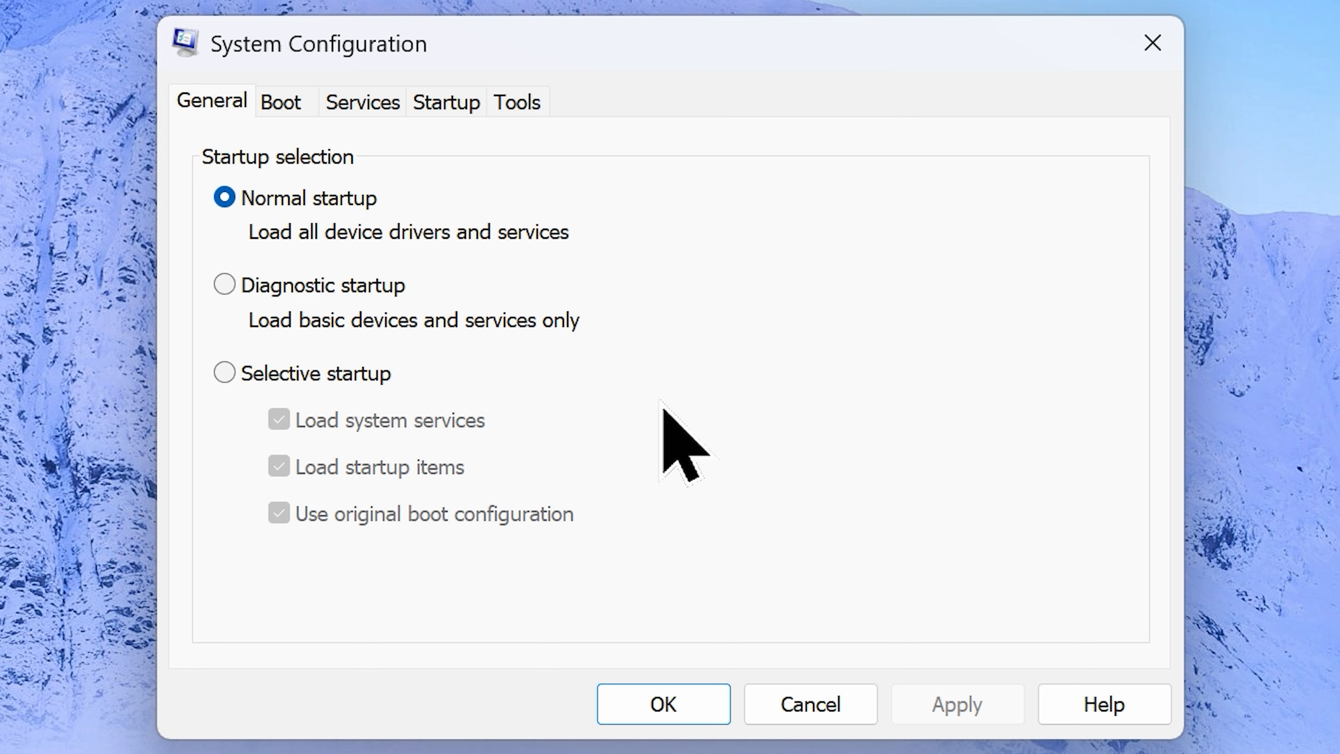
pyautogui.click(363, 102)
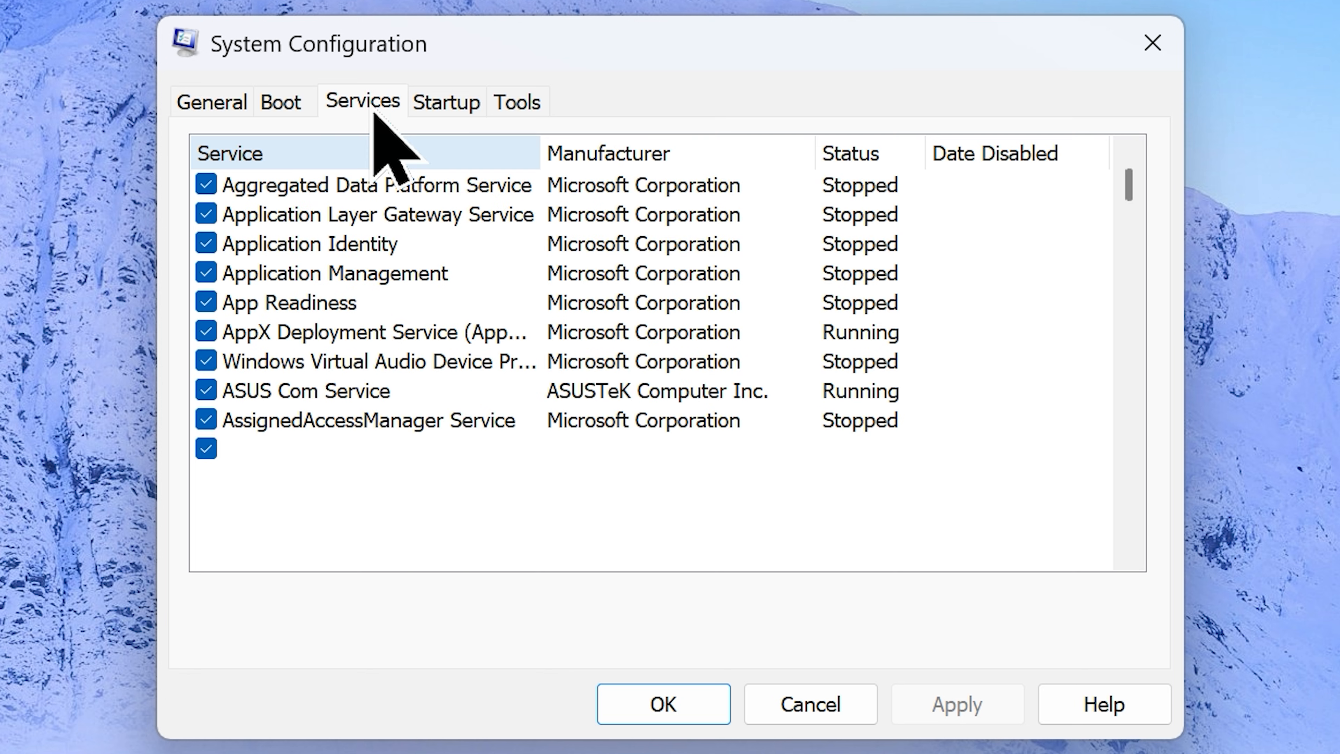
pyautogui.click(199, 639)
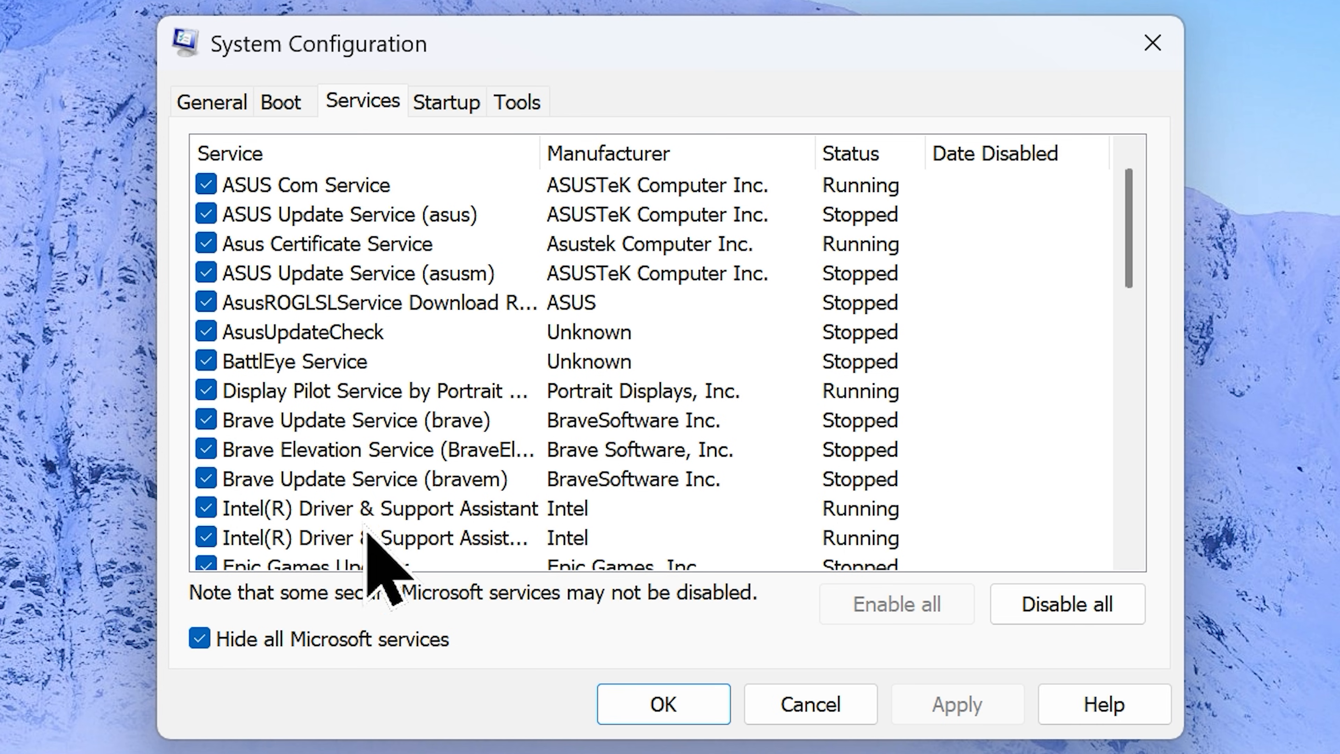
pyautogui.moveTo(586, 380)
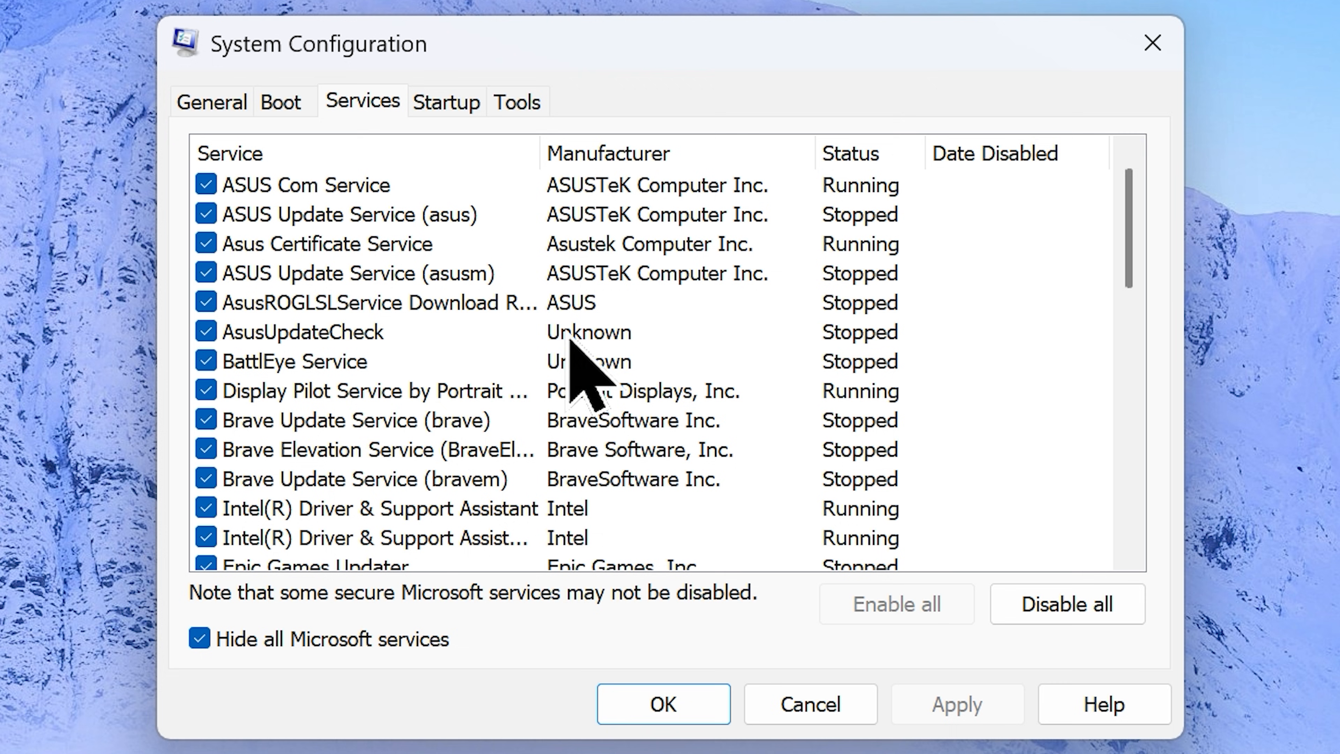
# Step: Uncheck a third-party service, apply the change and exit without restarting
pyautogui.click(205, 420)
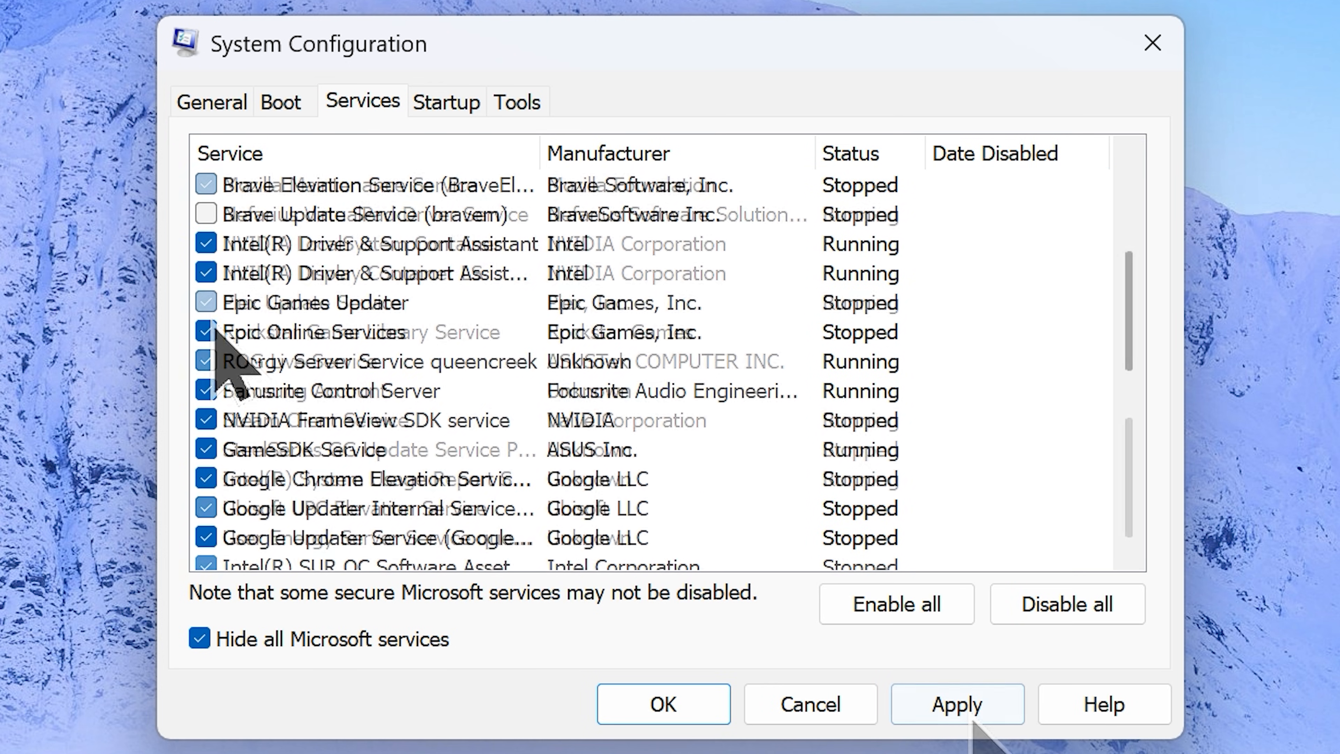
pyautogui.click(662, 704)
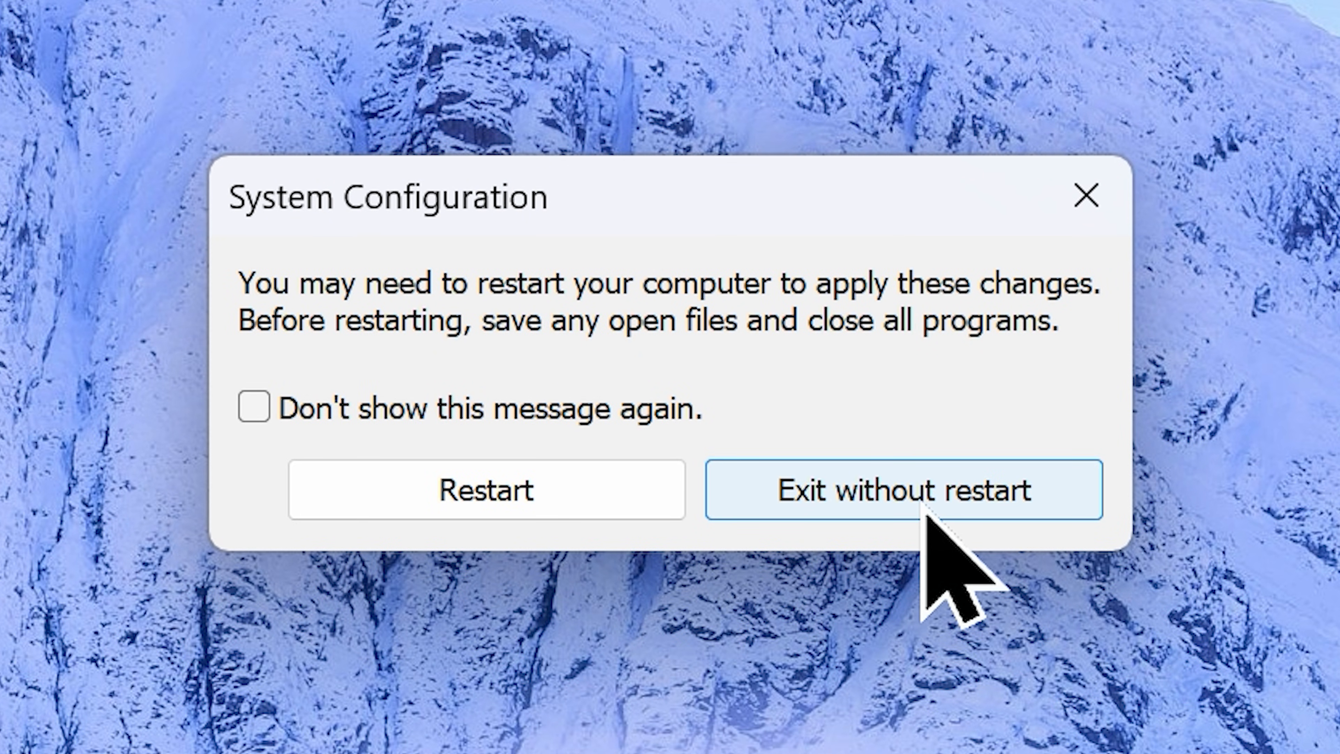
pyautogui.click(904, 490)
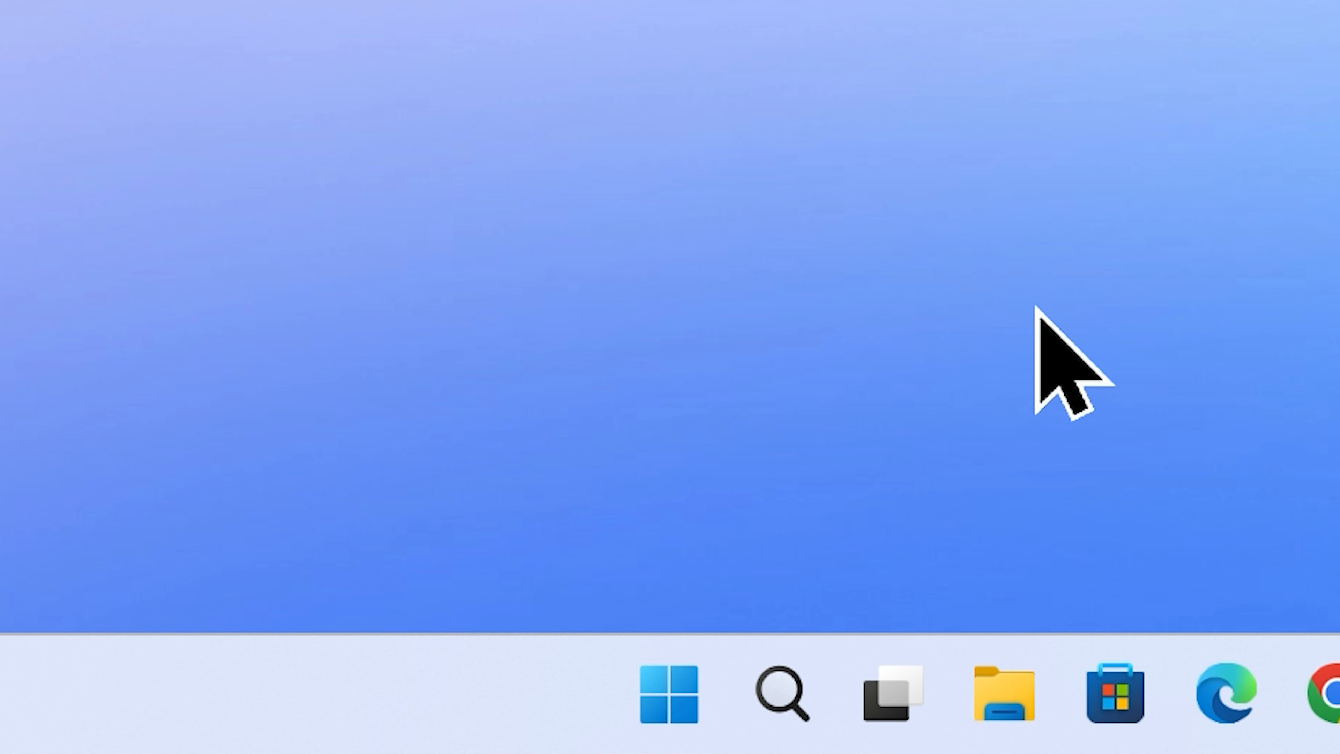
# Step: Launch Registry Editor through Run with regedit
pyautogui.rightClick(670, 694)
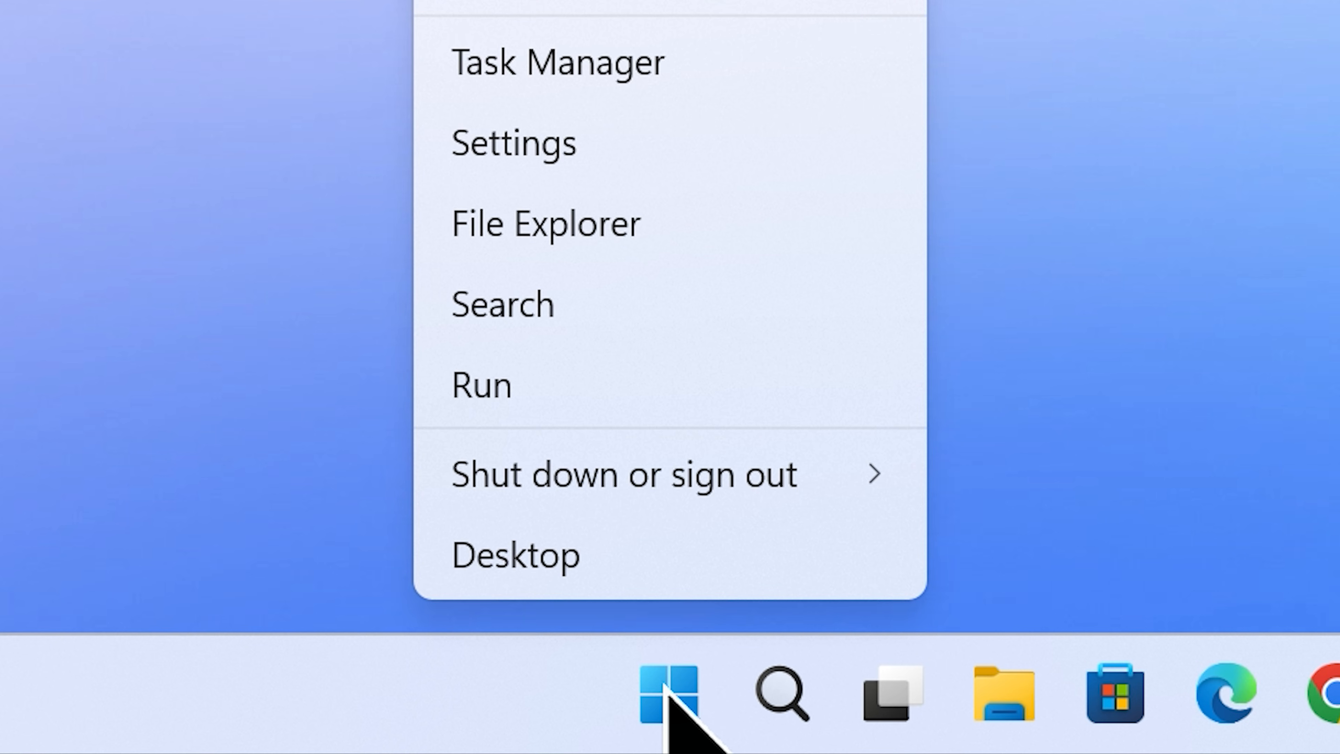
pyautogui.click(481, 385)
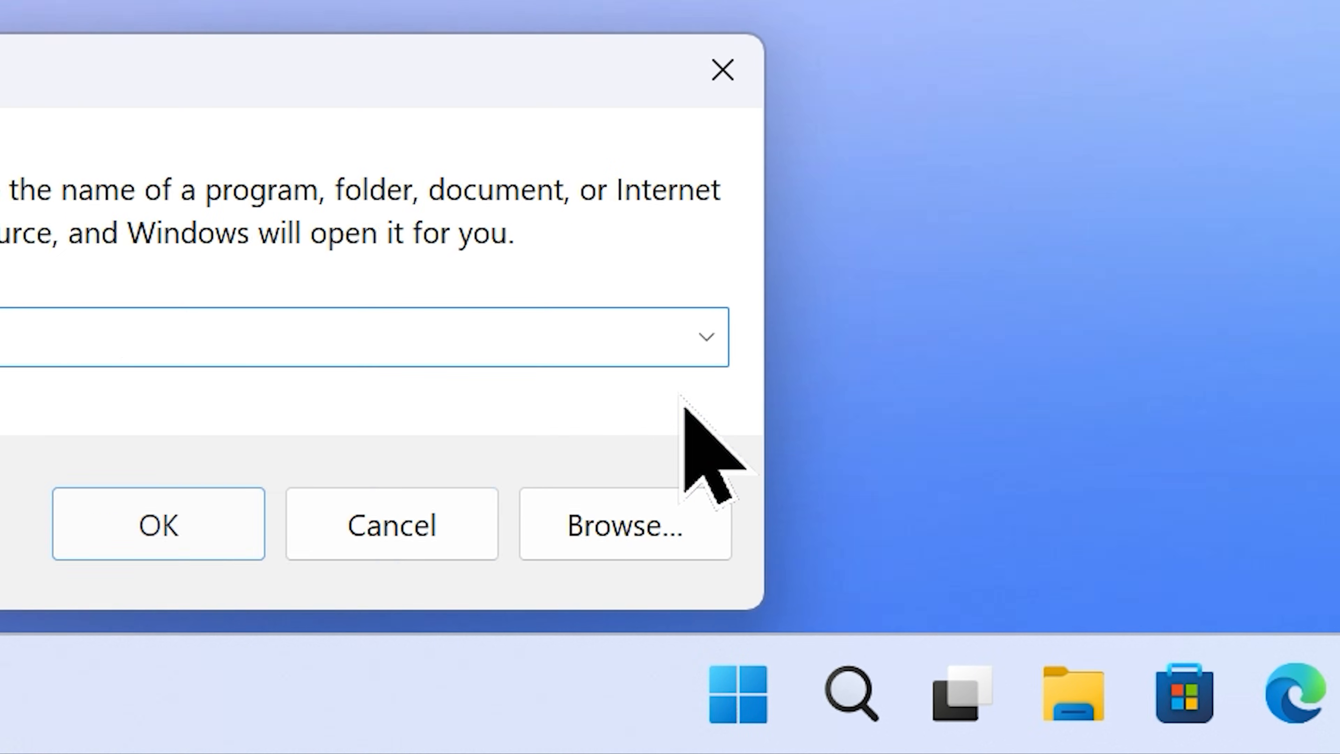
pyautogui.write('regedit')
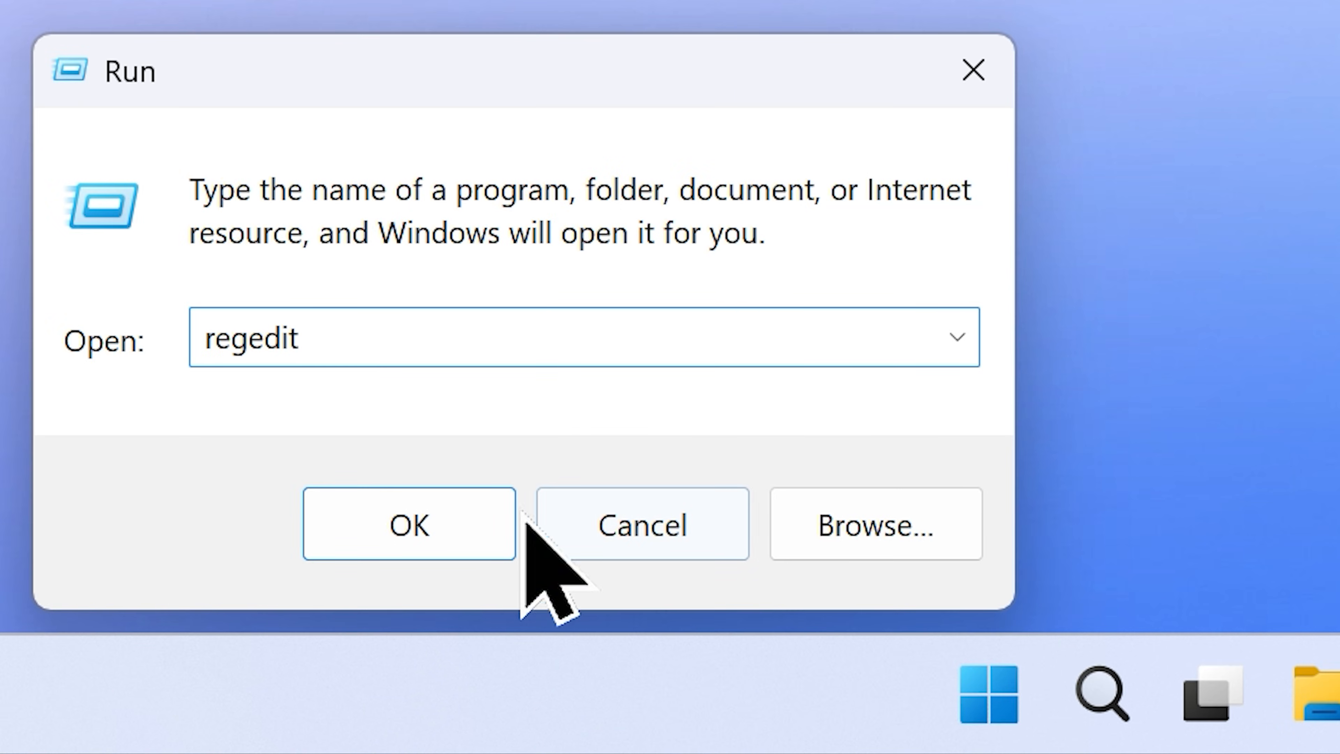
pyautogui.click(408, 524)
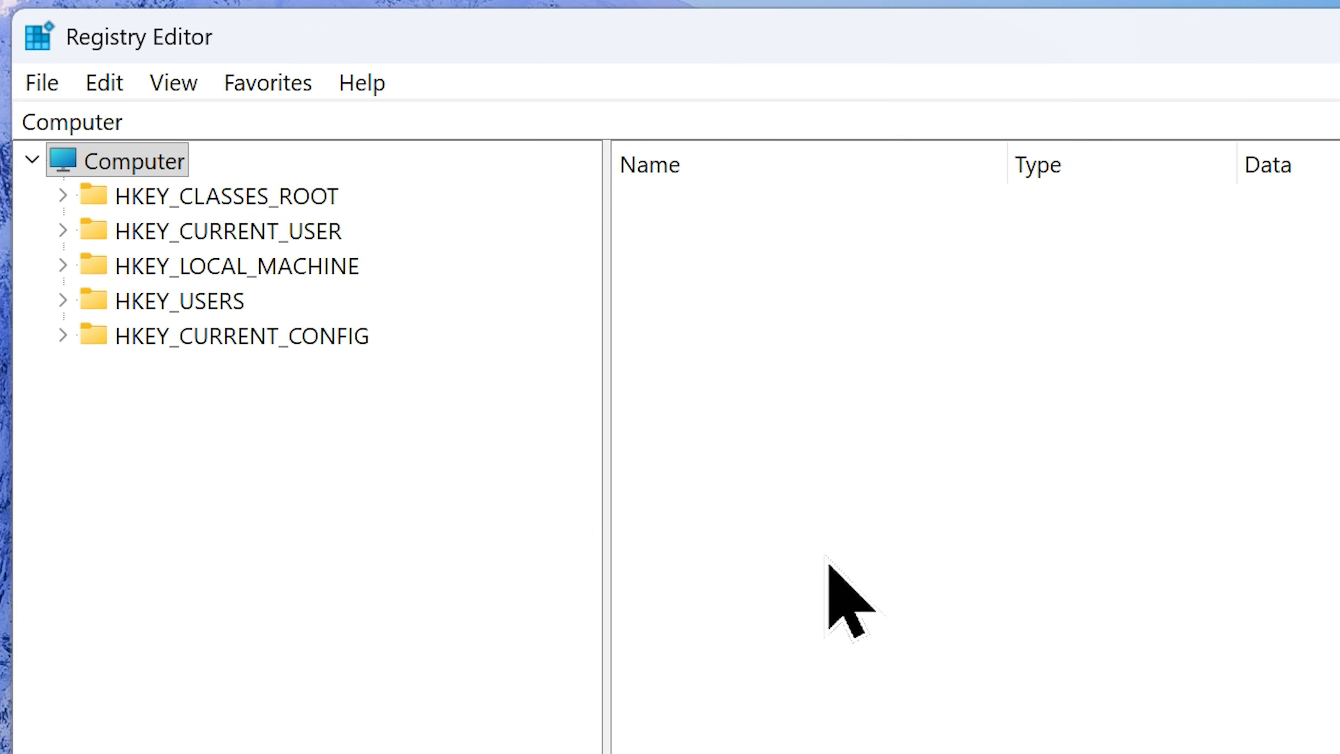
pyautogui.moveTo(85, 274)
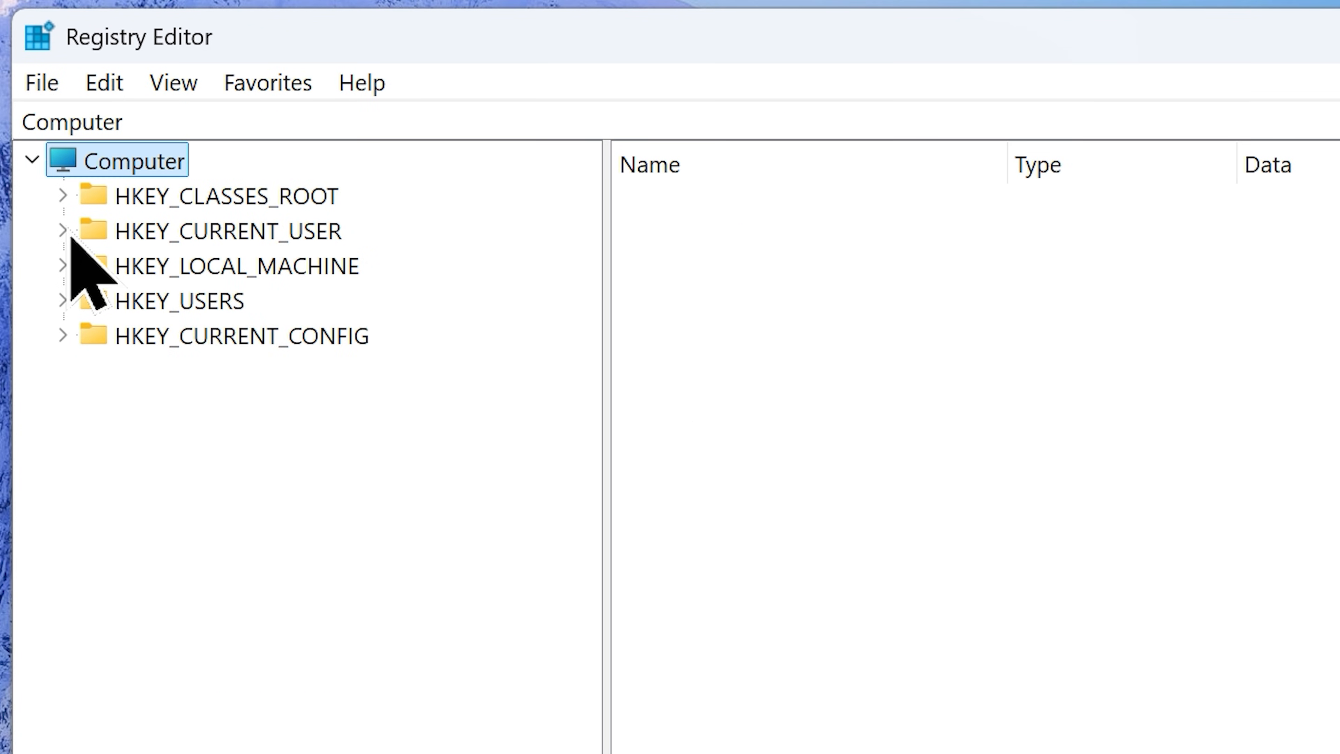
# Step: Under HKEY_CURRENT_USER\Control Panel\Mouse, change MouseHoverTime from 400 to 10
pyautogui.click(61, 231)
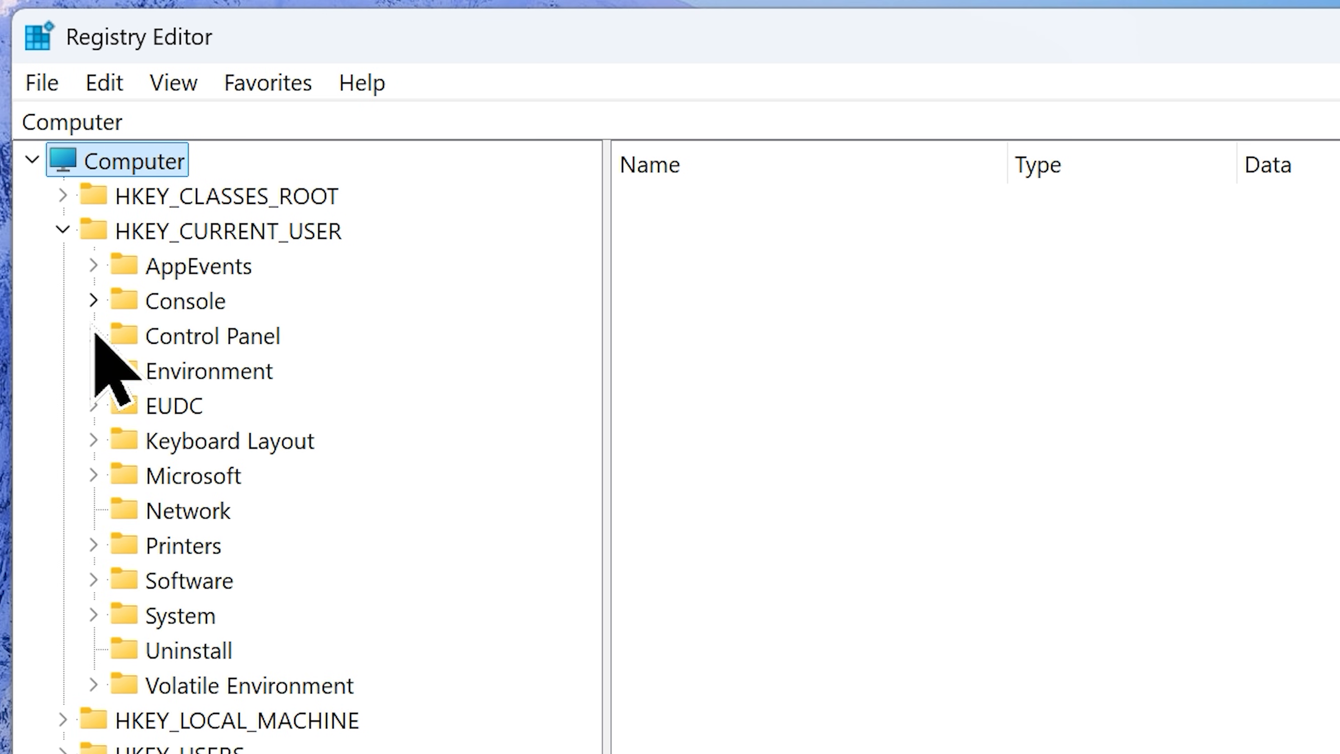
pyautogui.click(96, 335)
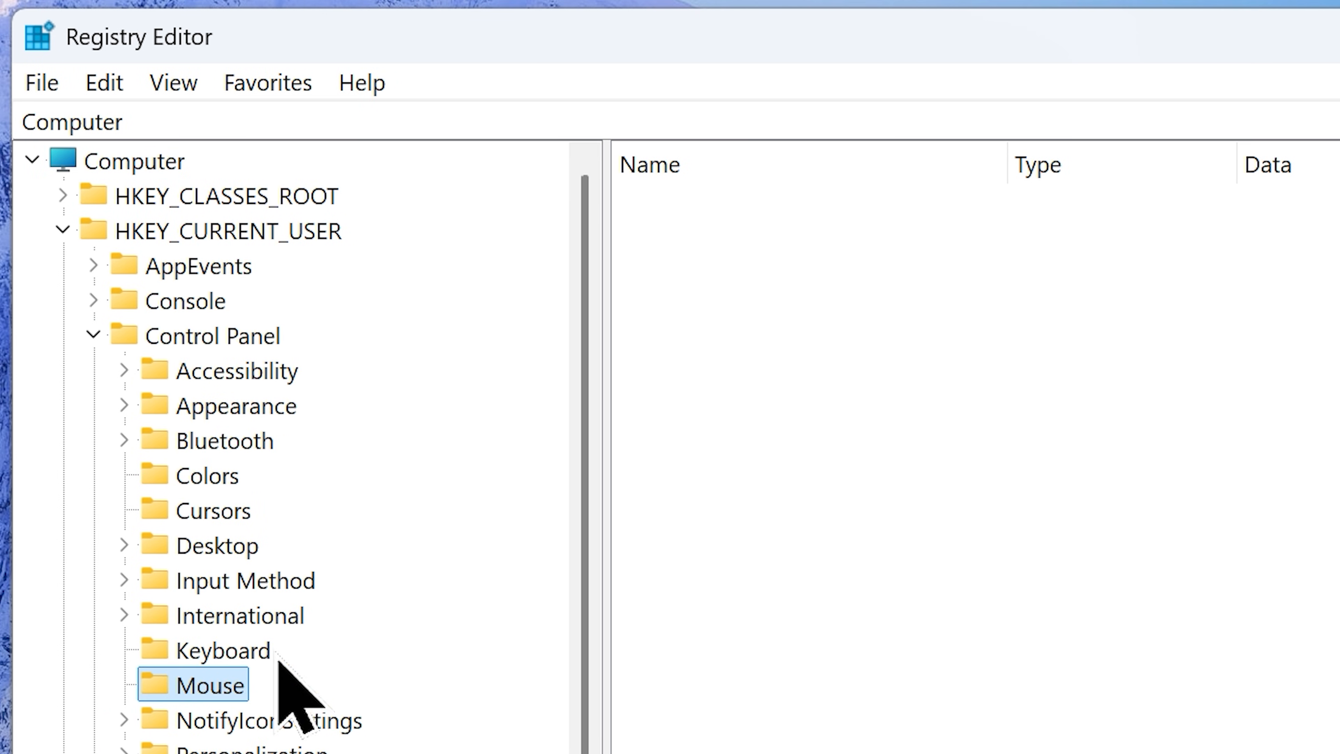
pyautogui.click(210, 685)
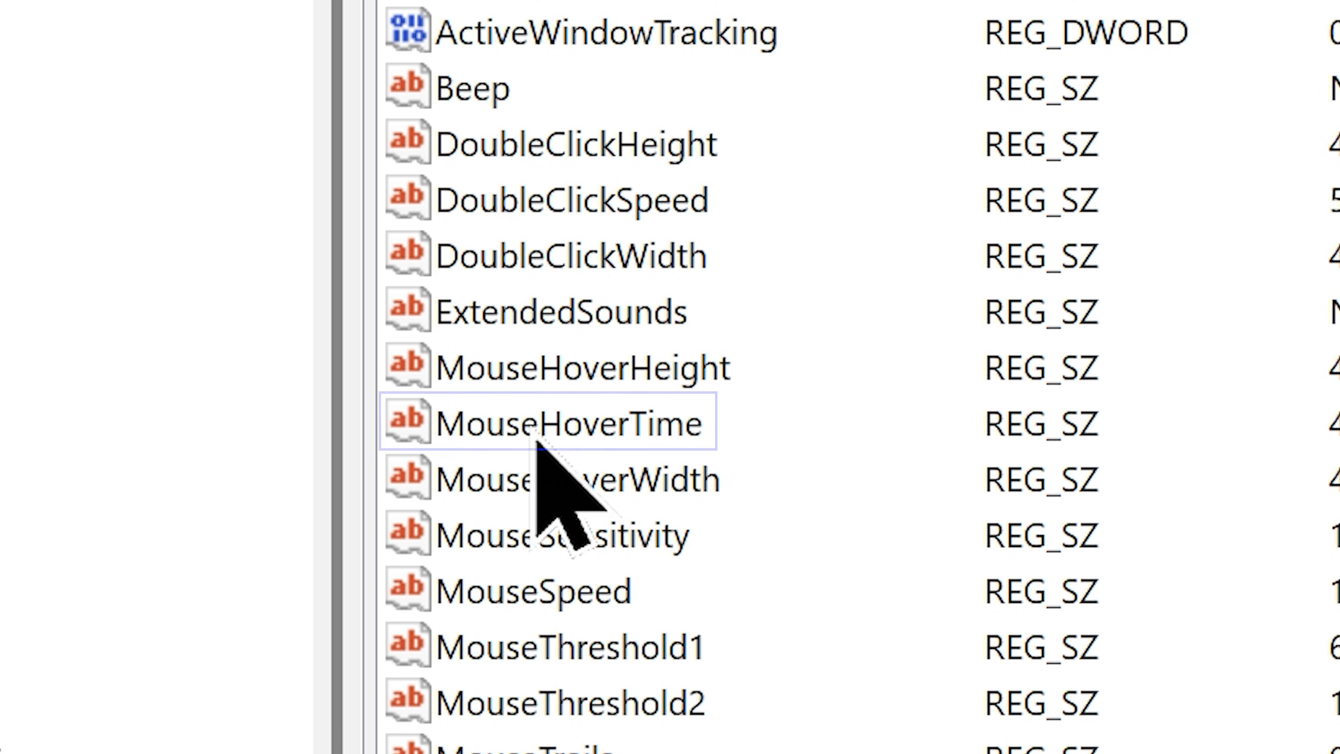
pyautogui.doubleClick(567, 422)
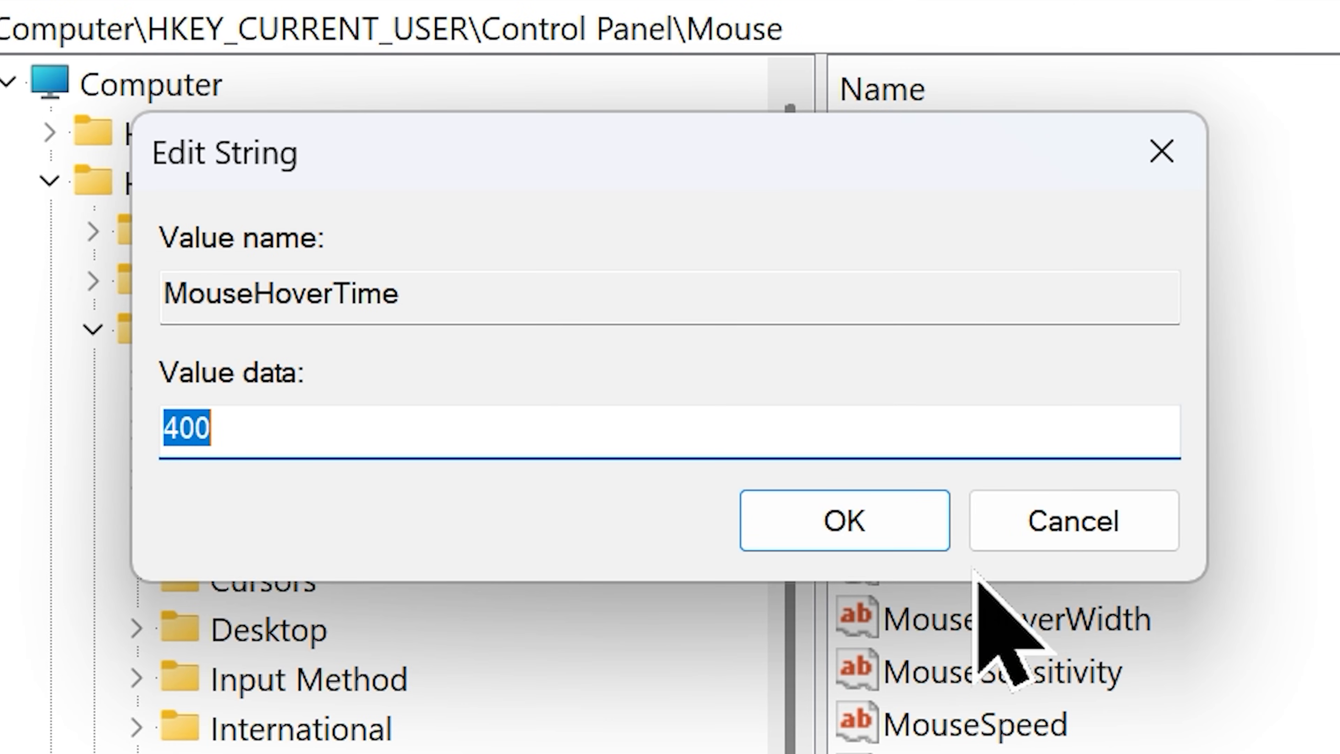
pyautogui.press('Delete')
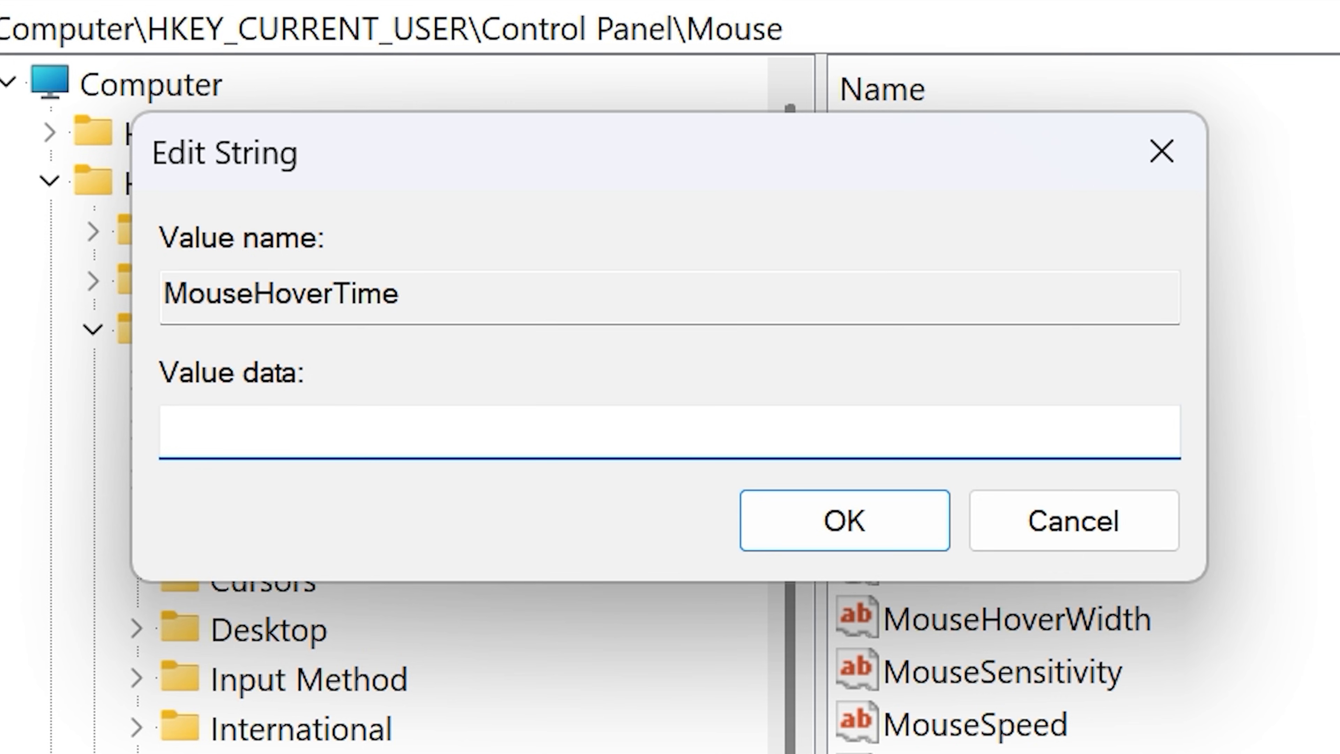
pyautogui.write('10')
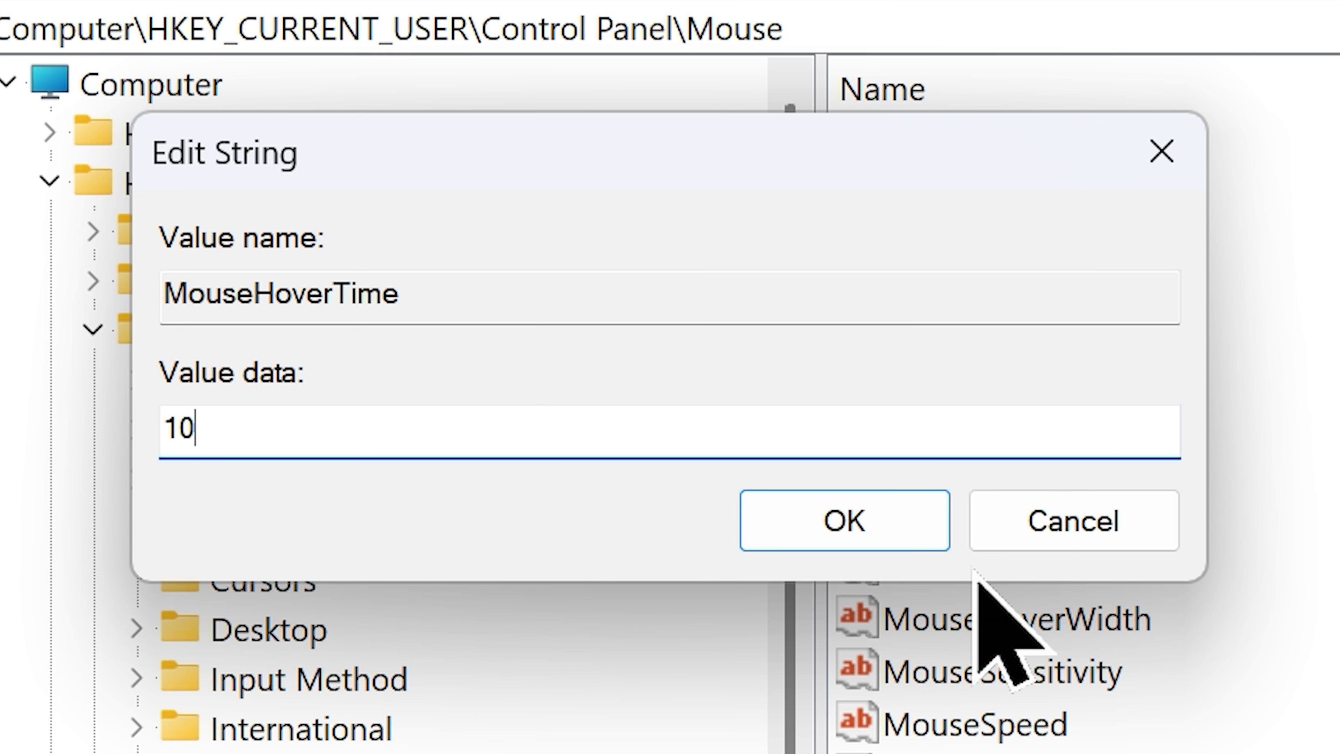
pyautogui.click(842, 520)
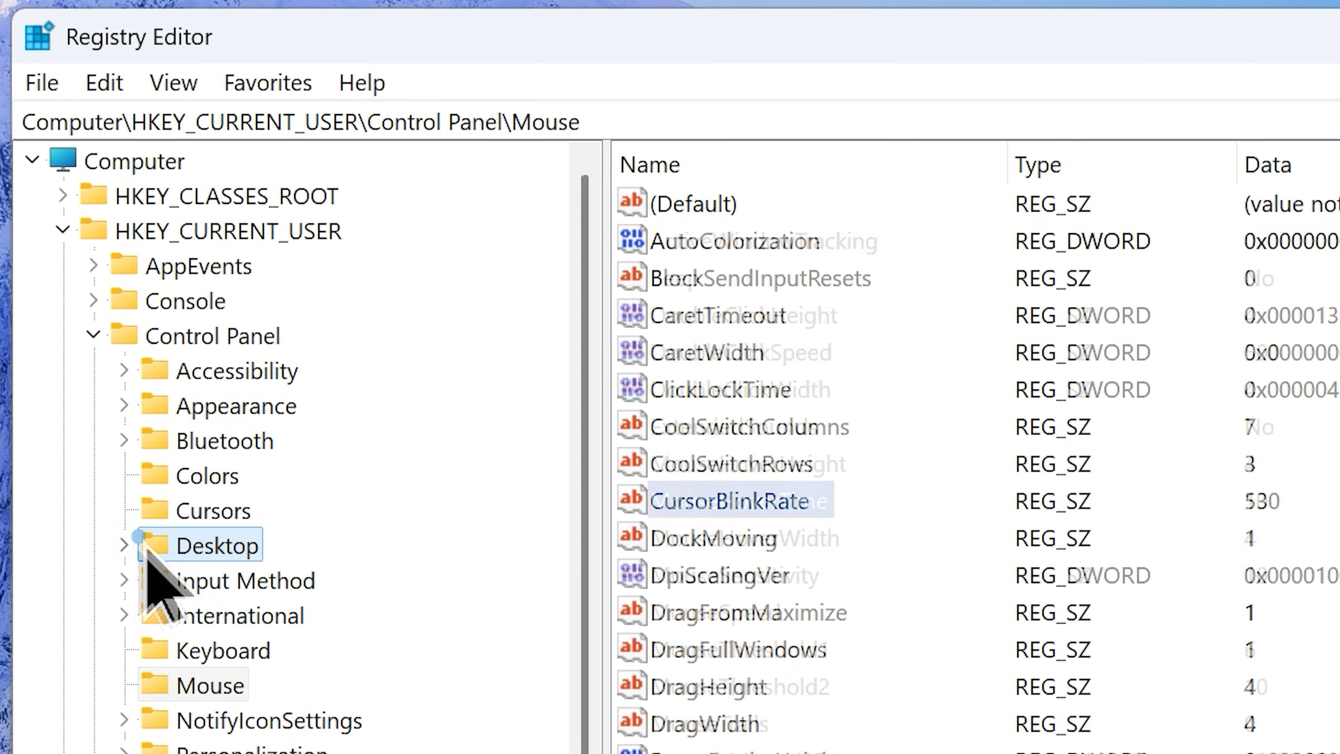
# Step: In the Desktop key, change MenuShowDelay from 400 to 10
pyautogui.click(227, 545)
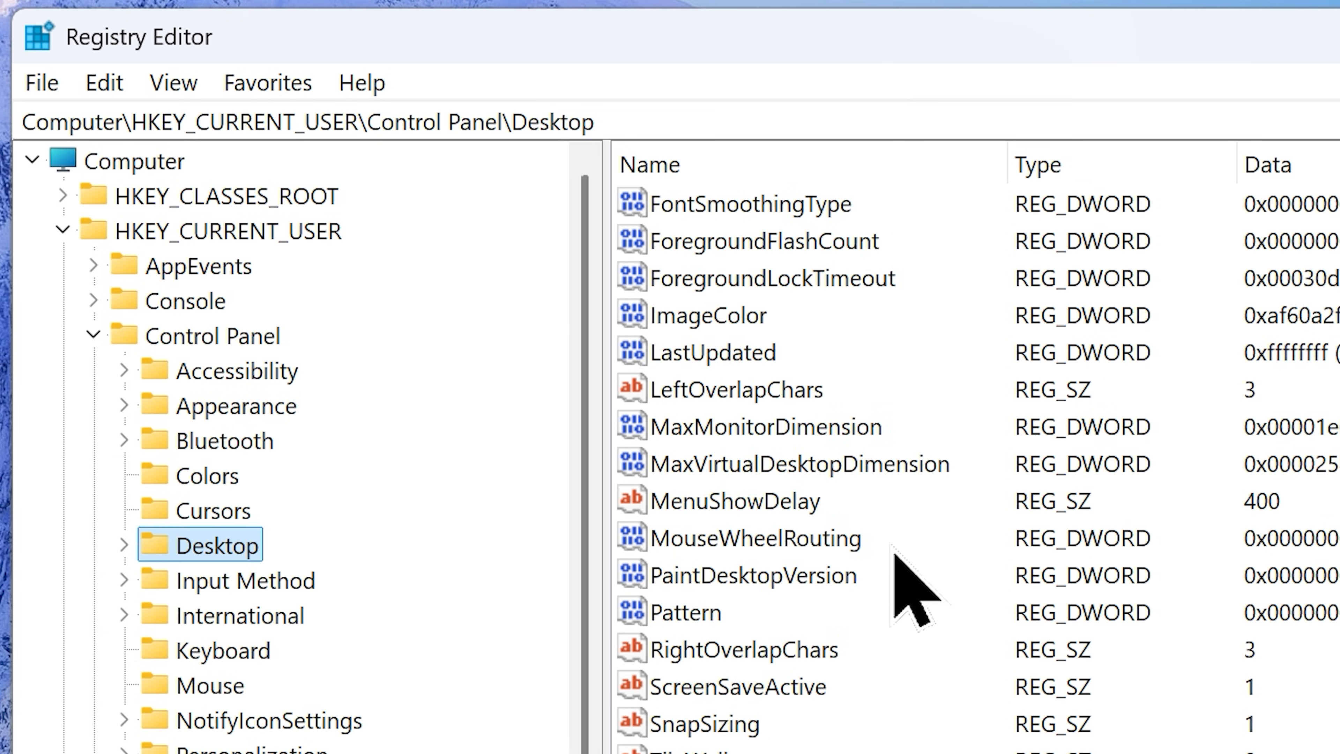
pyautogui.doubleClick(751, 575)
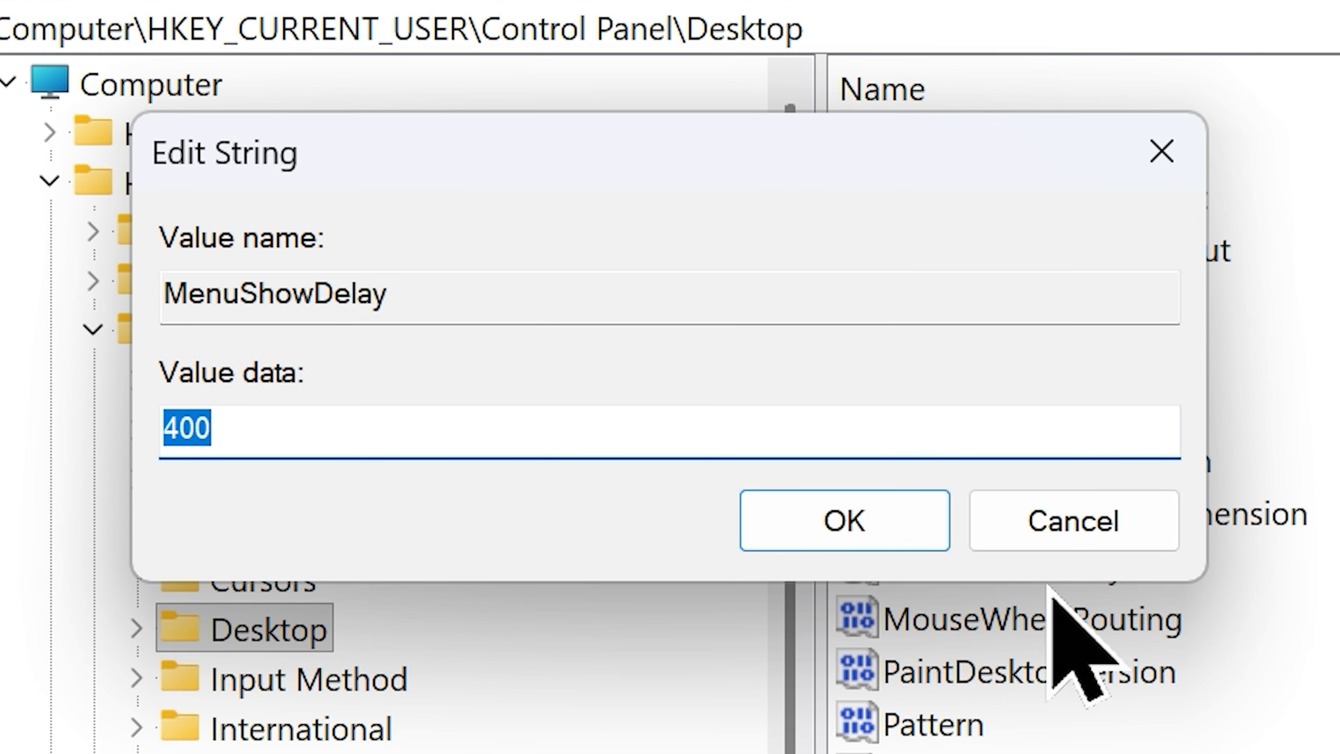
pyautogui.press('Delete')
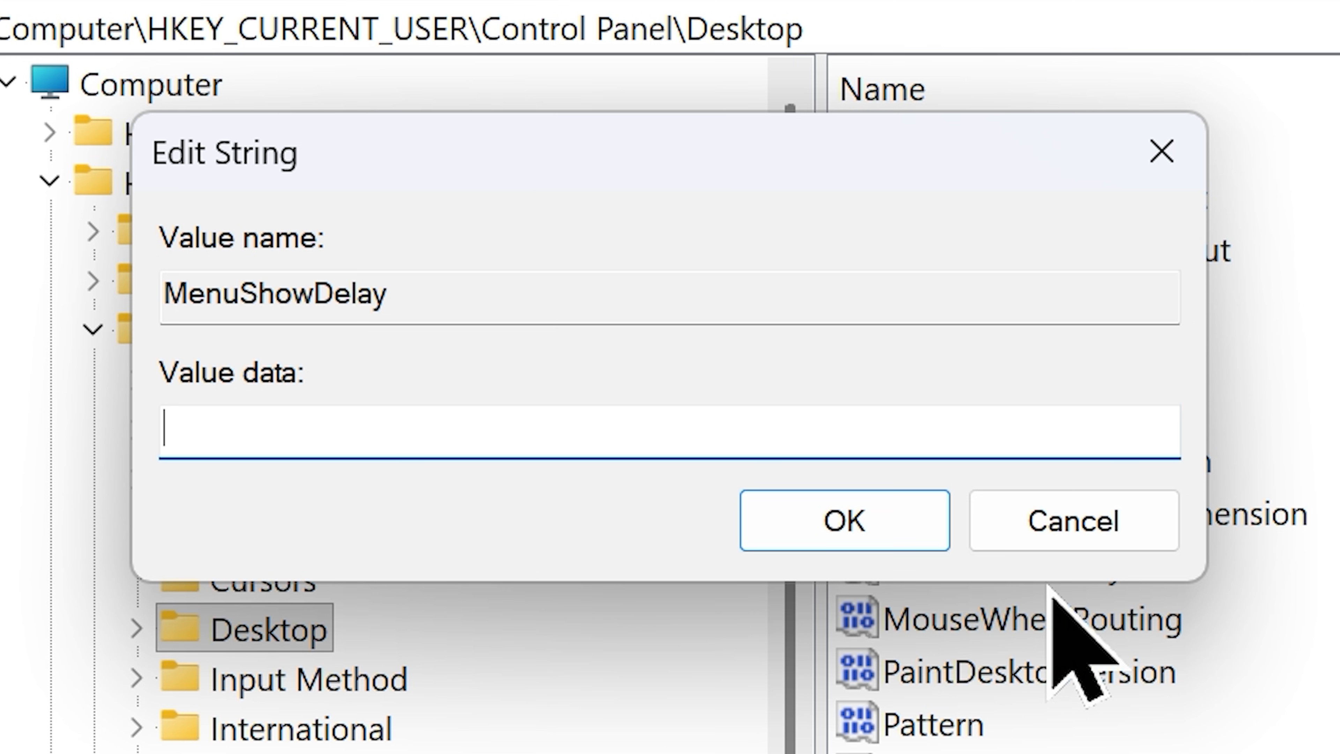
pyautogui.write('10')
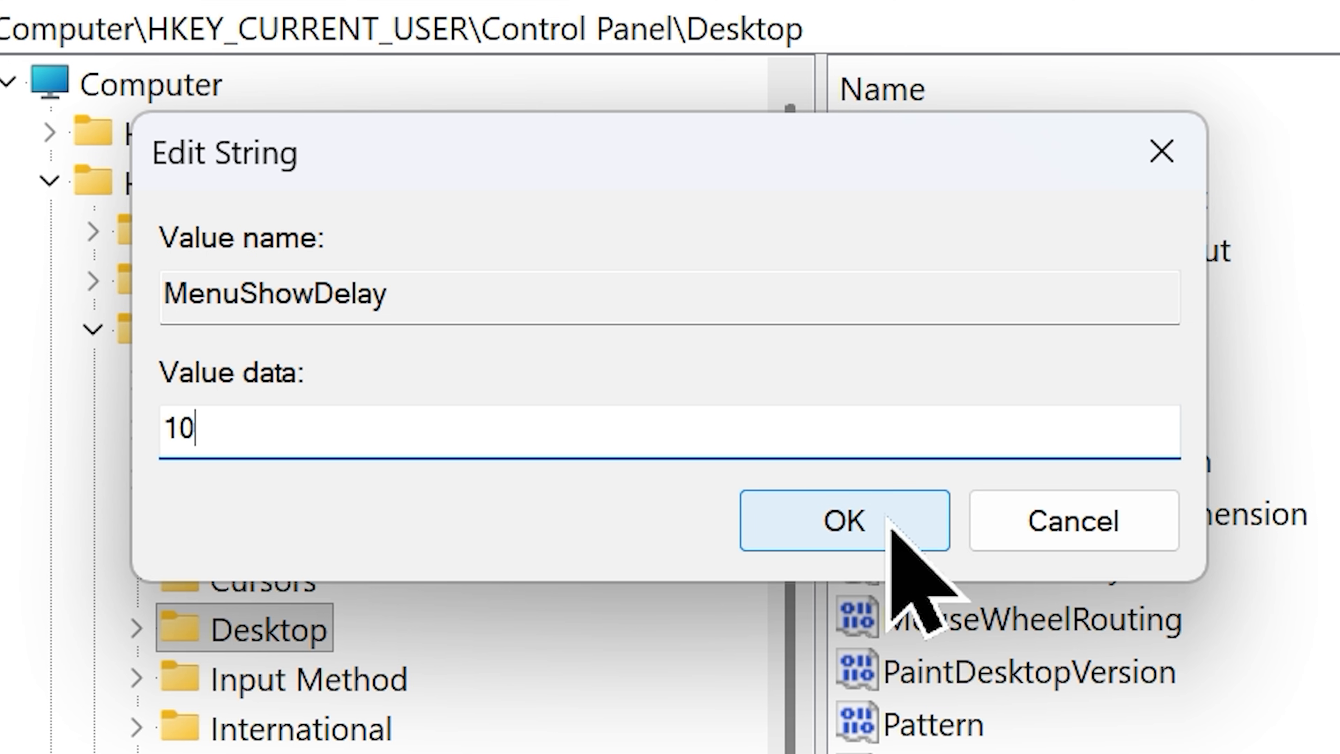
pyautogui.click(841, 519)
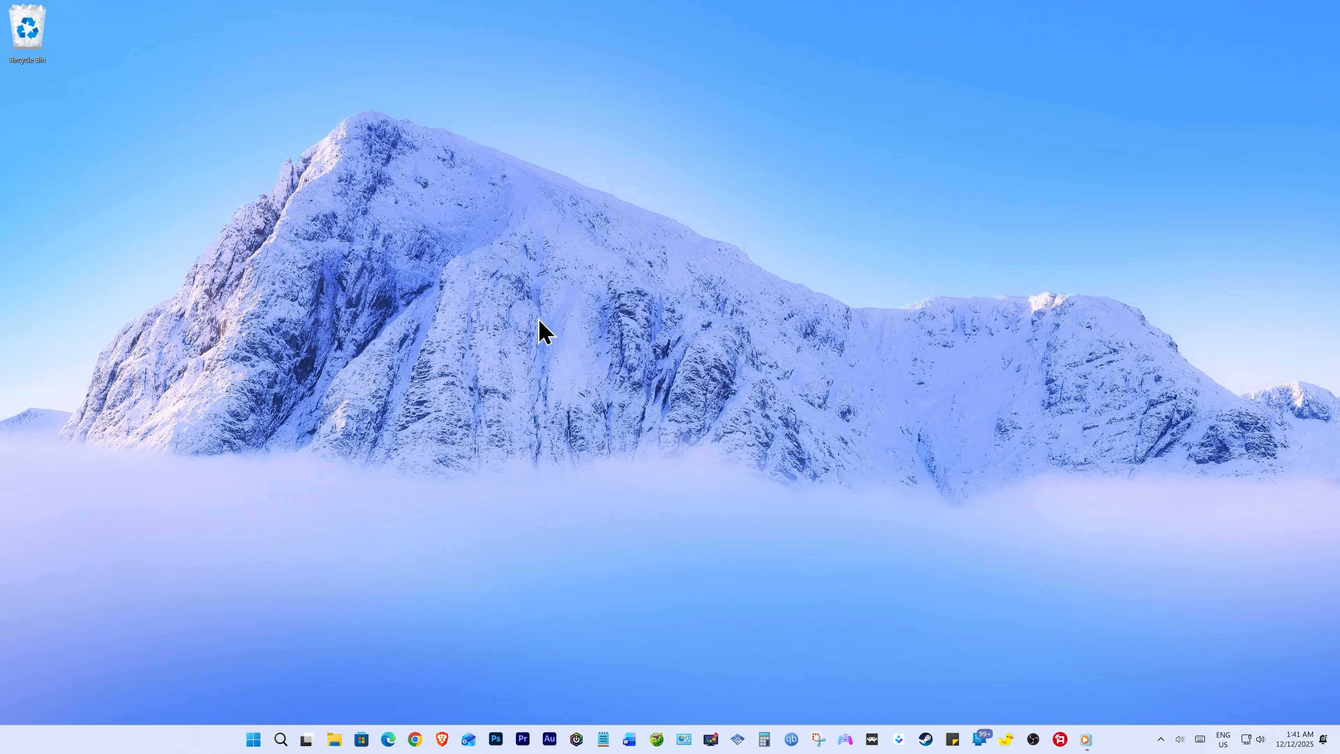
pyautogui.moveTo(668, 383)
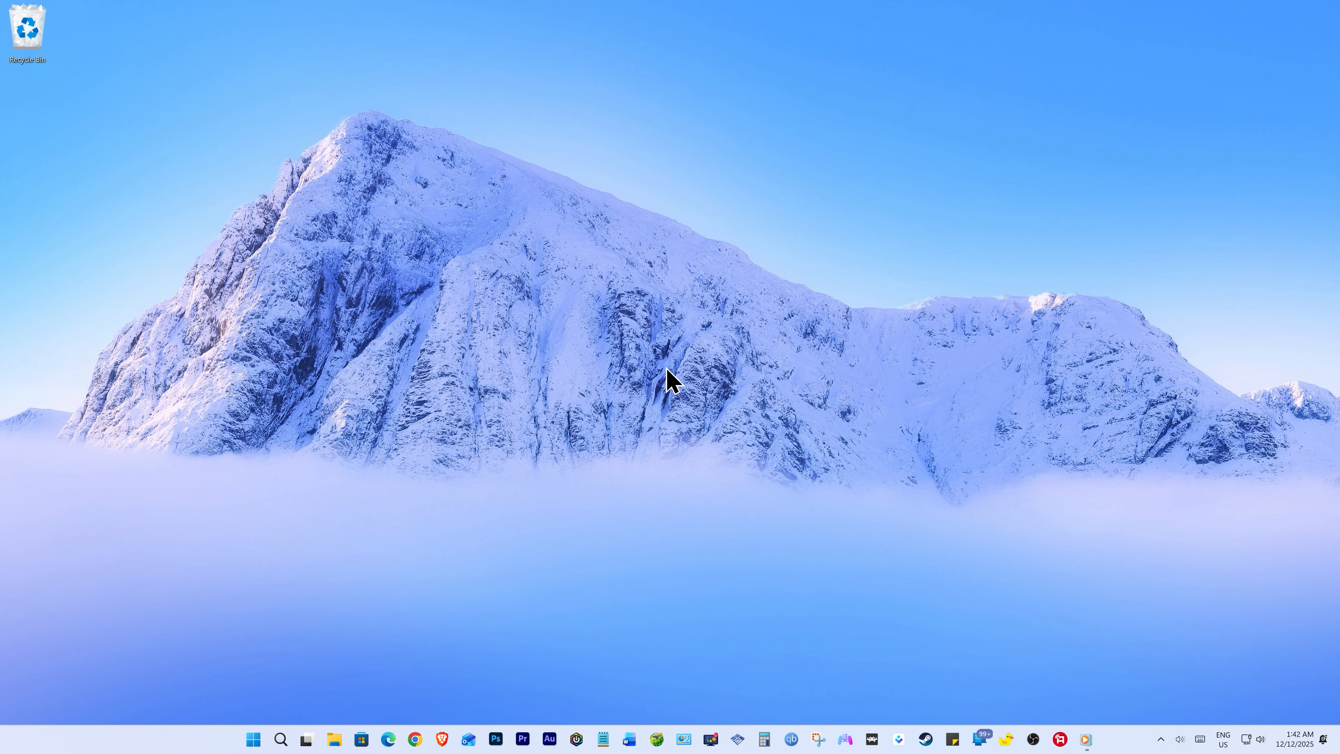
# Step: Bring up the Start menu with its pinned apps and search field
pyautogui.click(254, 740)
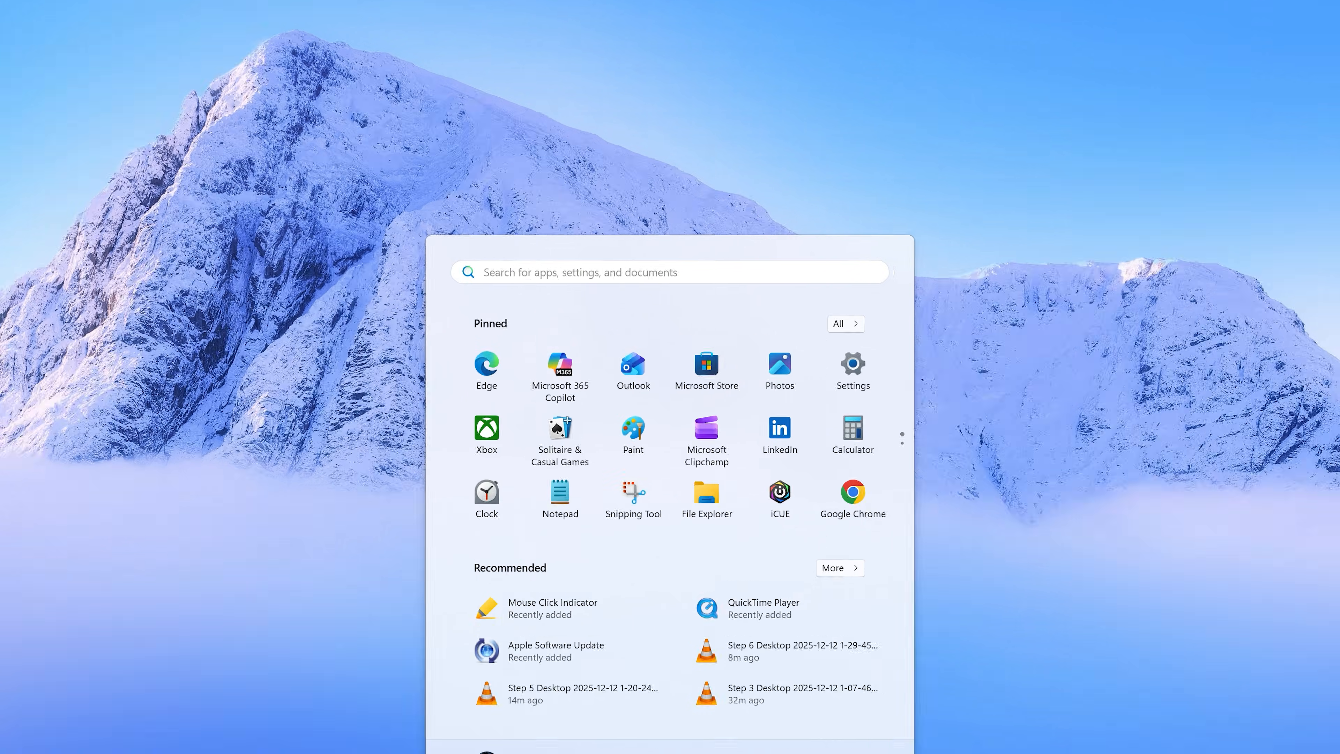
# Step: Search Start for 'View advanced system settings' and launch the best match
pyautogui.write('View advancedd system')
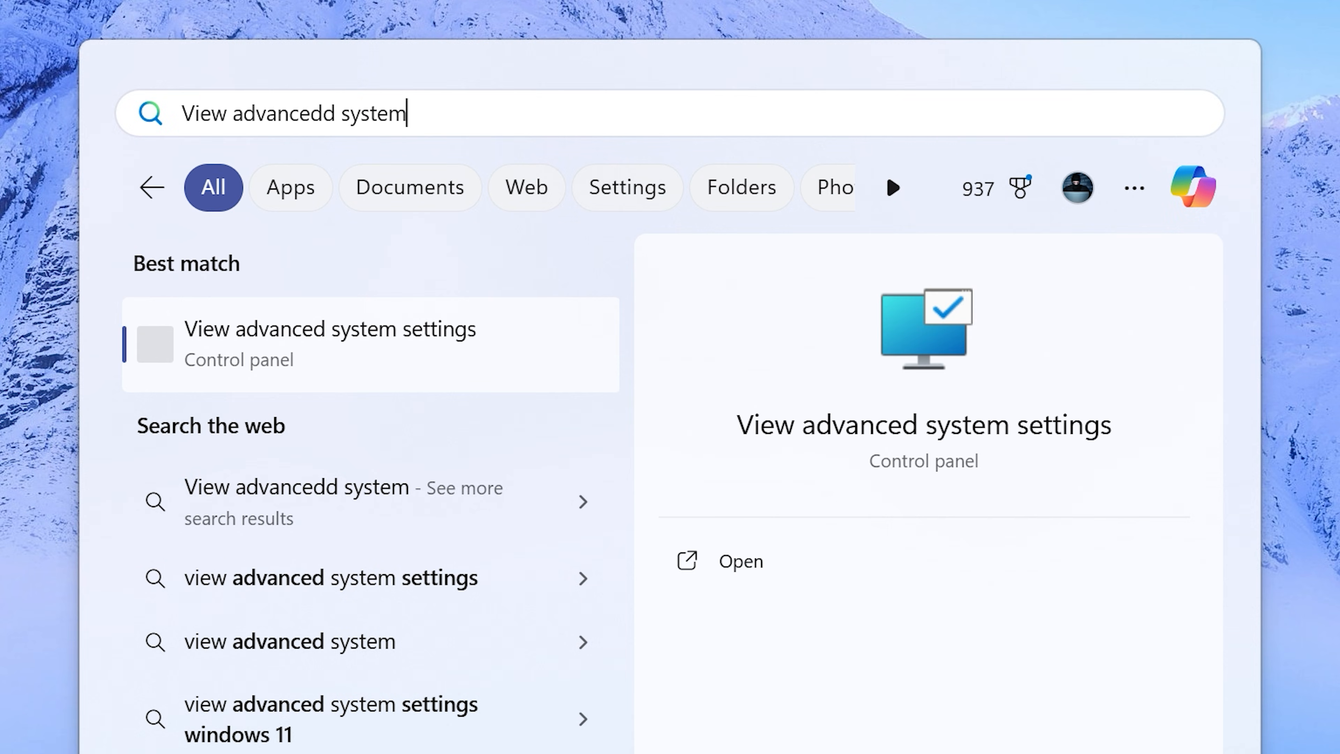
pyautogui.moveTo(346, 402)
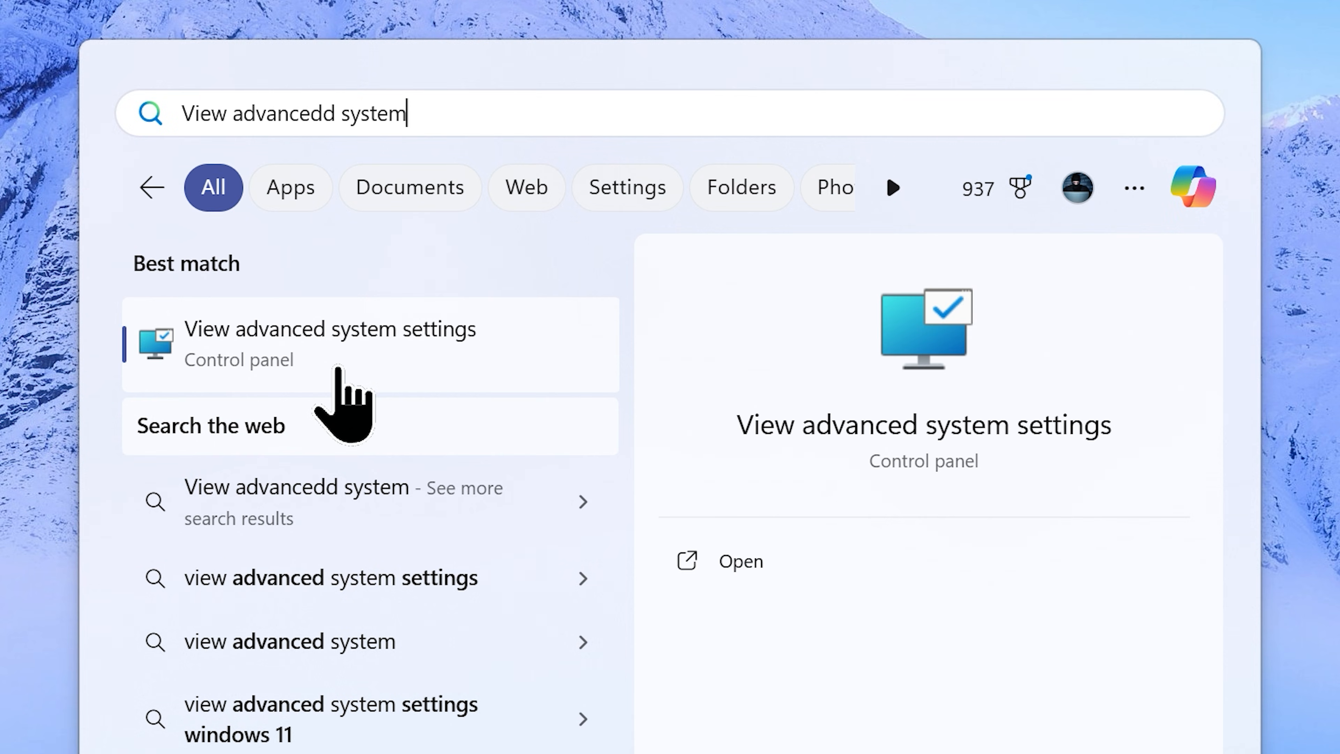
pyautogui.click(330, 342)
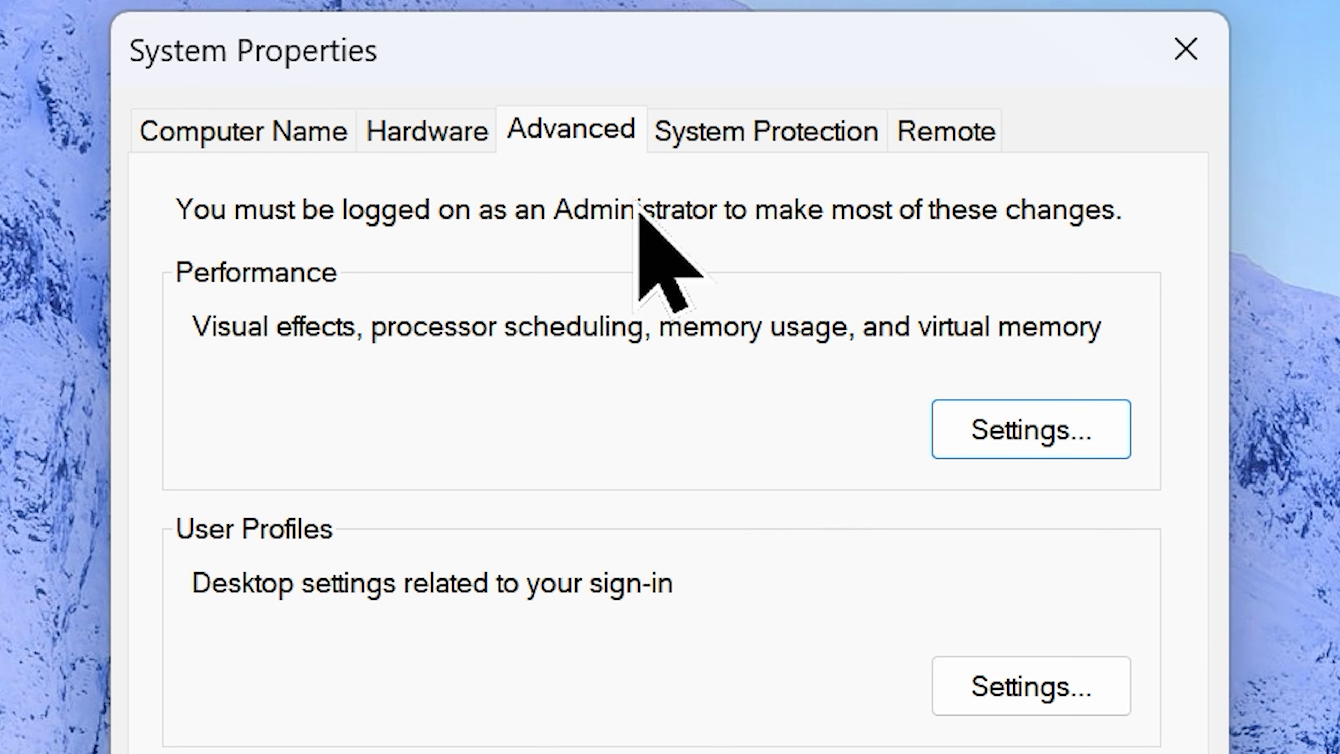
# Step: In Performance Options choose Adjust for best performance, apply it, and confirm System Properties
pyautogui.click(1030, 429)
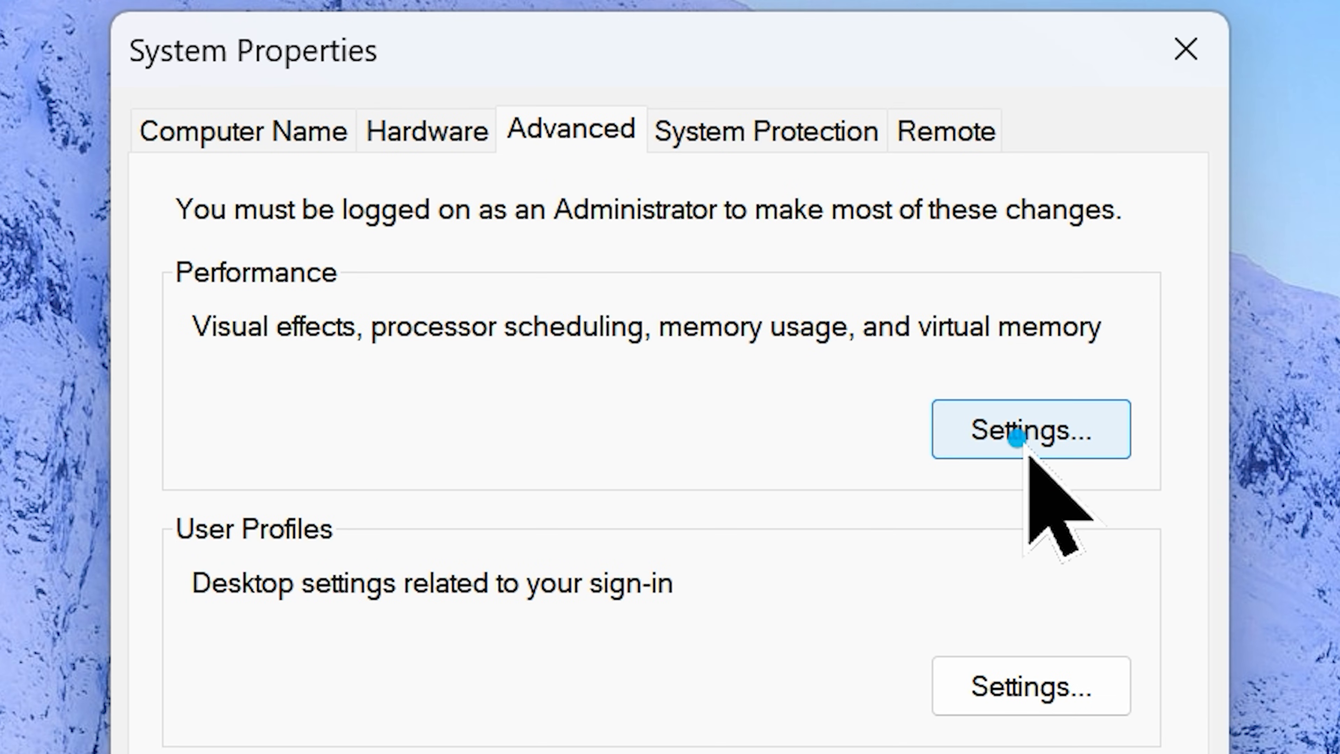
pyautogui.click(1030, 429)
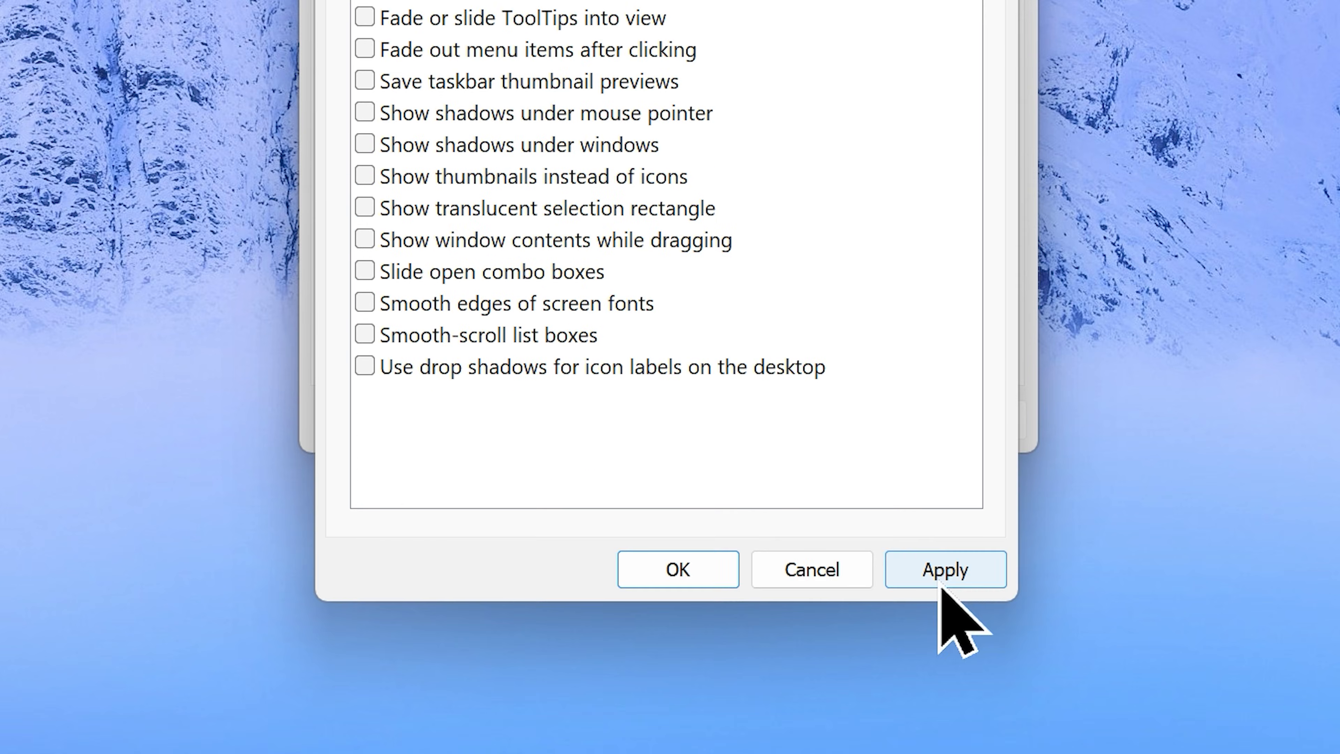
pyautogui.click(945, 569)
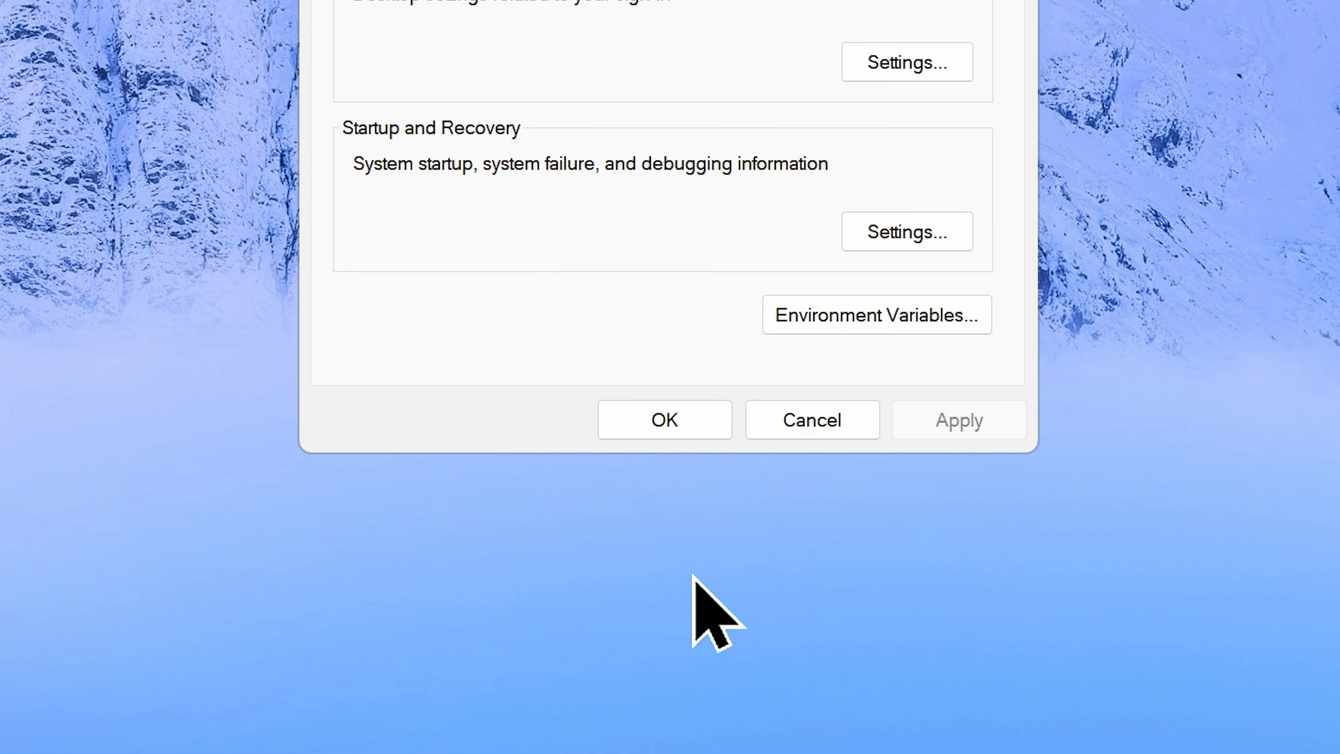
pyautogui.click(663, 420)
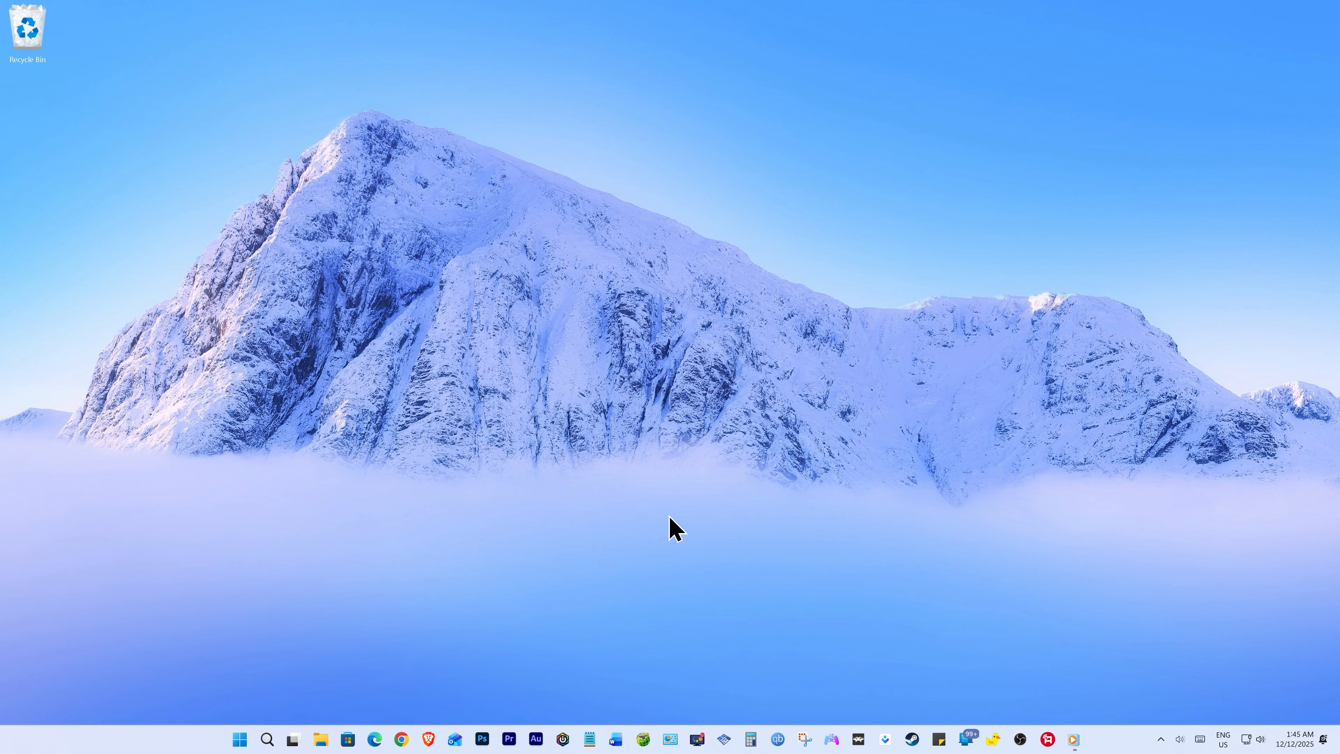
pyautogui.moveTo(674, 381)
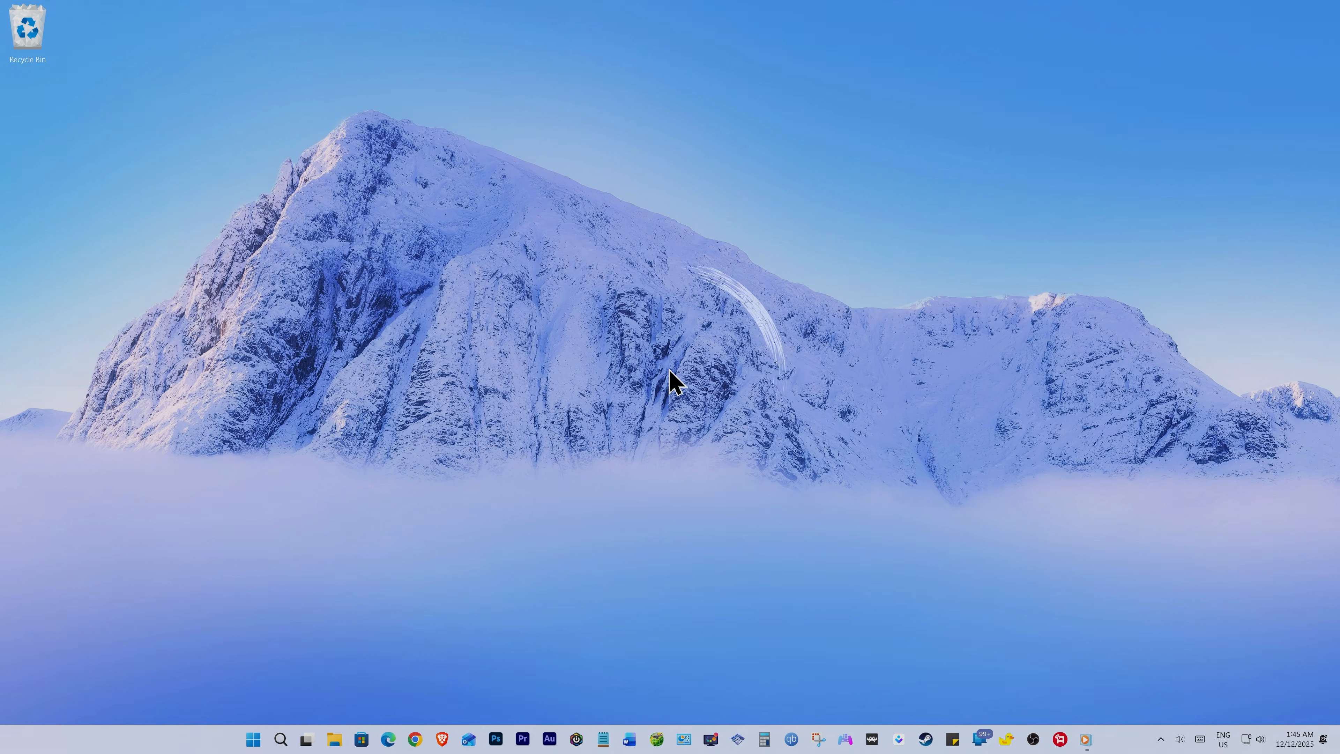